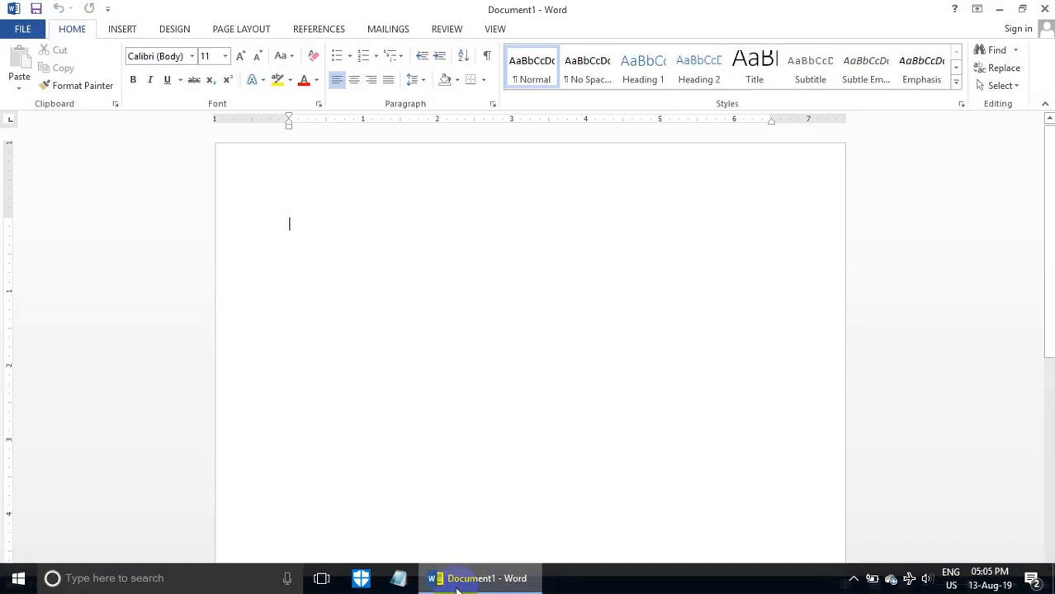
Begin inserting a picture from file into the blank Word document.
{"action": "left_click", "coordinate": [72, 29]}
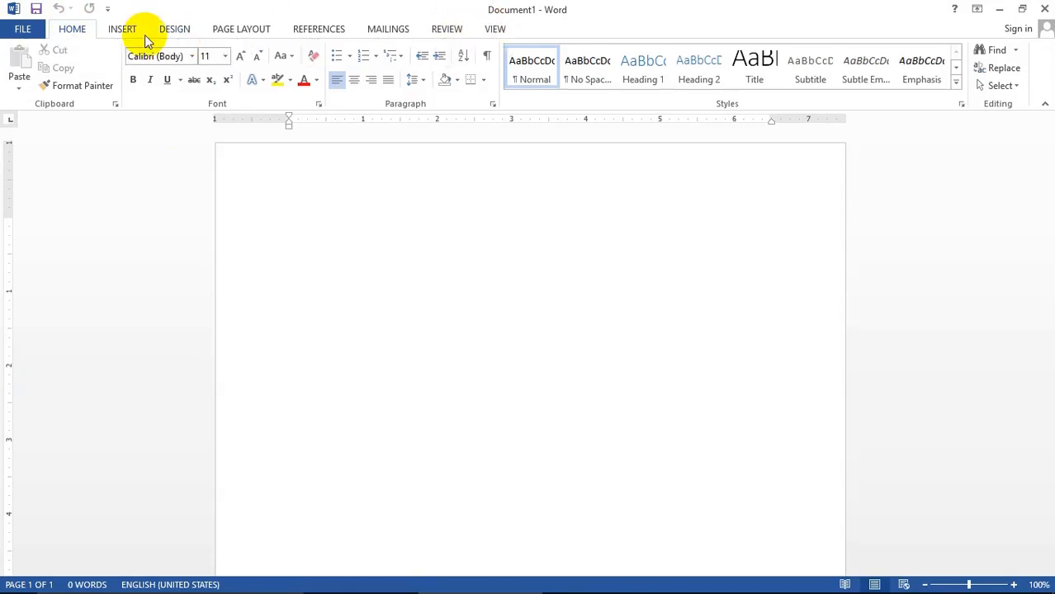
{"action": "left_click", "coordinate": [122, 30]}
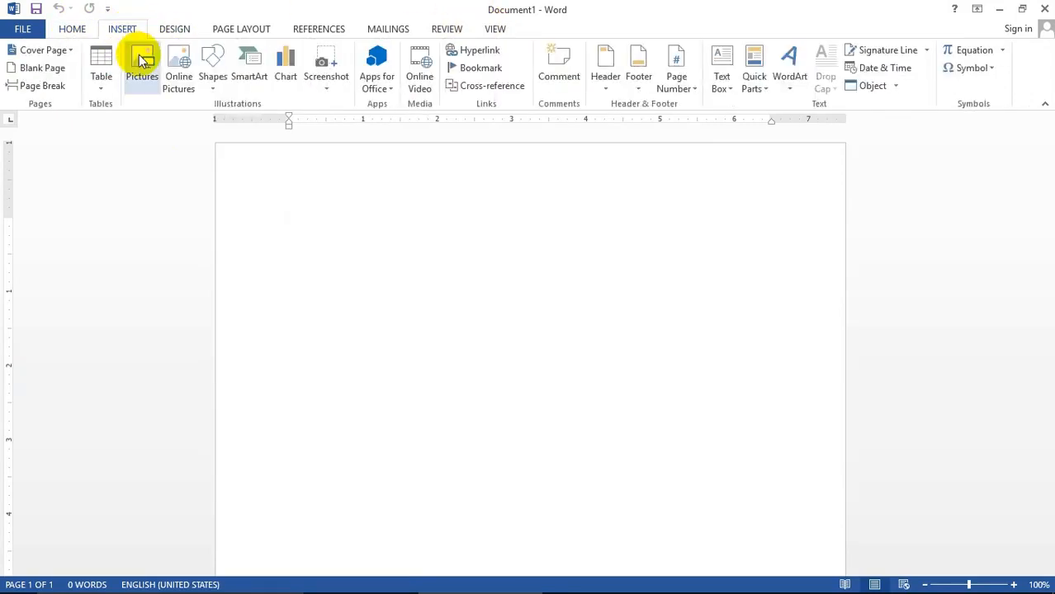
{"action": "left_click", "coordinate": [141, 57]}
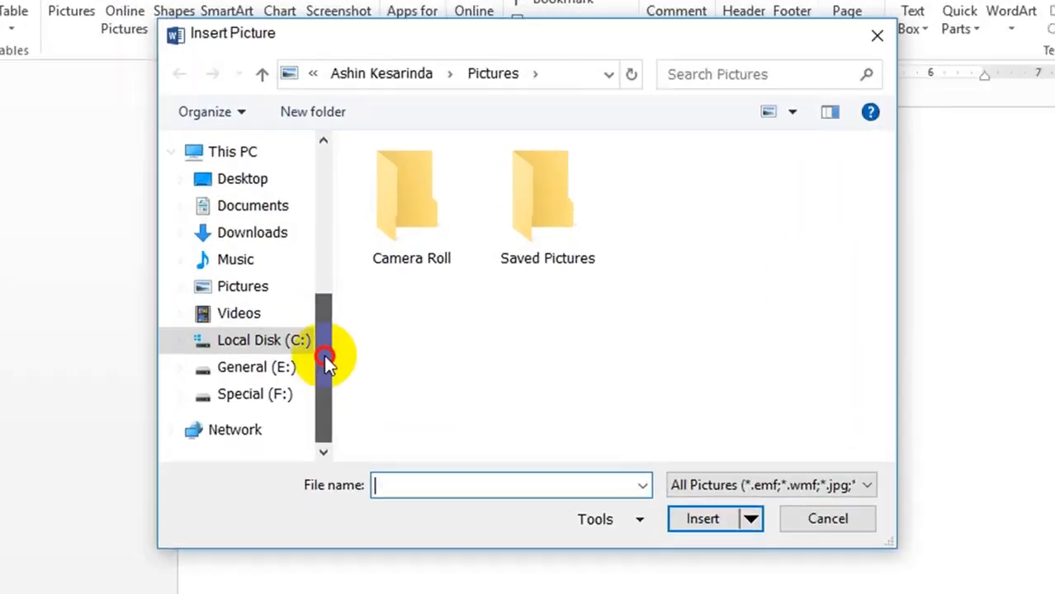
Insert Lesson-14 (4).jpg from the photo folder on the Special (F:) drive.
{"action": "left_click", "coordinate": [255, 395]}
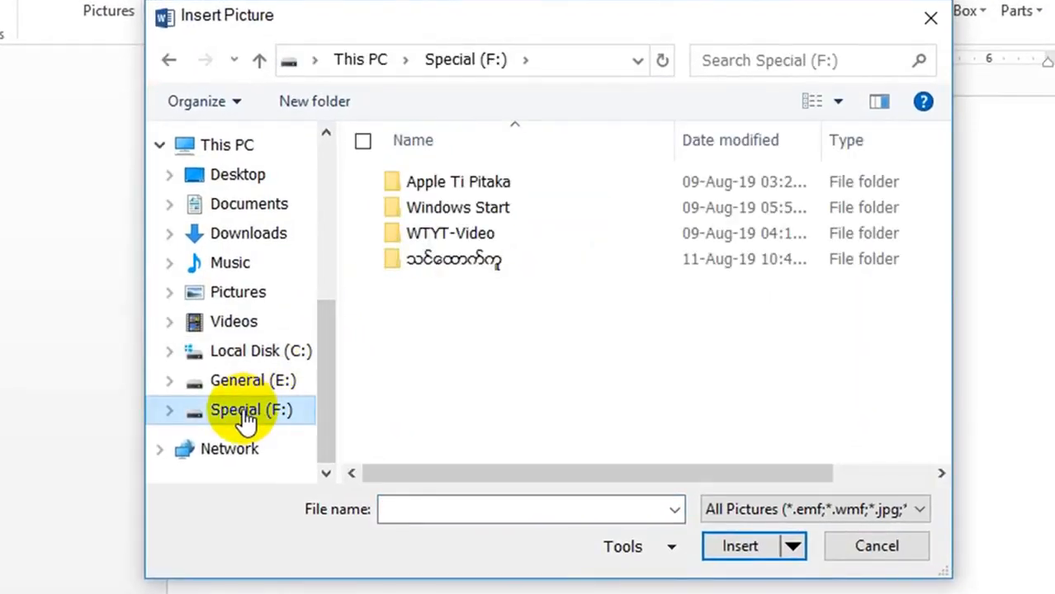
{"action": "double_click", "coordinate": [464, 259]}
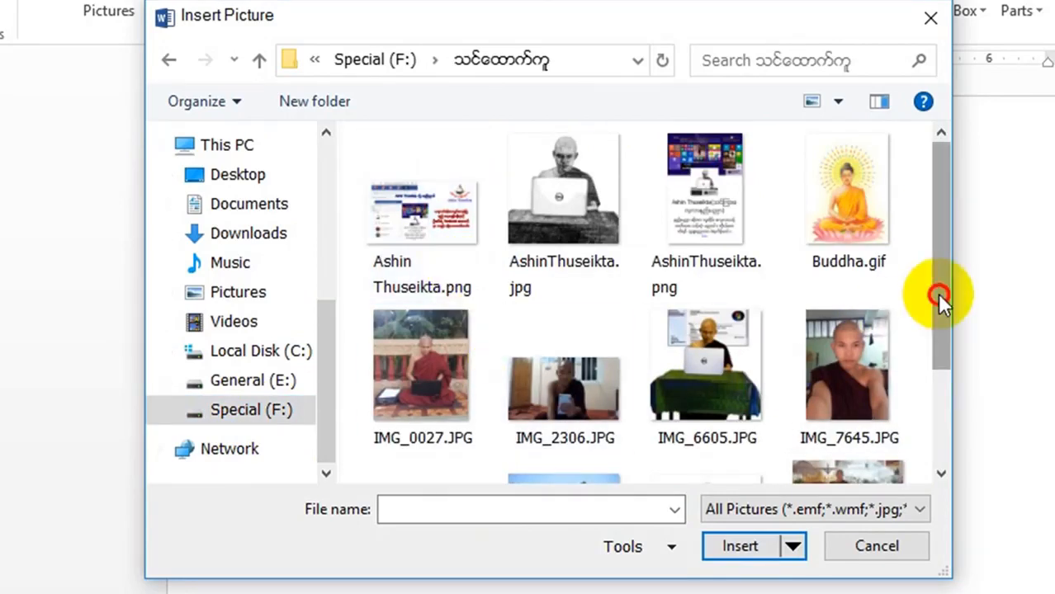
{"action": "scroll", "scroll_direction": "down", "scroll_amount": 3}
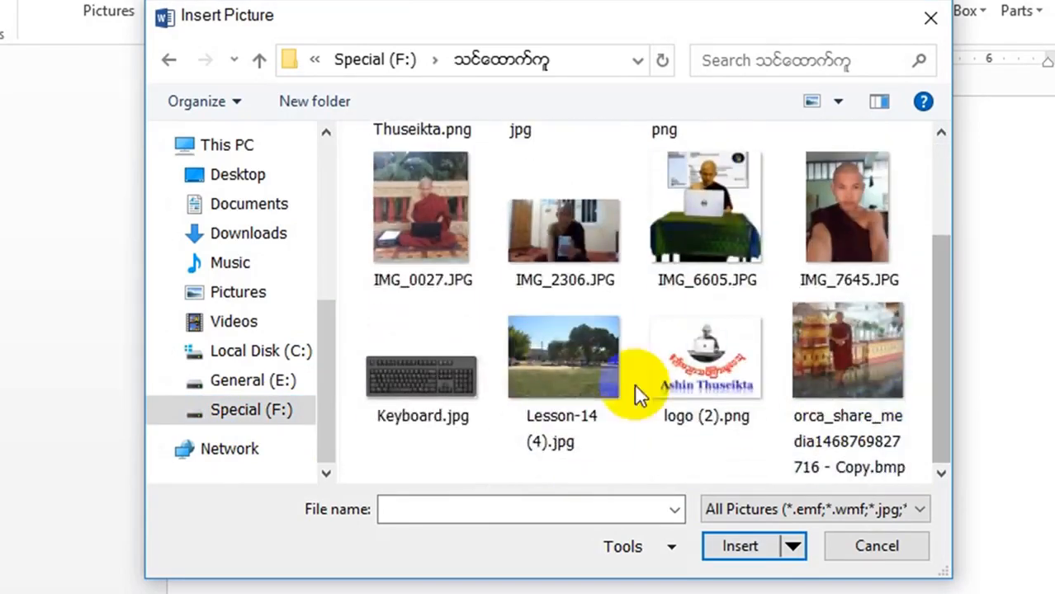
{"action": "left_click", "coordinate": [562, 356]}
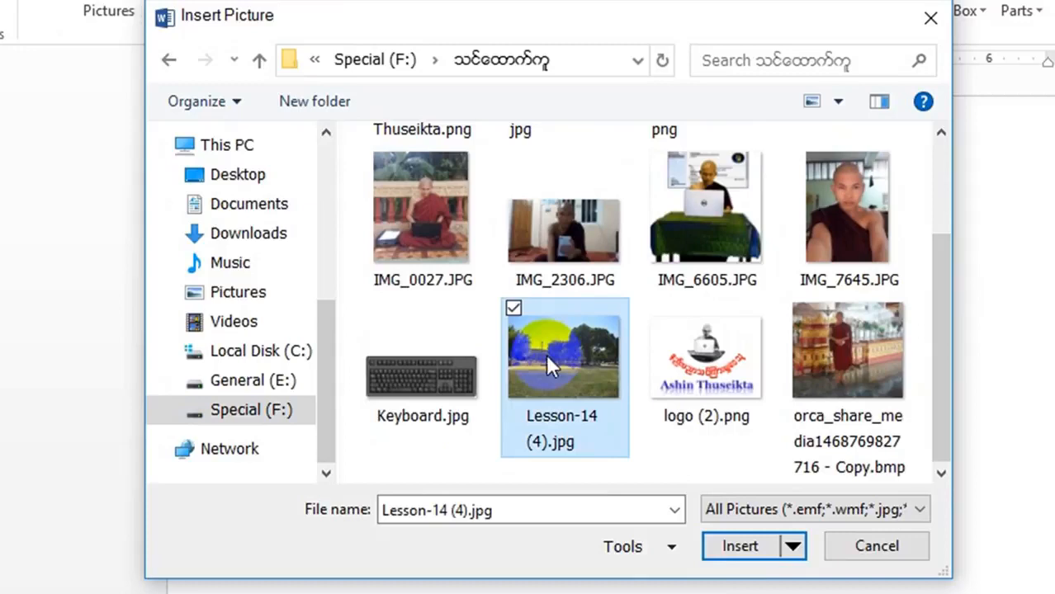
{"action": "left_click", "coordinate": [739, 547]}
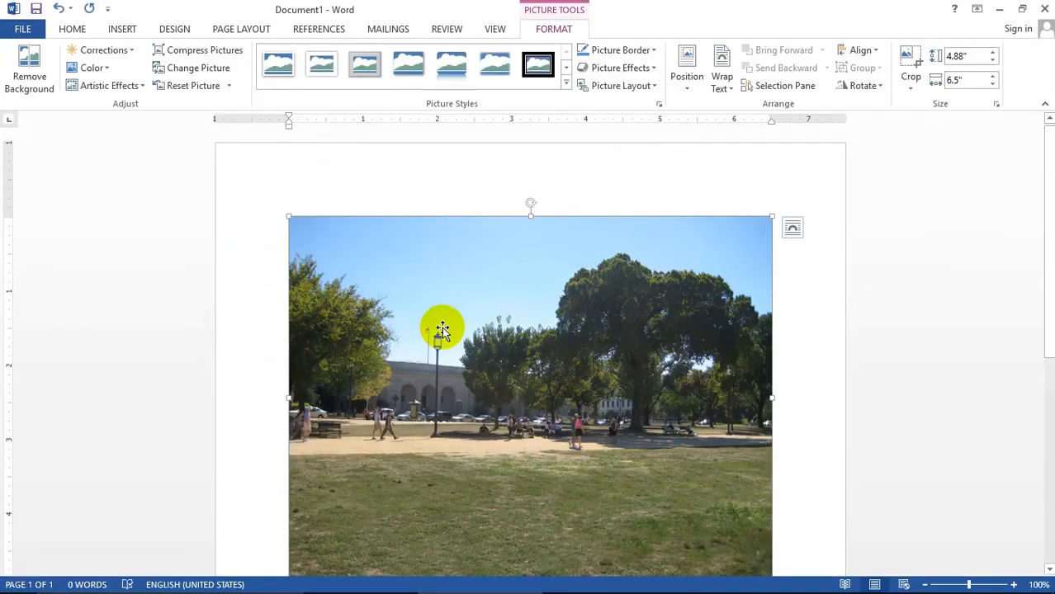
{"action": "mouse_move", "coordinate": [504, 195]}
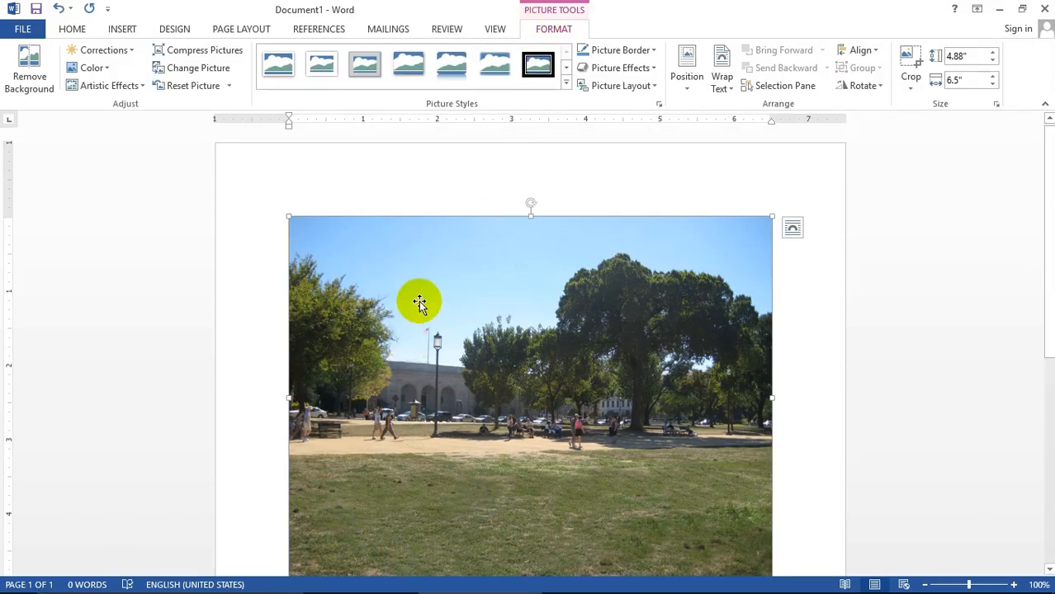
{"action": "mouse_move", "coordinate": [442, 277]}
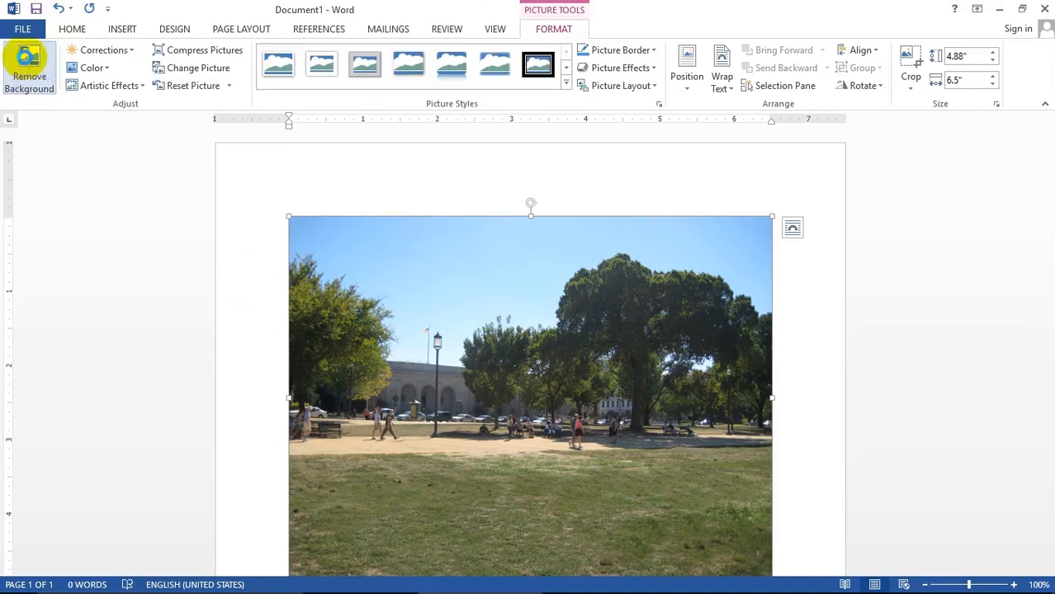
Remove the photo's sky and lawn background, keep it, then reopen Remove Background.
{"action": "left_click", "coordinate": [30, 68]}
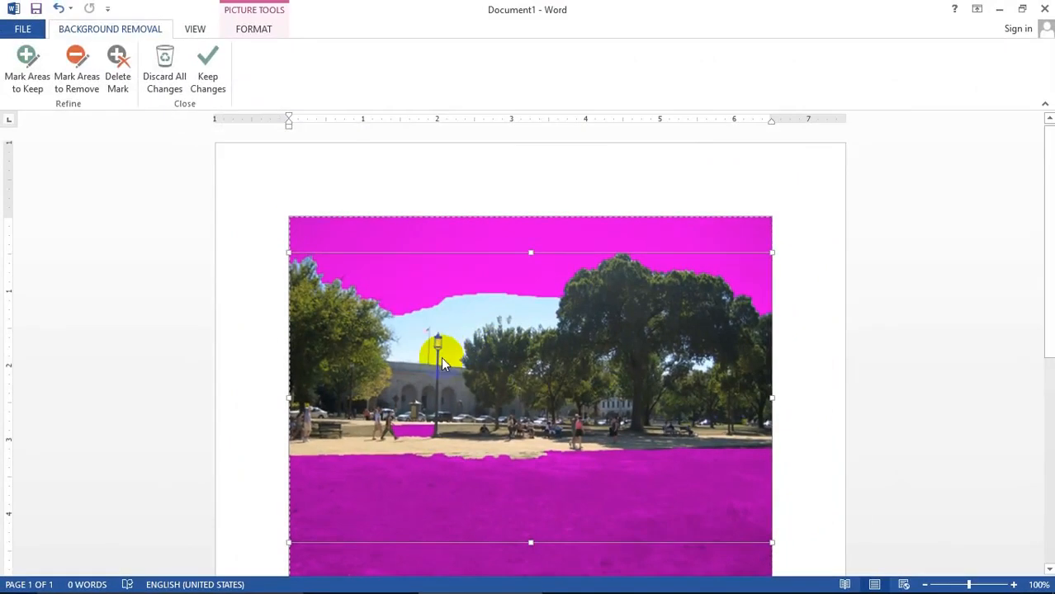
{"action": "left_click", "coordinate": [208, 72]}
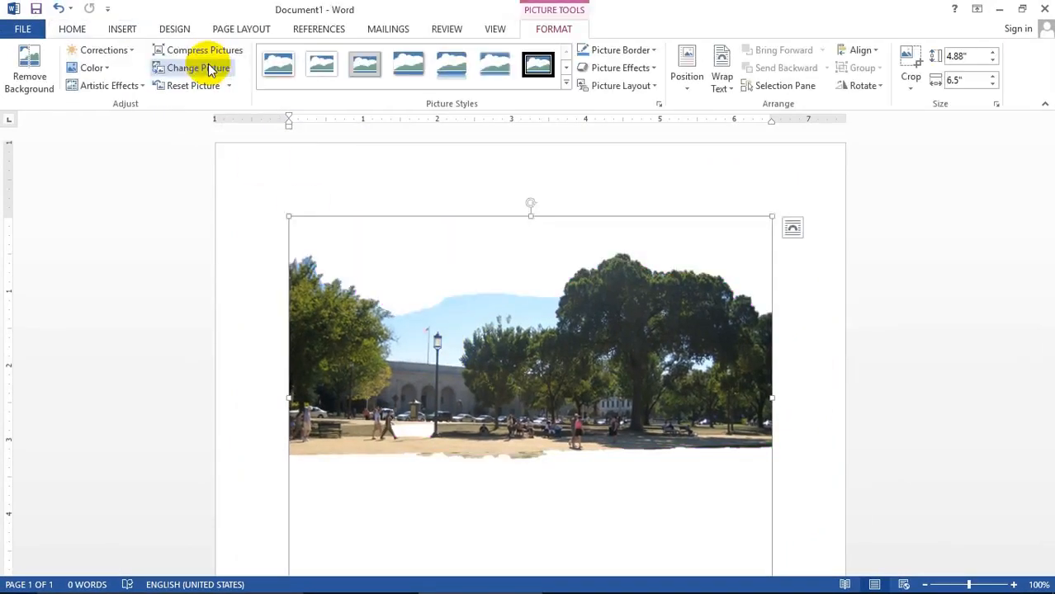
{"action": "mouse_move", "coordinate": [500, 528]}
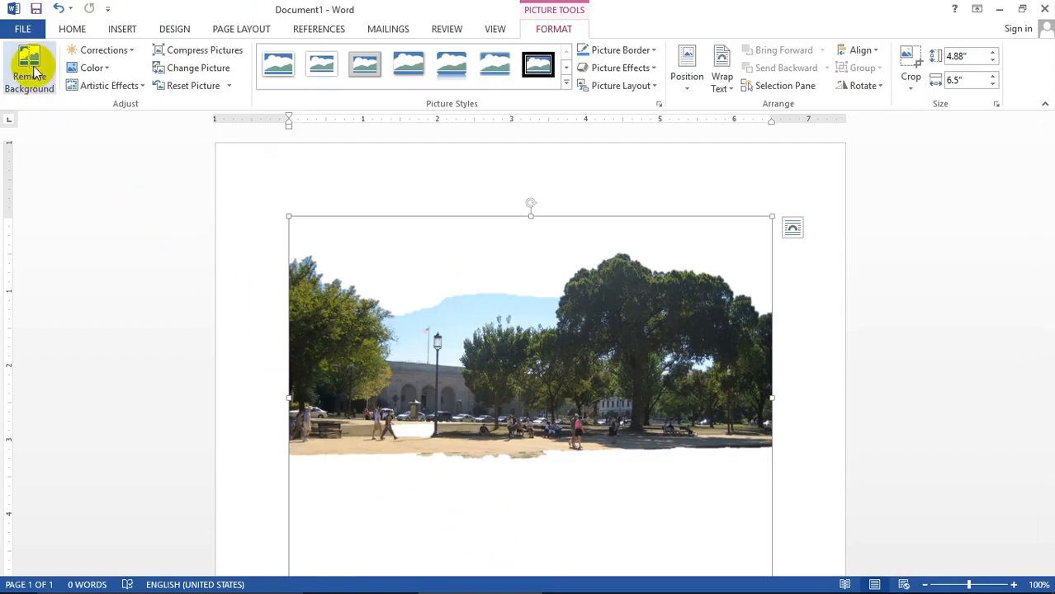
{"action": "left_click", "coordinate": [30, 64]}
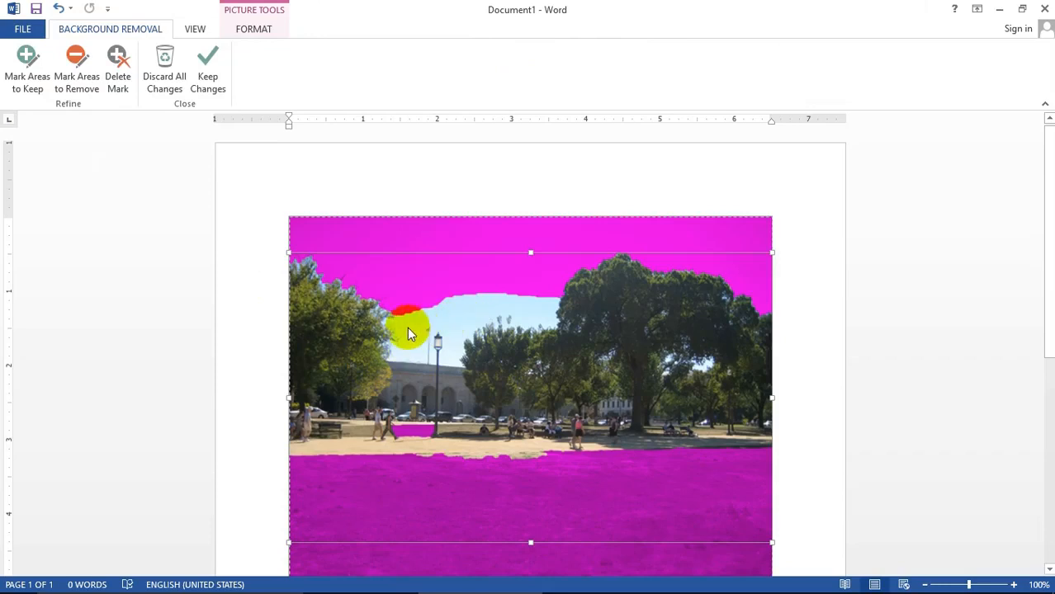
Mark the sky beside the lamppost and the area near the walkers for removal.
{"action": "left_click", "coordinate": [76, 69]}
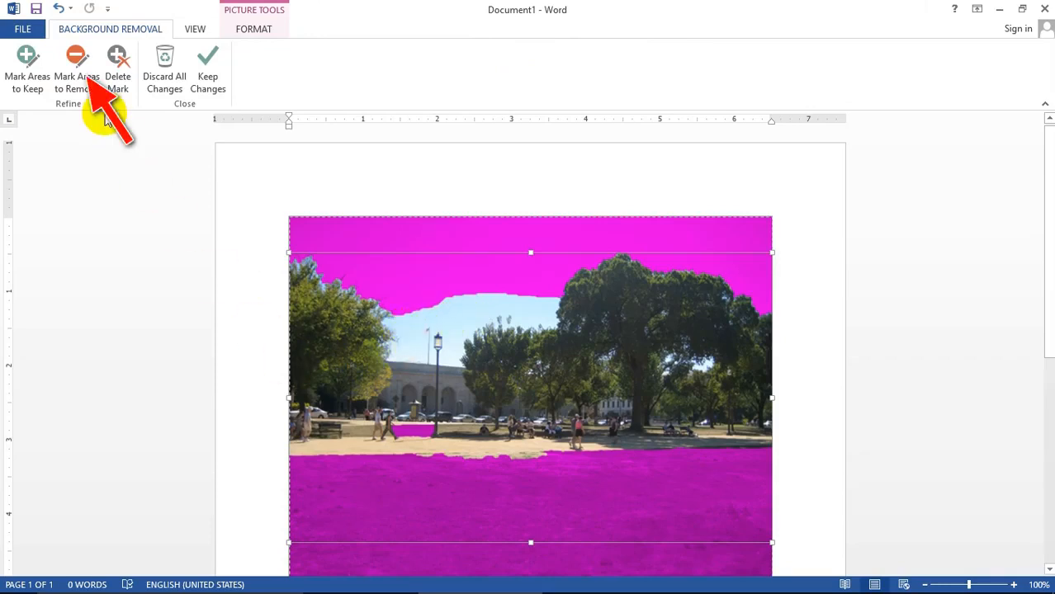
{"action": "mouse_move", "coordinate": [76, 57]}
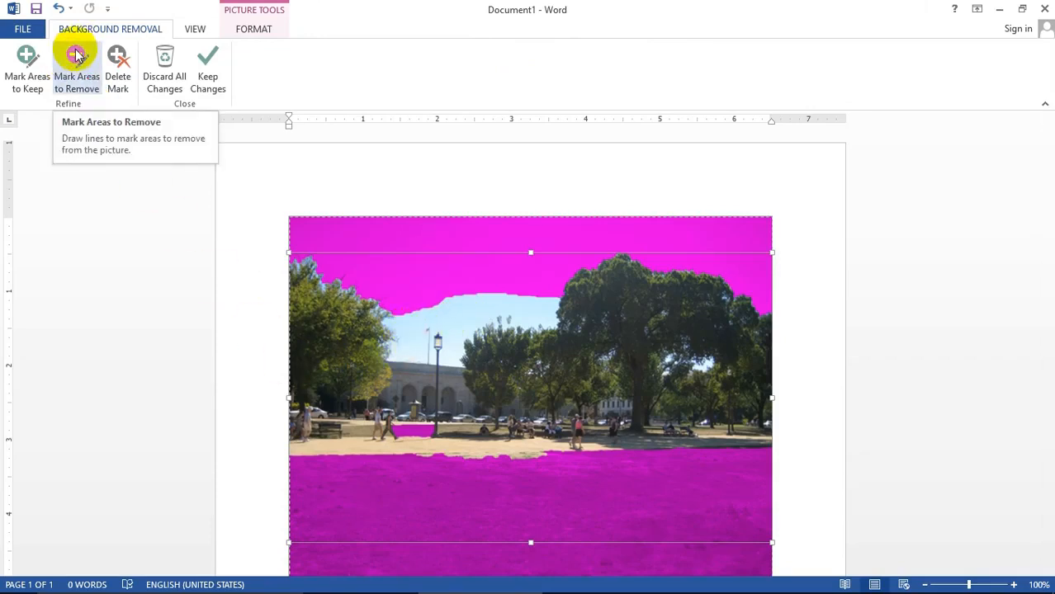
{"action": "left_click", "coordinate": [76, 59]}
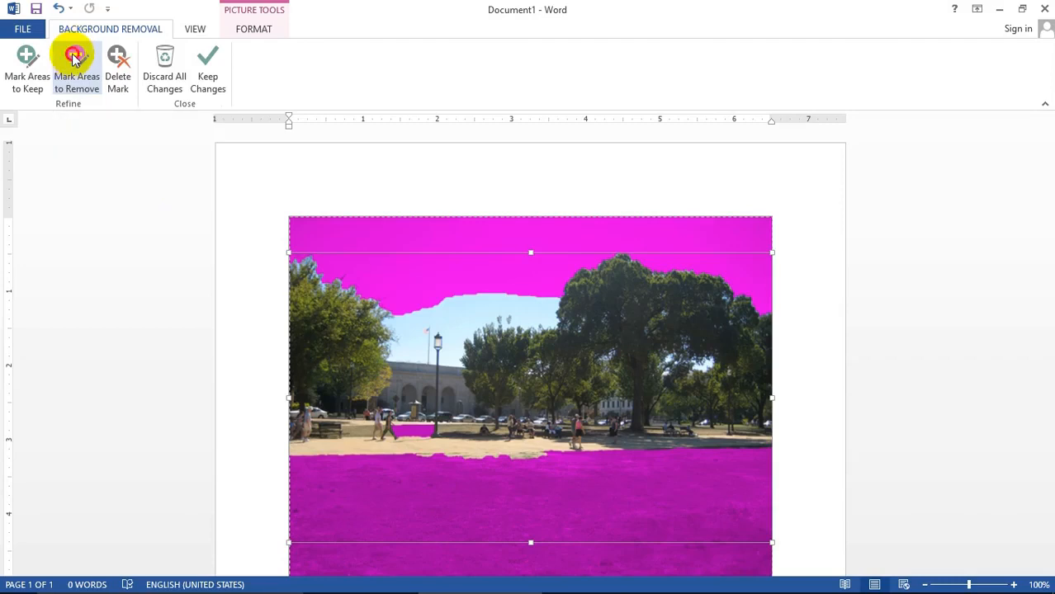
{"action": "left_click", "coordinate": [76, 58]}
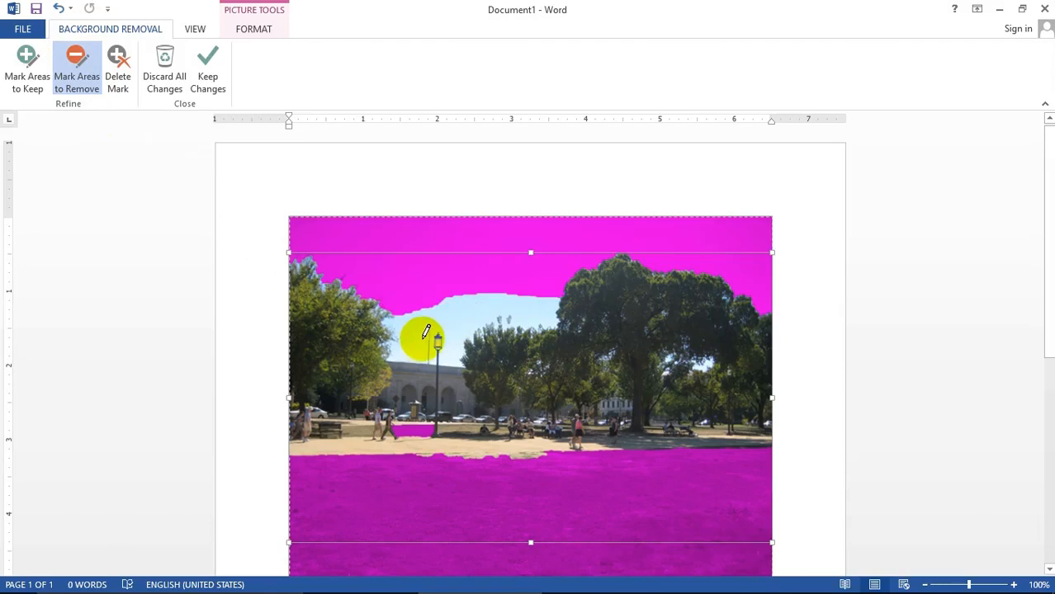
{"action": "left_click", "coordinate": [416, 340]}
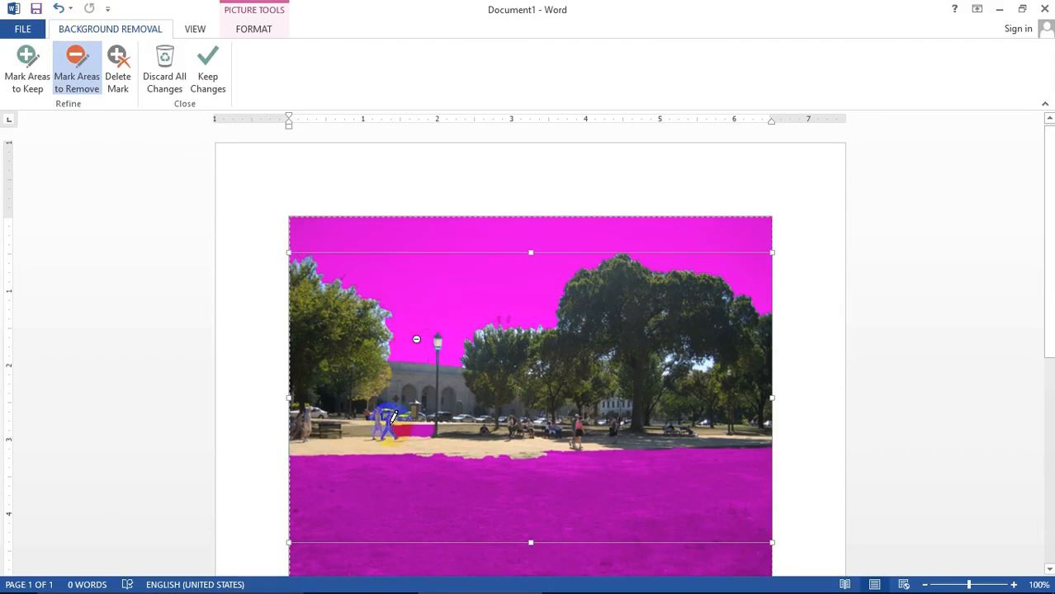
{"action": "left_click_drag", "start_coordinate": [393, 416], "coordinate": [437, 377]}
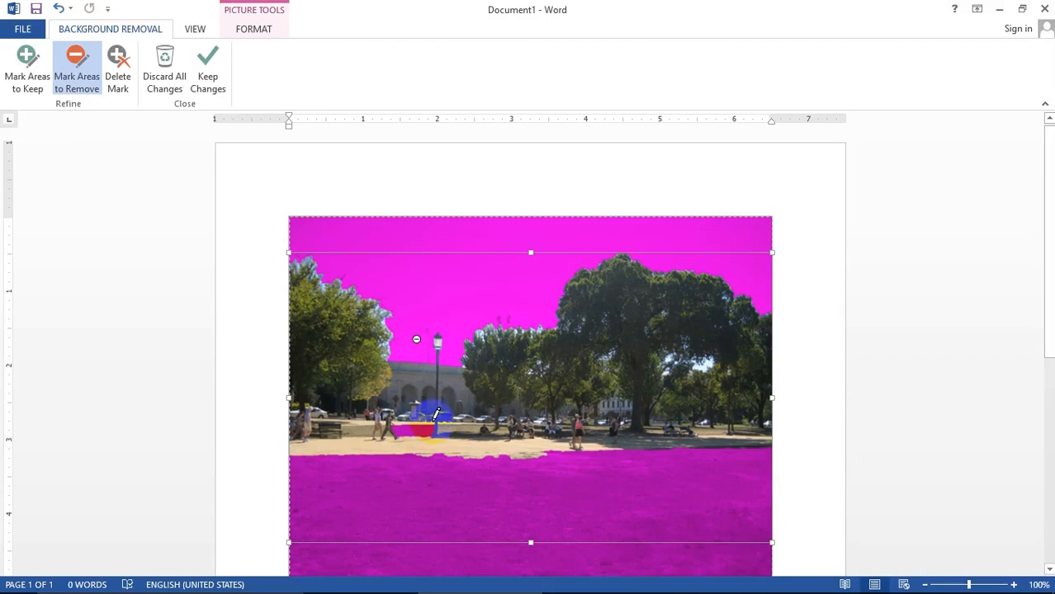
{"action": "left_click", "coordinate": [27, 69]}
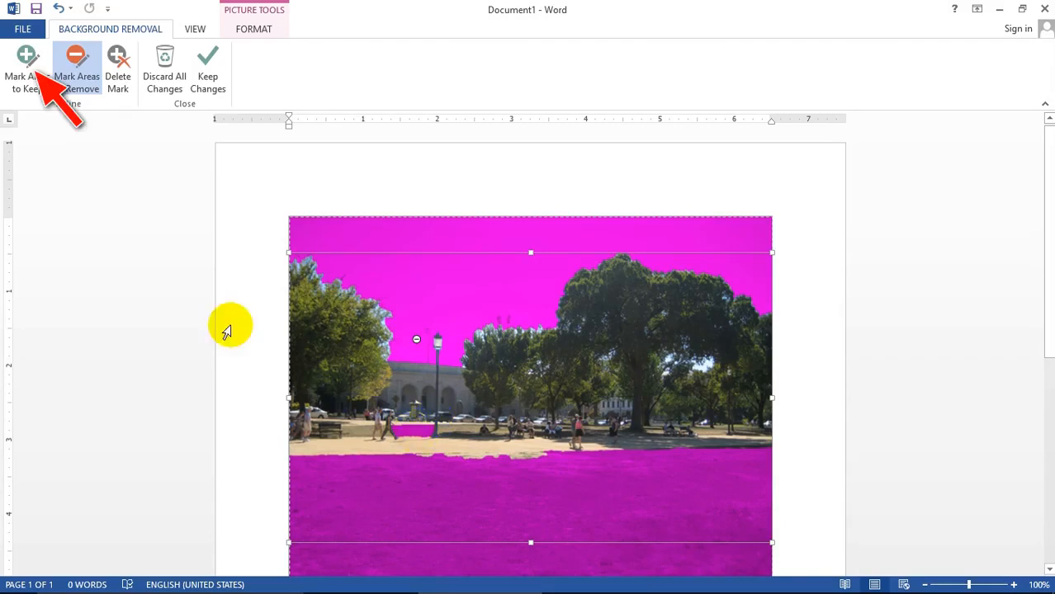
{"action": "mouse_move", "coordinate": [26, 58]}
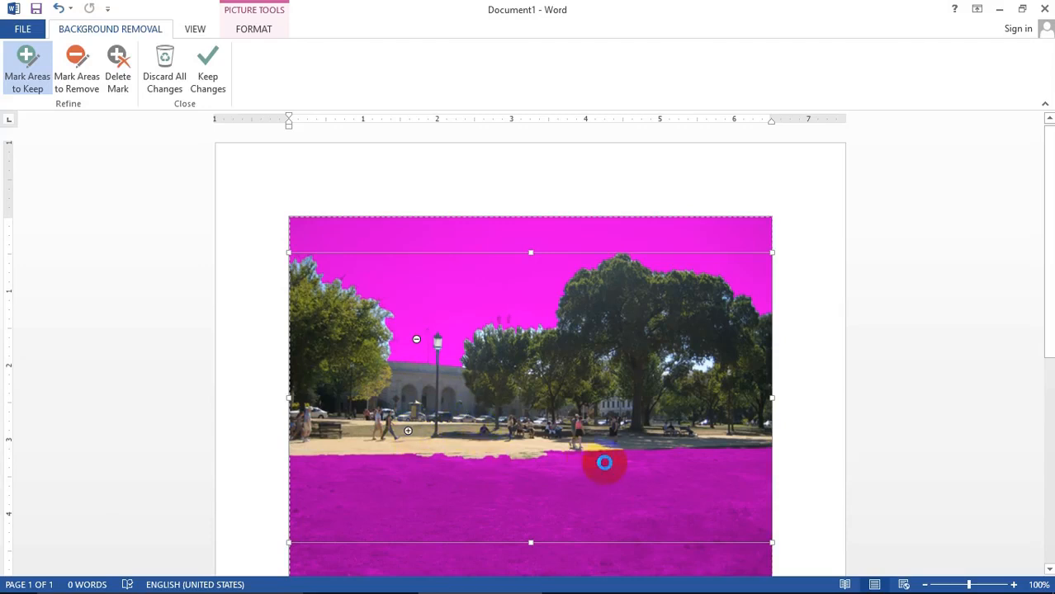
{"action": "left_click_drag", "start_coordinate": [605, 463], "coordinate": [614, 482]}
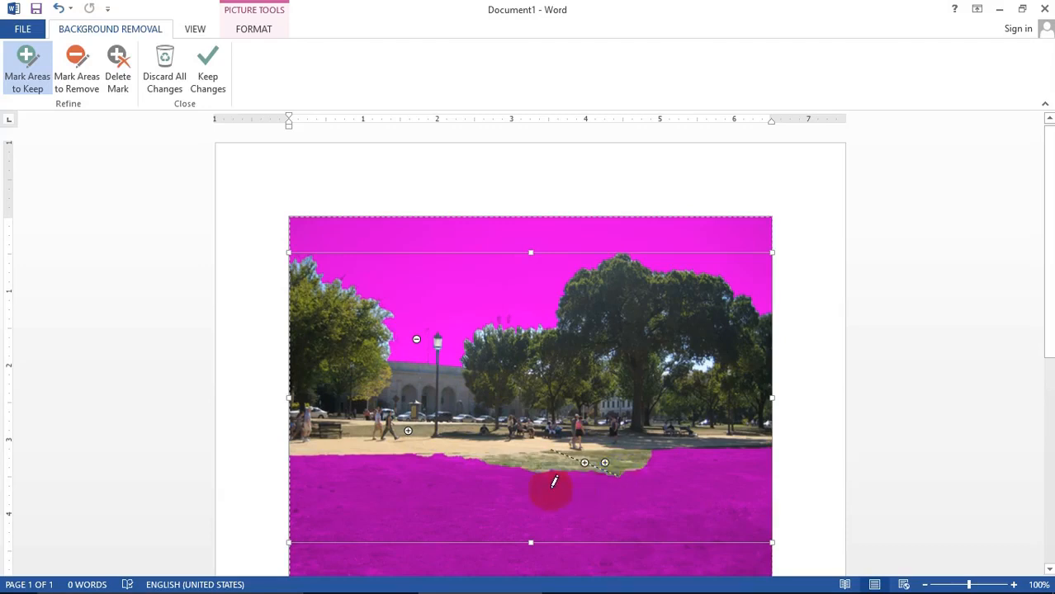
{"action": "mouse_move", "coordinate": [613, 468]}
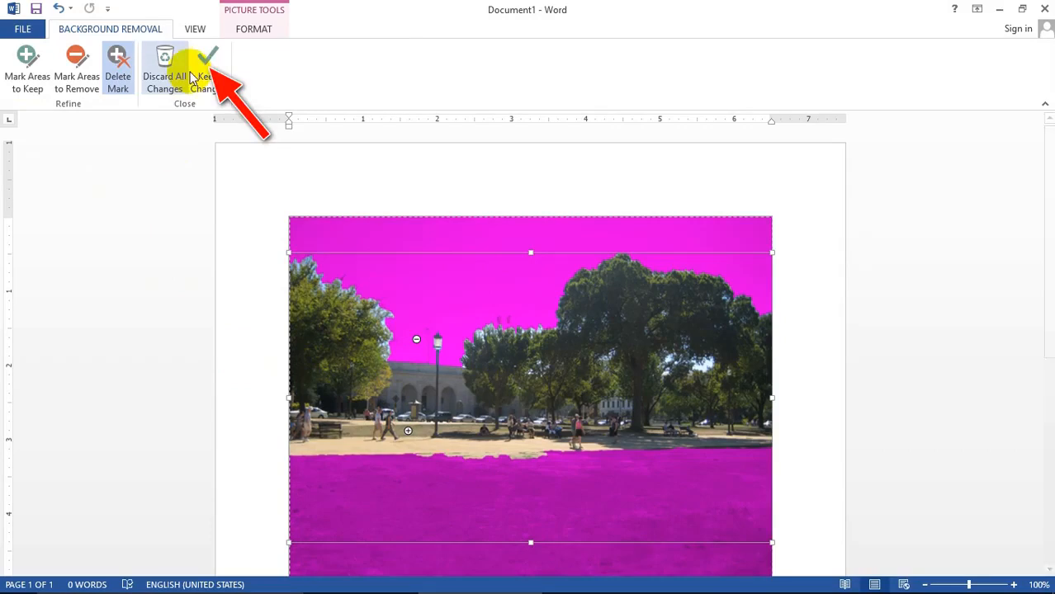
Discard all background removal so the photo keeps its sky and grass.
{"action": "left_click", "coordinate": [208, 62]}
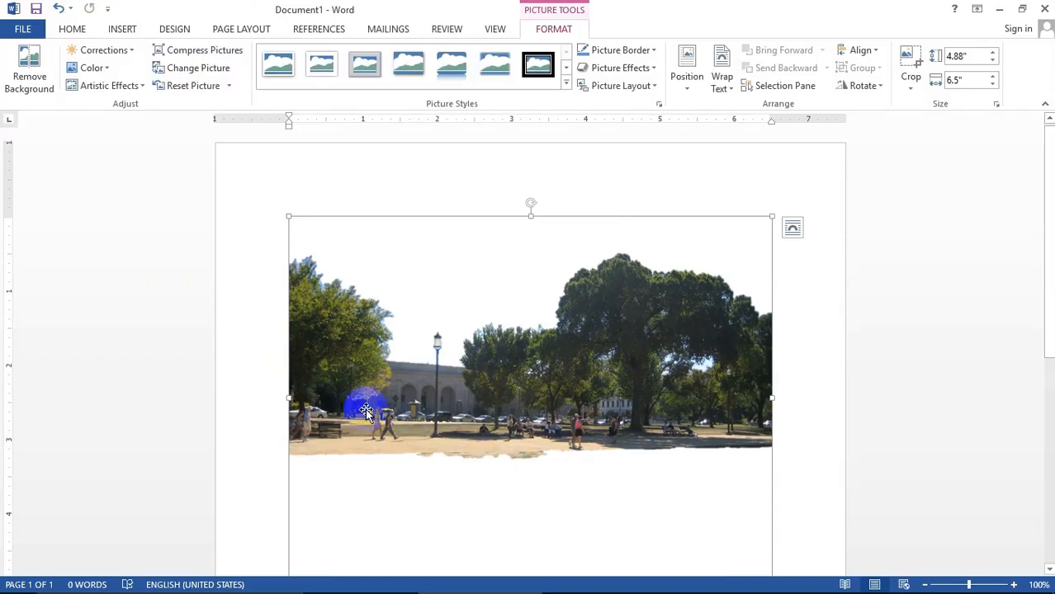
{"action": "left_click", "coordinate": [28, 60]}
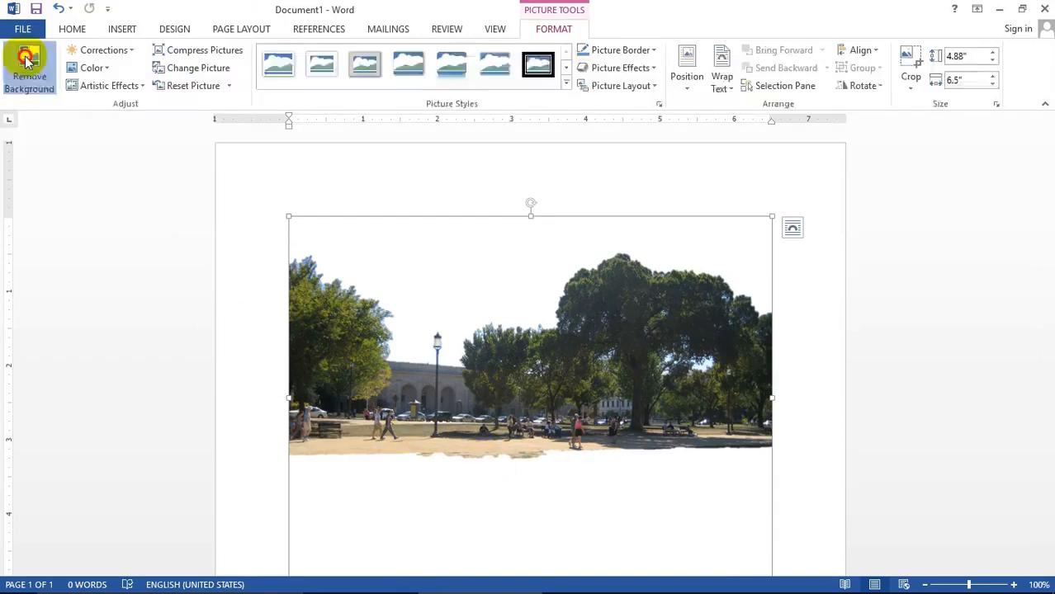
{"action": "left_click", "coordinate": [30, 66]}
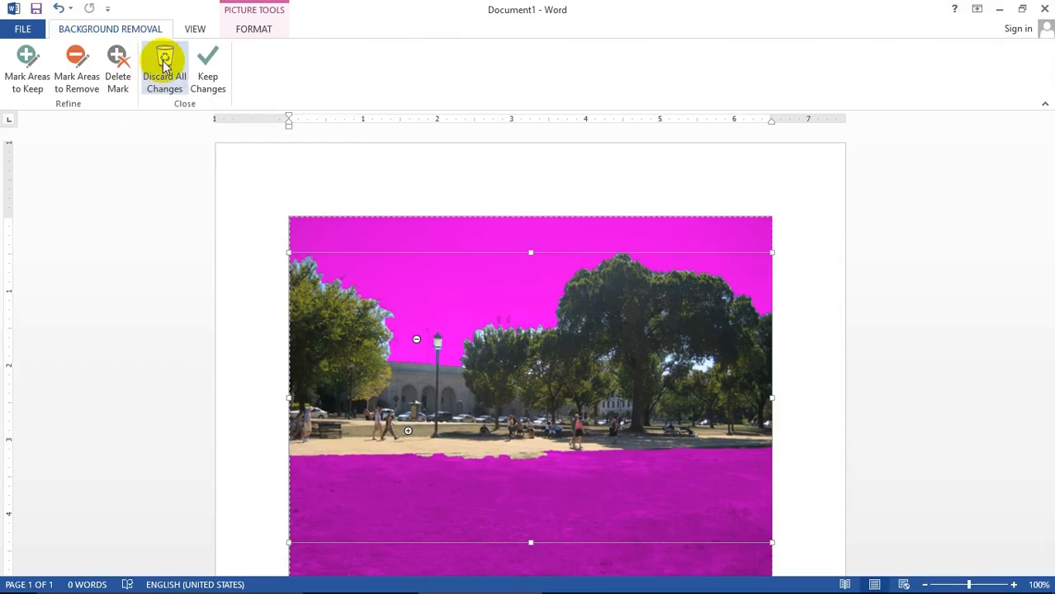
{"action": "left_click", "coordinate": [165, 66]}
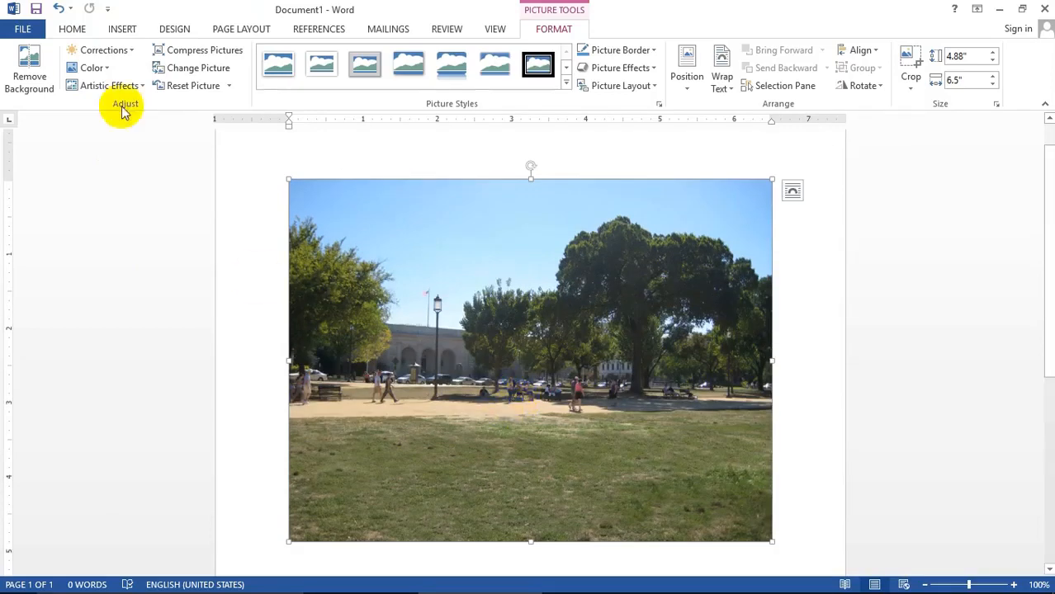
Apply a darker Corrections preset and a brush-stroke artistic effect to the photo.
{"action": "left_click", "coordinate": [102, 50]}
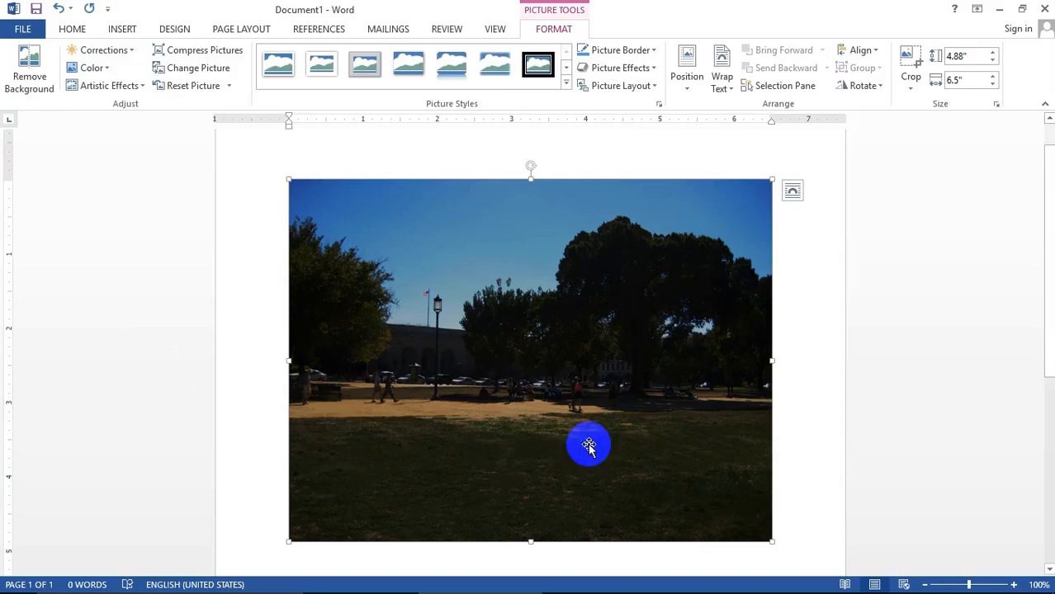
{"action": "mouse_move", "coordinate": [370, 390]}
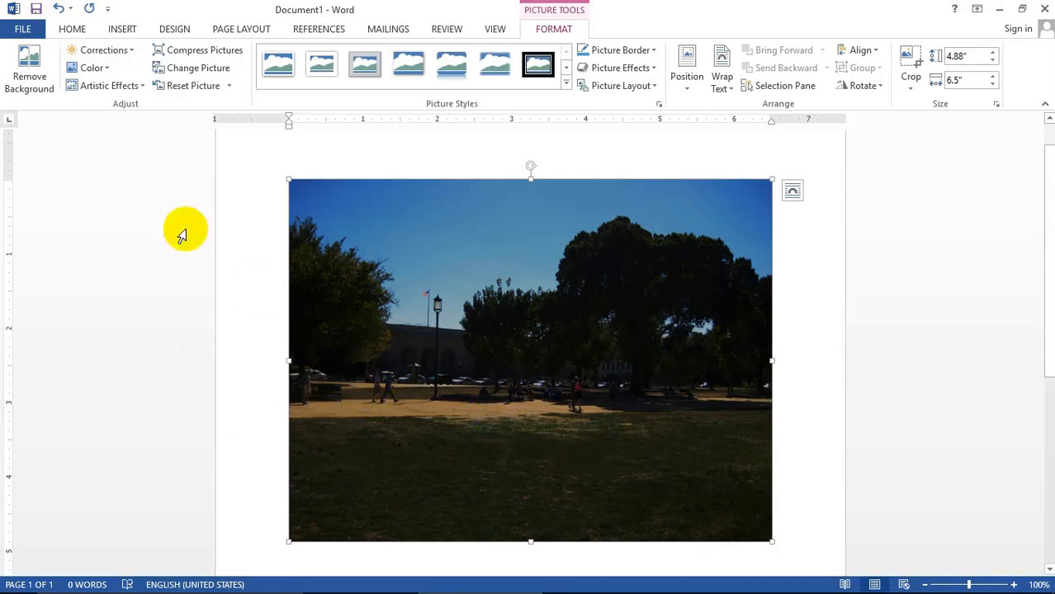
{"action": "mouse_move", "coordinate": [139, 90]}
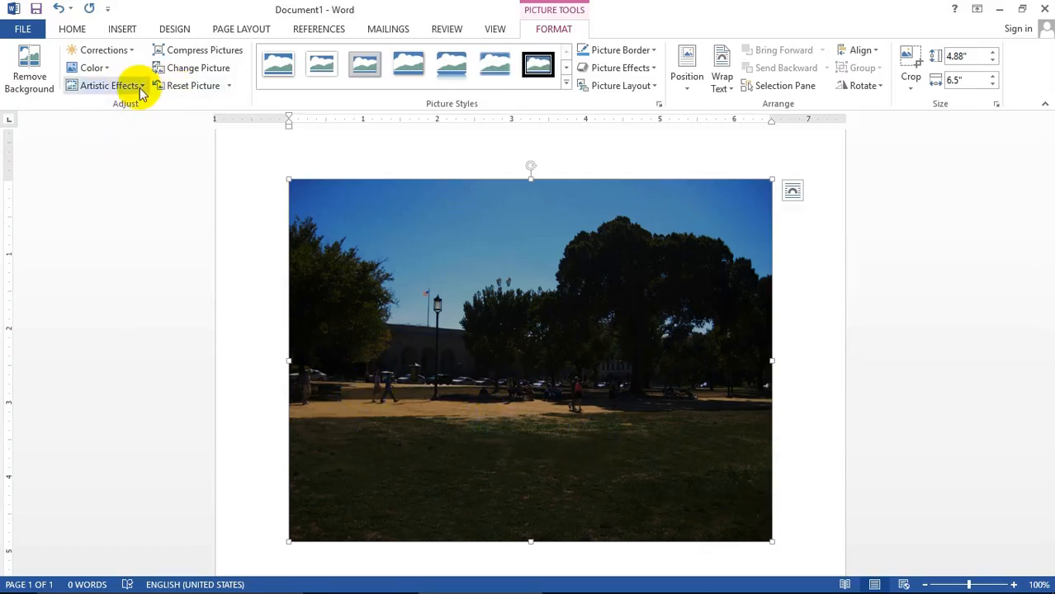
{"action": "left_click", "coordinate": [107, 86]}
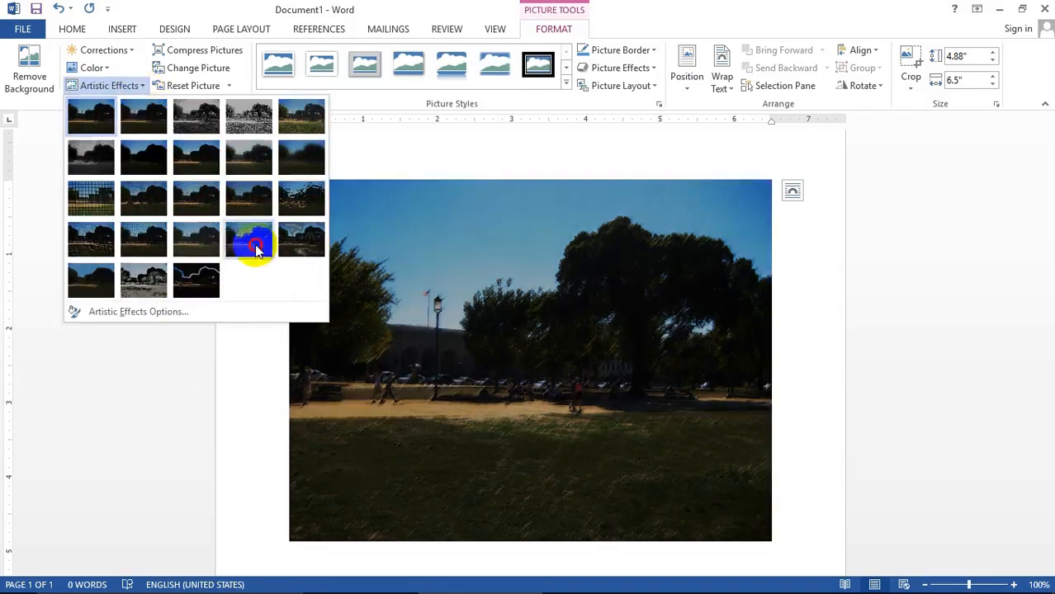
{"action": "left_click", "coordinate": [248, 240]}
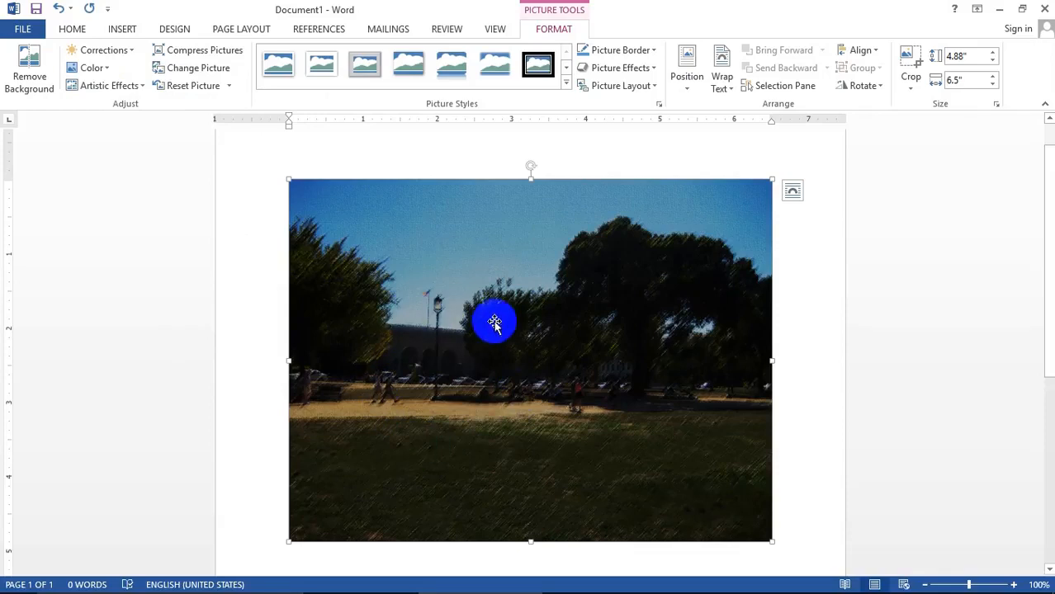
{"action": "mouse_move", "coordinate": [654, 314]}
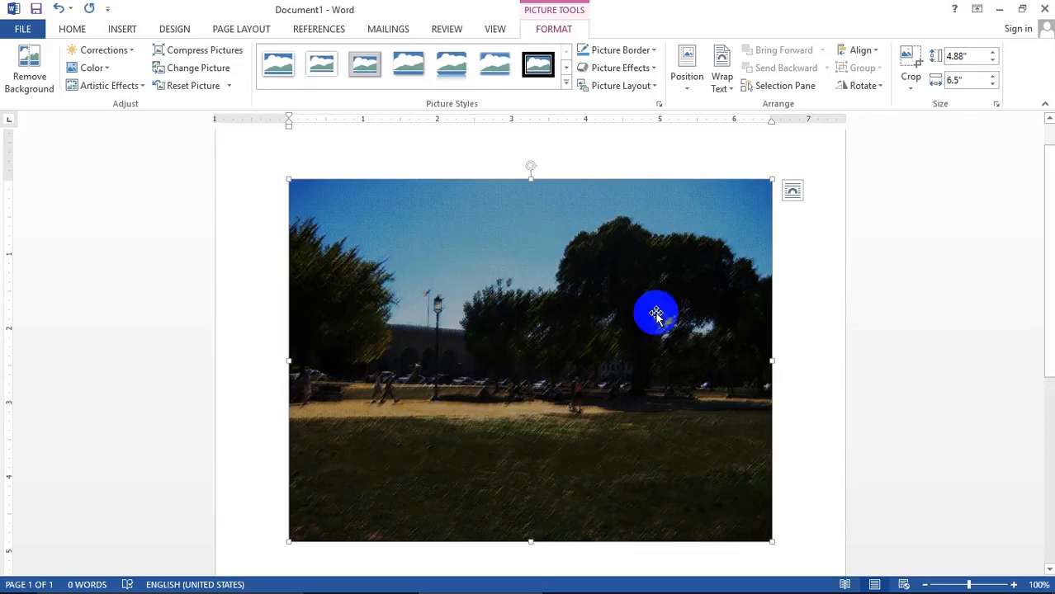
{"action": "mouse_move", "coordinate": [502, 469]}
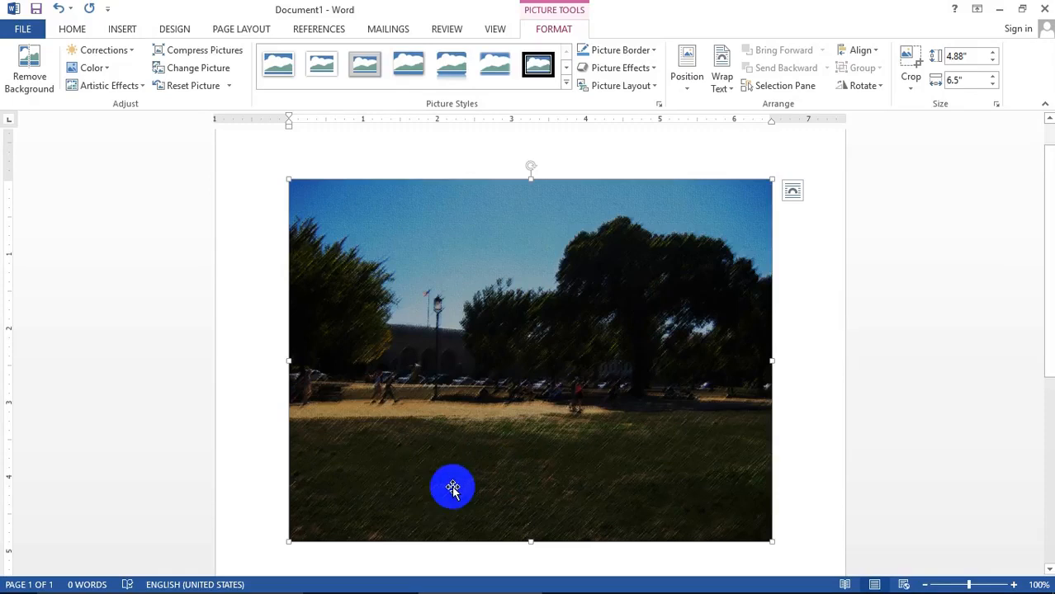
{"action": "mouse_move", "coordinate": [92, 67]}
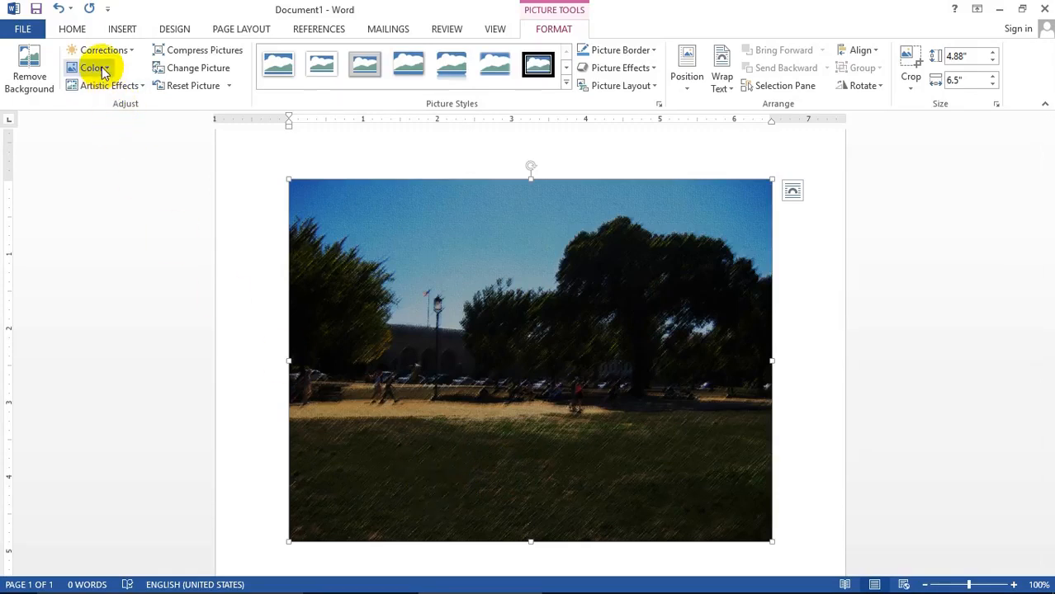
Recolor the photo orange, then Reset Picture to restore its original look.
{"action": "left_click", "coordinate": [93, 68]}
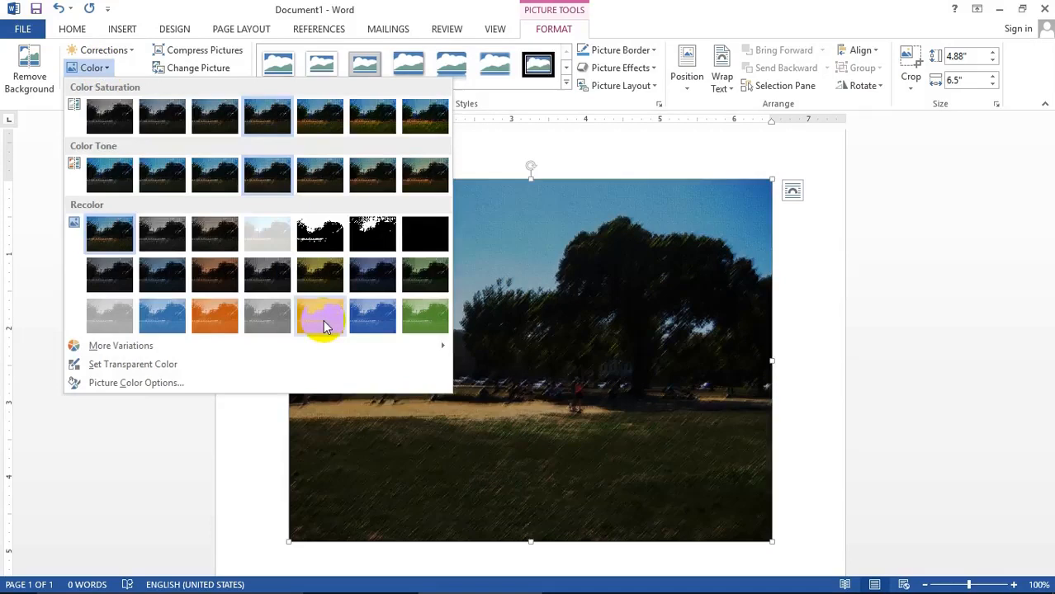
{"action": "left_click", "coordinate": [320, 316]}
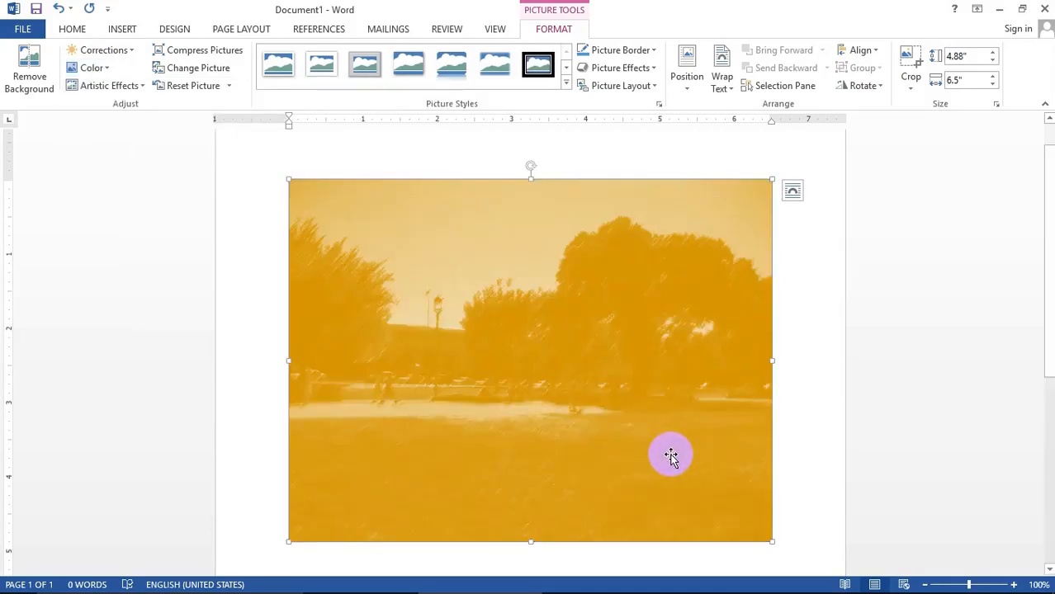
{"action": "mouse_move", "coordinate": [500, 386]}
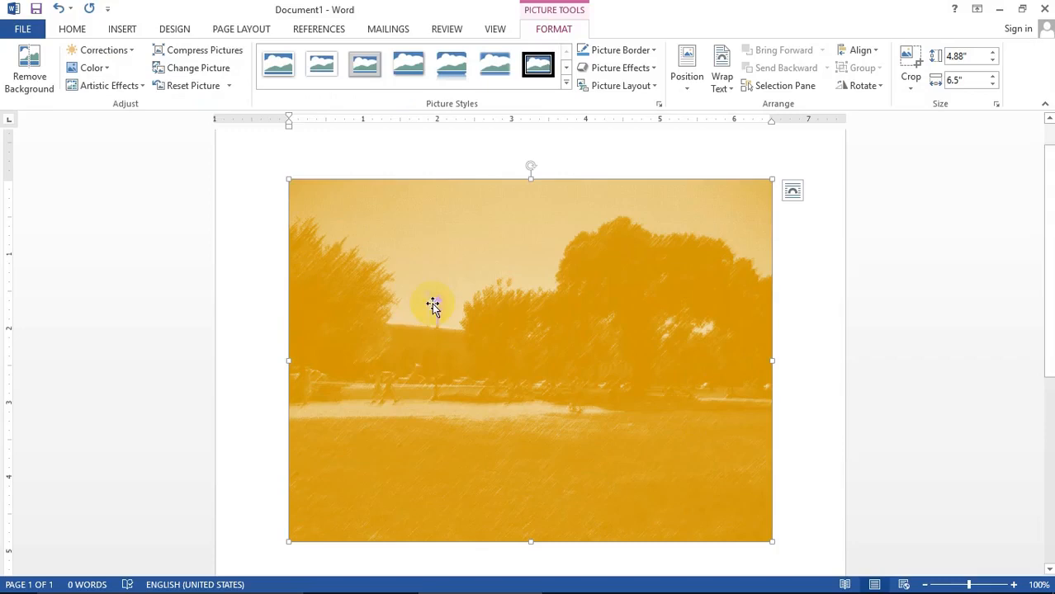
{"action": "mouse_move", "coordinate": [191, 86]}
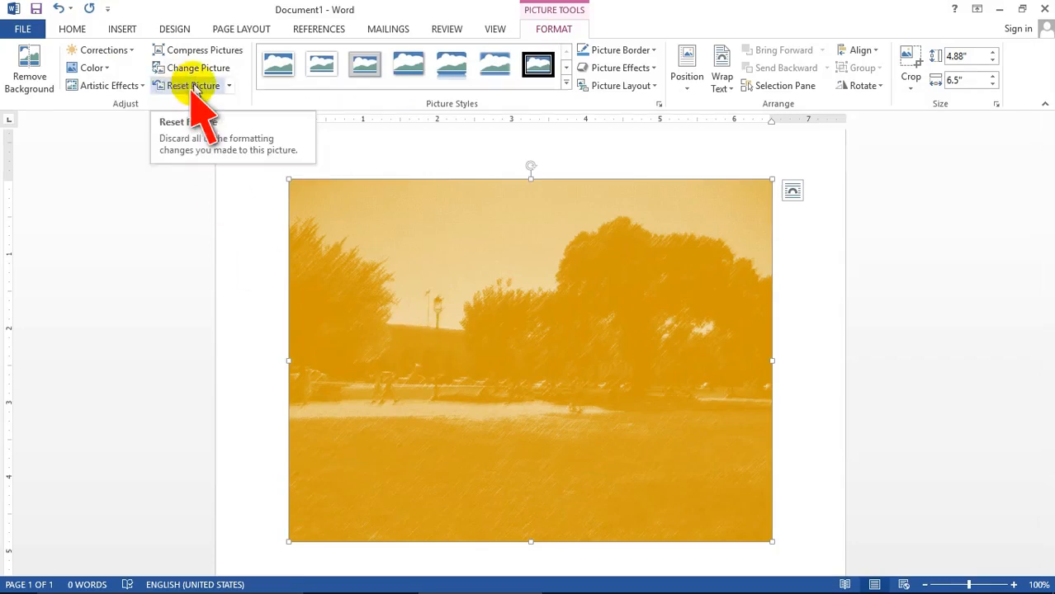
{"action": "left_click", "coordinate": [191, 85]}
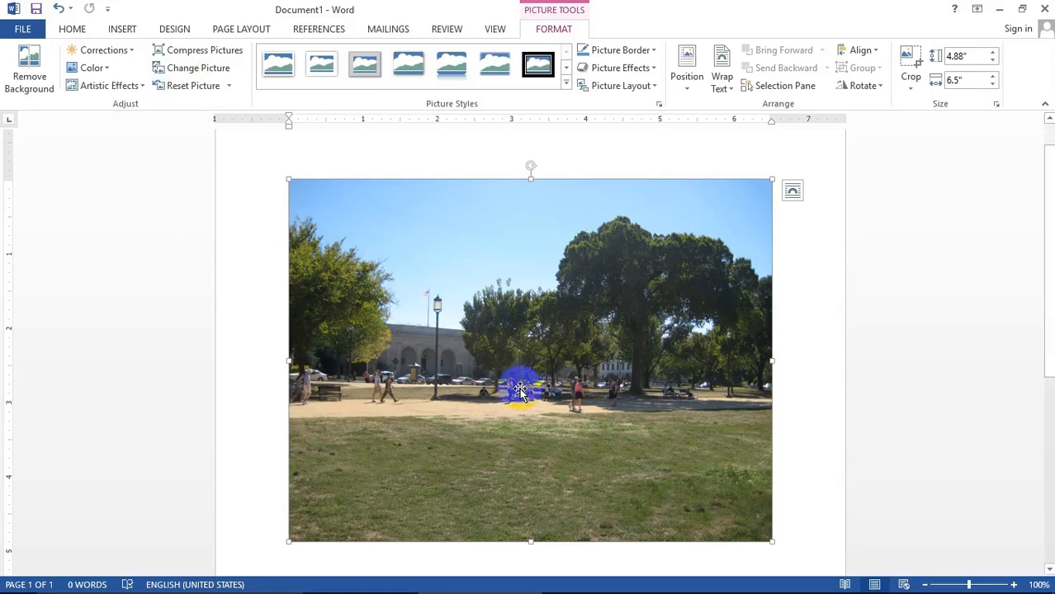
{"action": "mouse_move", "coordinate": [449, 64]}
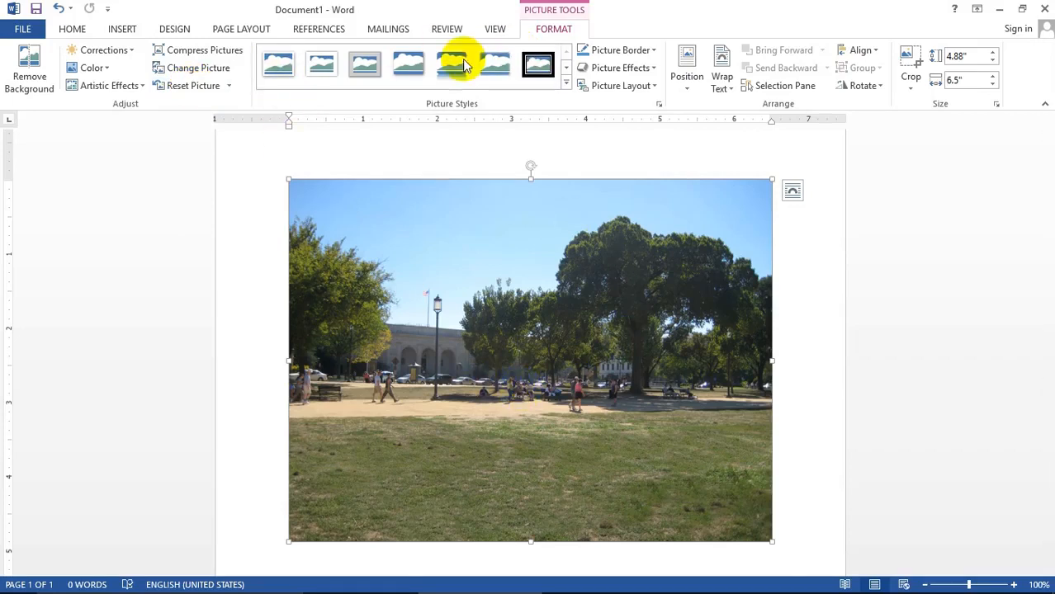
Try framed picture styles, then apply the Soft Edge Oval style to the photo.
{"action": "left_click", "coordinate": [363, 64]}
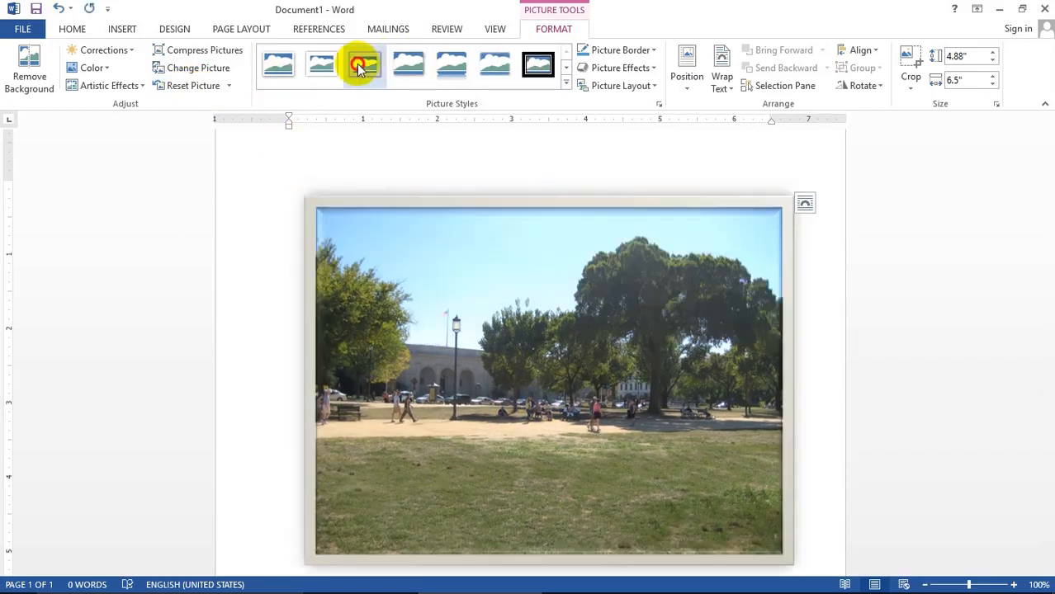
{"action": "left_click", "coordinate": [360, 66]}
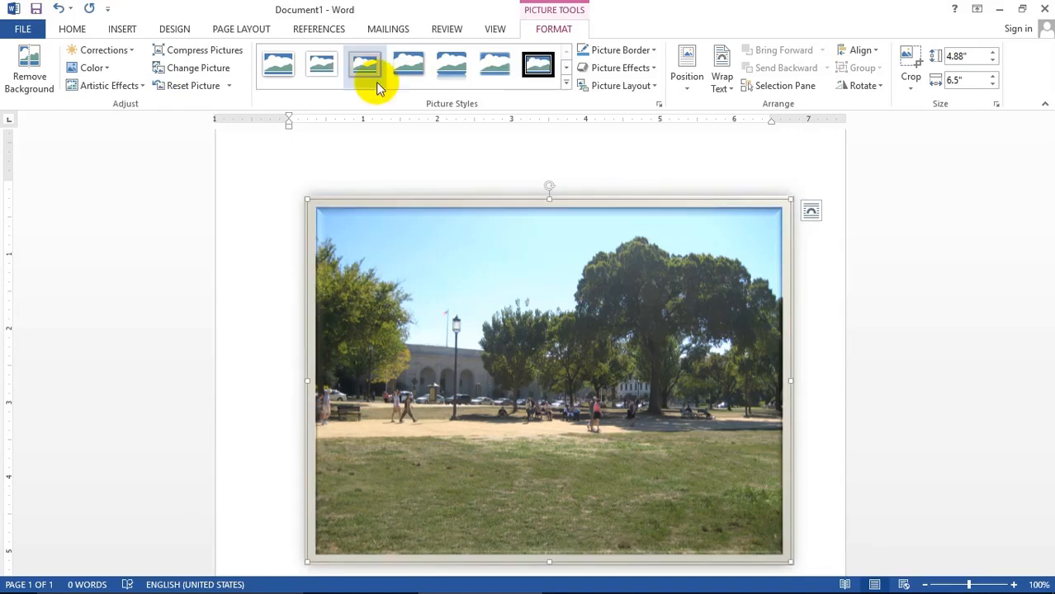
{"action": "left_click", "coordinate": [565, 85]}
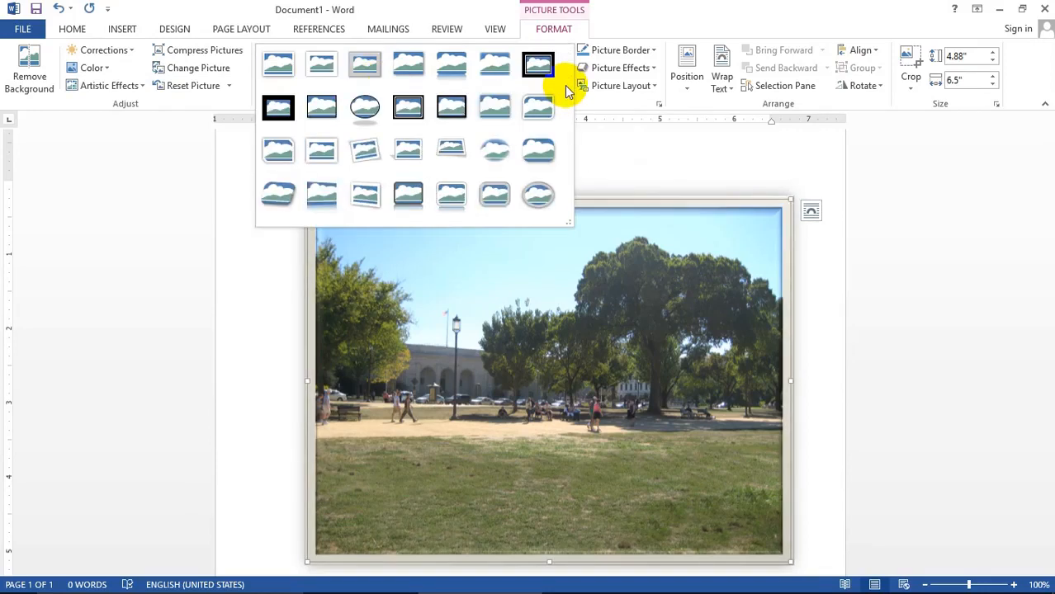
{"action": "left_click", "coordinate": [365, 109]}
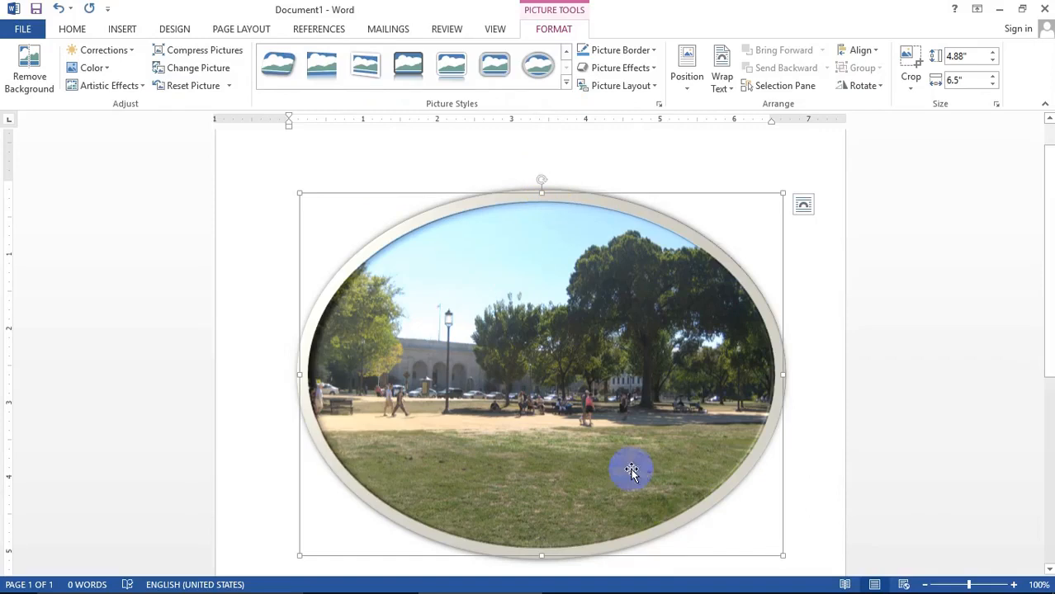
{"action": "mouse_move", "coordinate": [561, 194]}
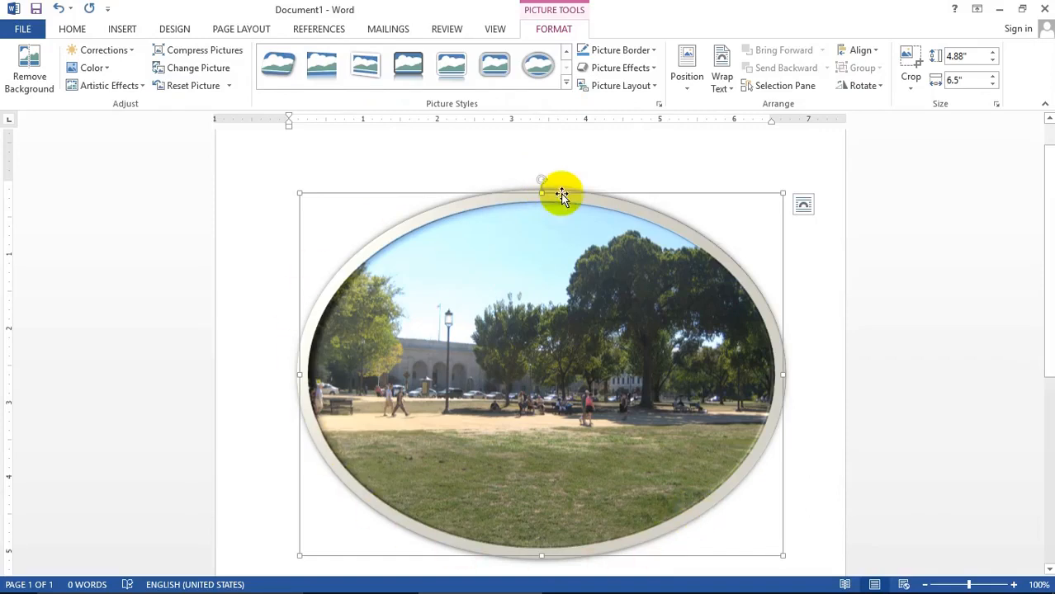
{"action": "mouse_move", "coordinate": [362, 475]}
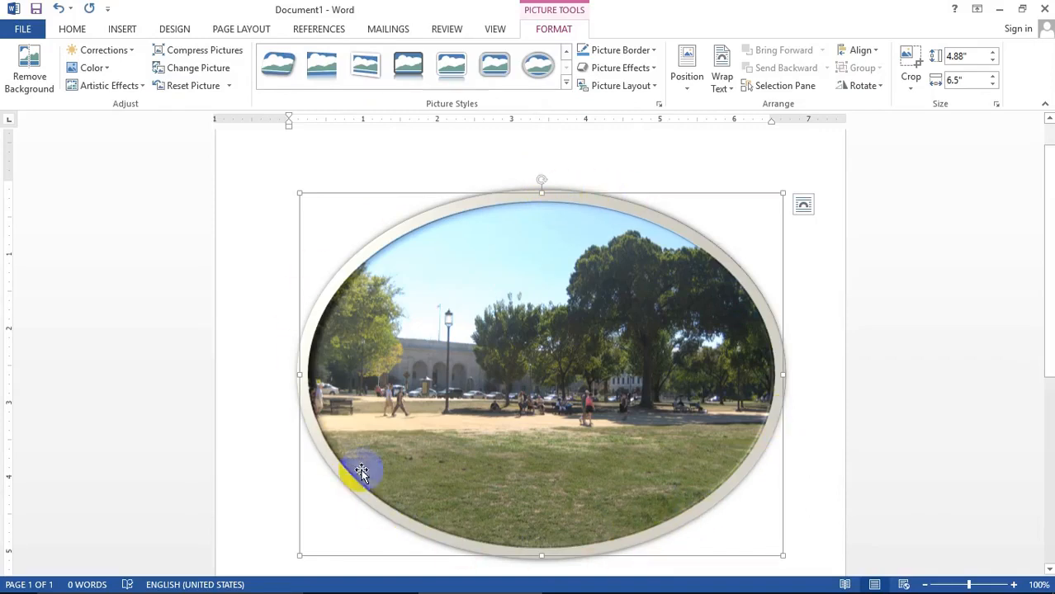
{"action": "mouse_move", "coordinate": [540, 238]}
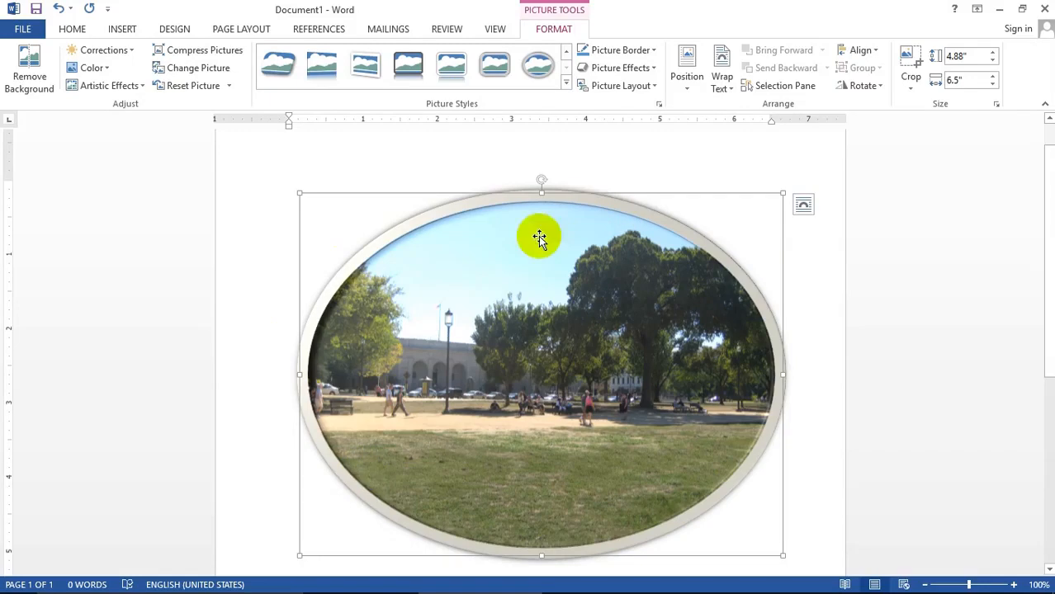
{"action": "mouse_move", "coordinate": [654, 50]}
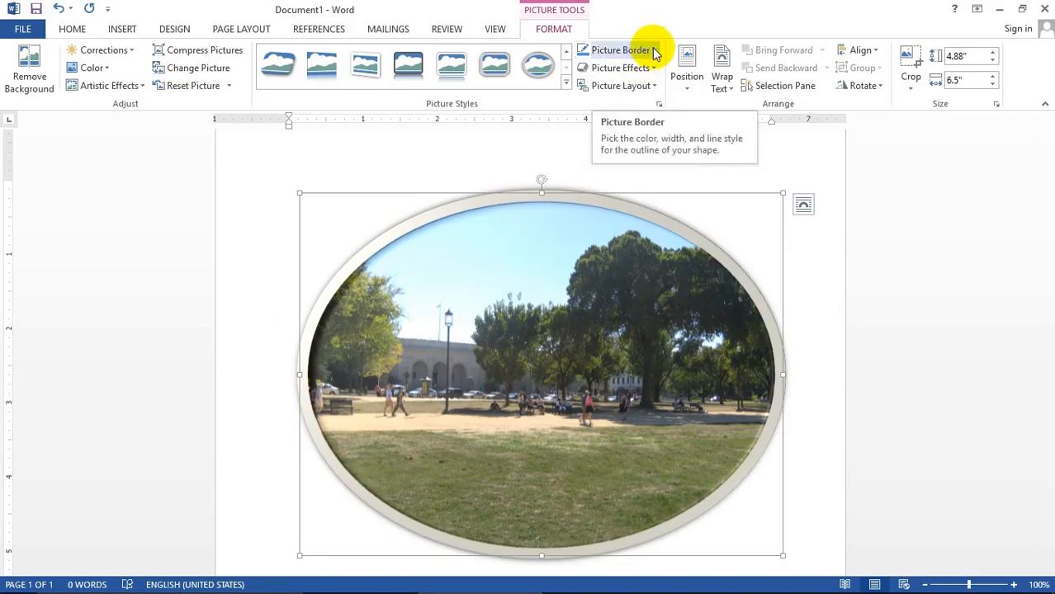
Set the oval photo's border to red, then change it to yellow.
{"action": "left_click", "coordinate": [618, 49]}
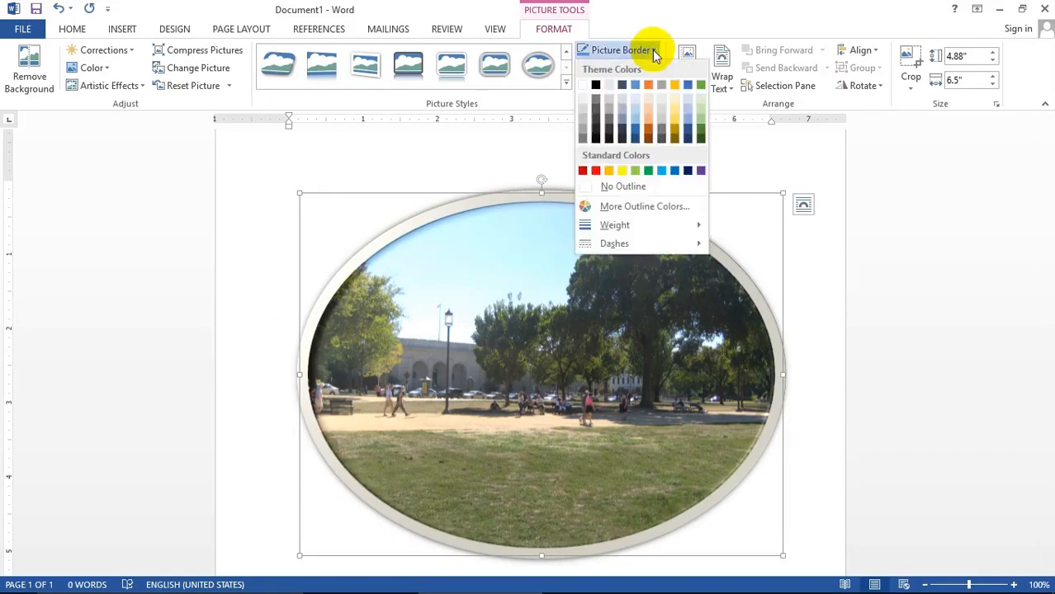
{"action": "left_click", "coordinate": [584, 170]}
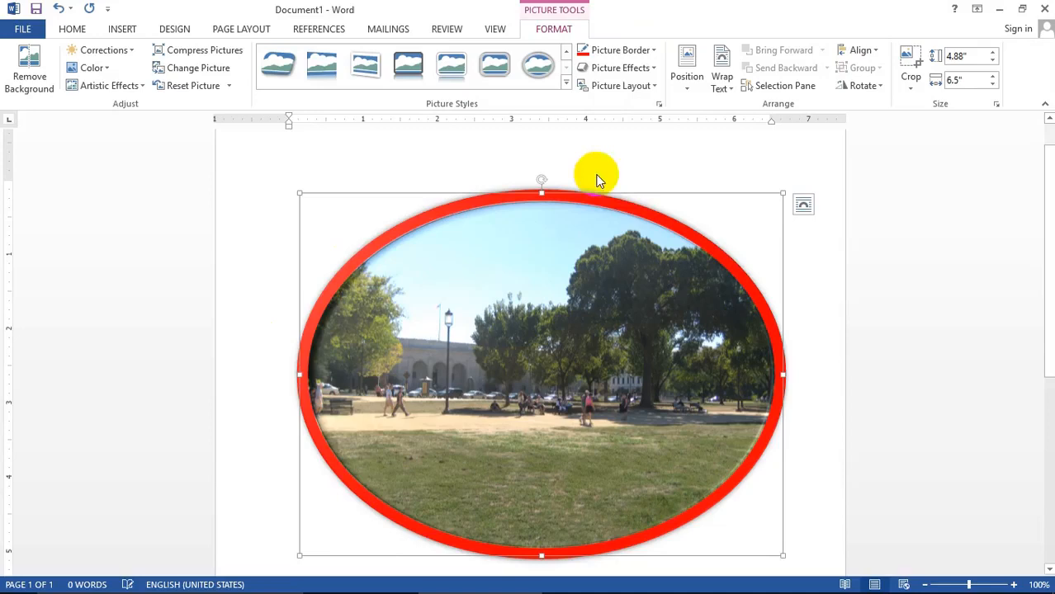
{"action": "mouse_move", "coordinate": [327, 495]}
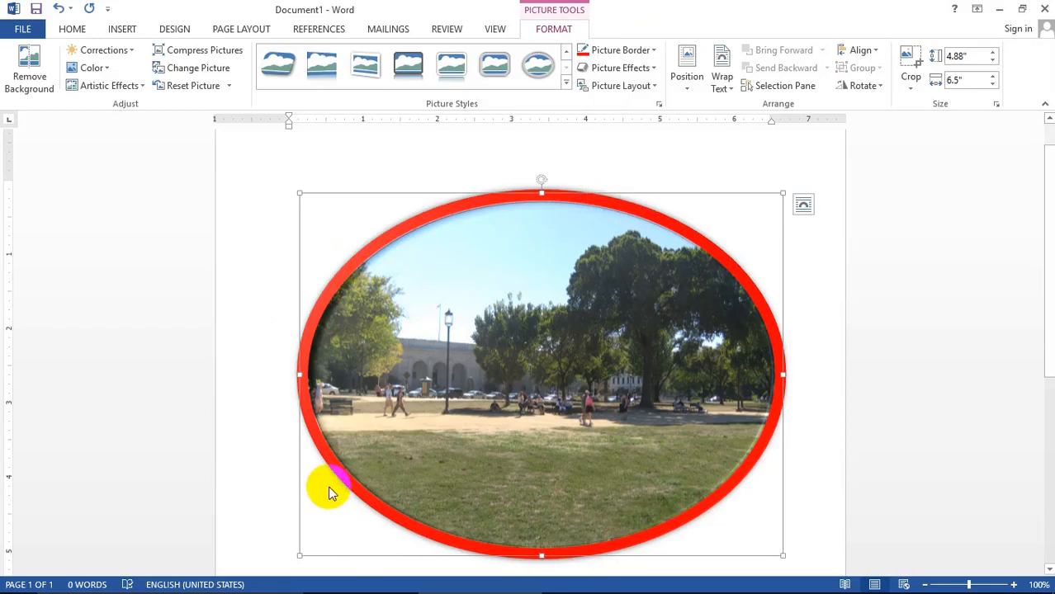
{"action": "mouse_move", "coordinate": [542, 198]}
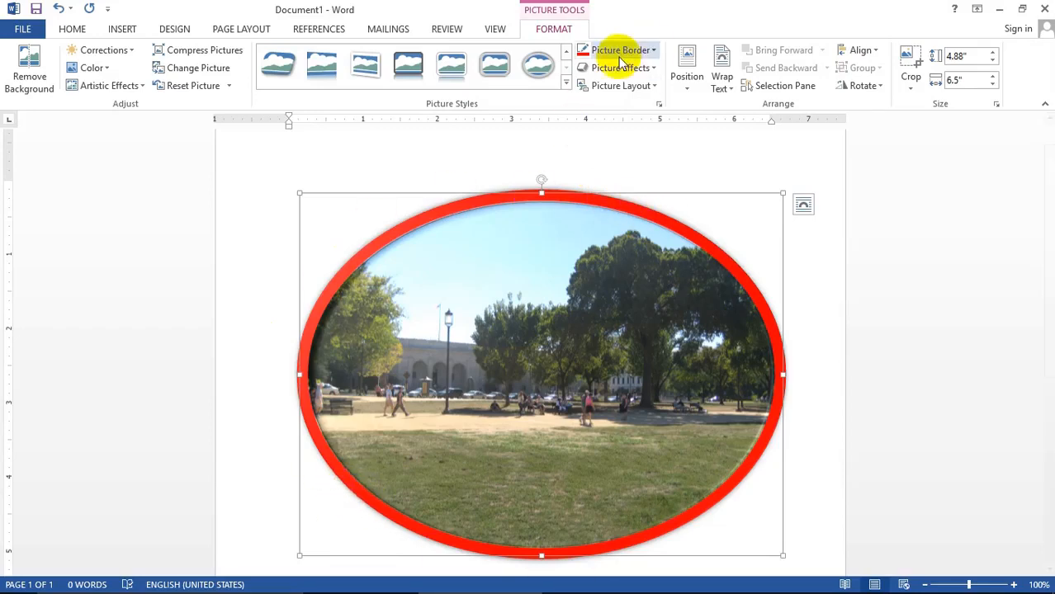
{"action": "left_click", "coordinate": [621, 49]}
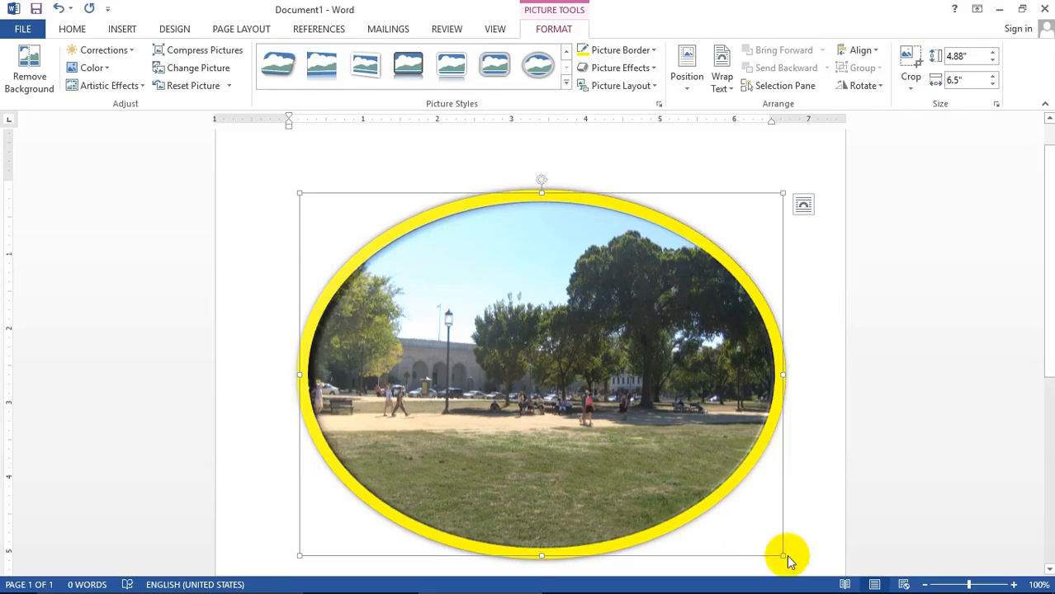
{"action": "mouse_move", "coordinate": [783, 561]}
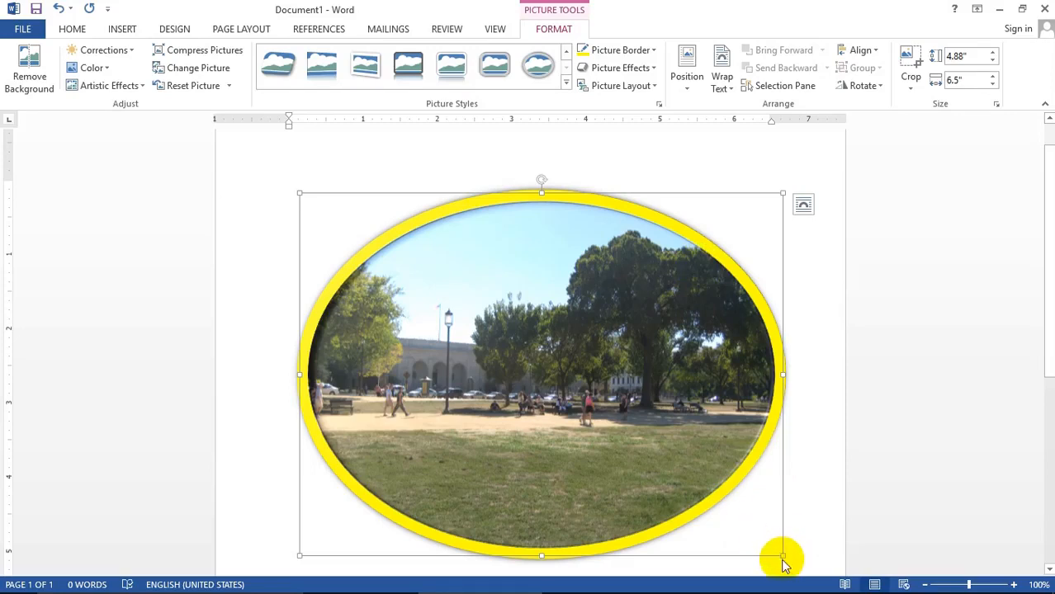
Resize the photo to about 2.33 by 3.11 inches and set it to wrap with text.
{"action": "left_click_drag", "start_coordinate": [782, 558], "coordinate": [782, 555]}
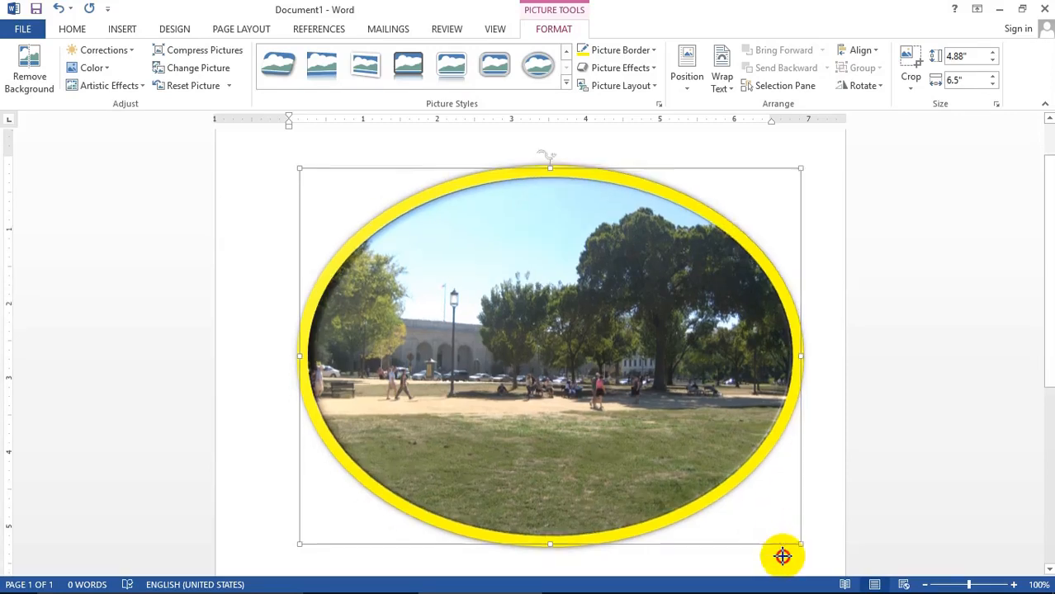
{"action": "left_click_drag", "start_coordinate": [783, 554], "coordinate": [535, 322]}
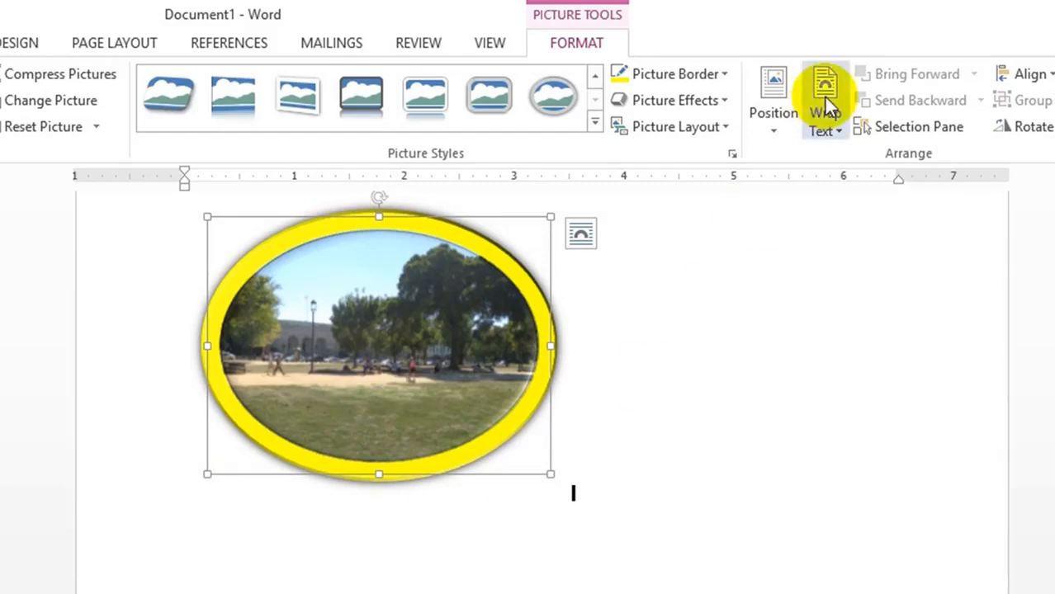
{"action": "left_click", "coordinate": [825, 99]}
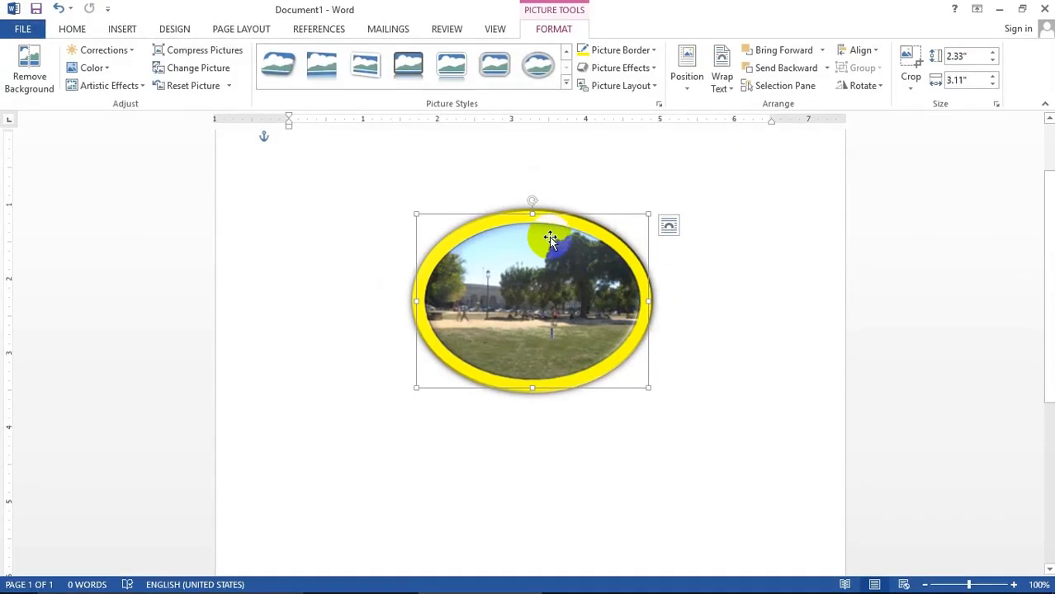
{"action": "mouse_move", "coordinate": [489, 317]}
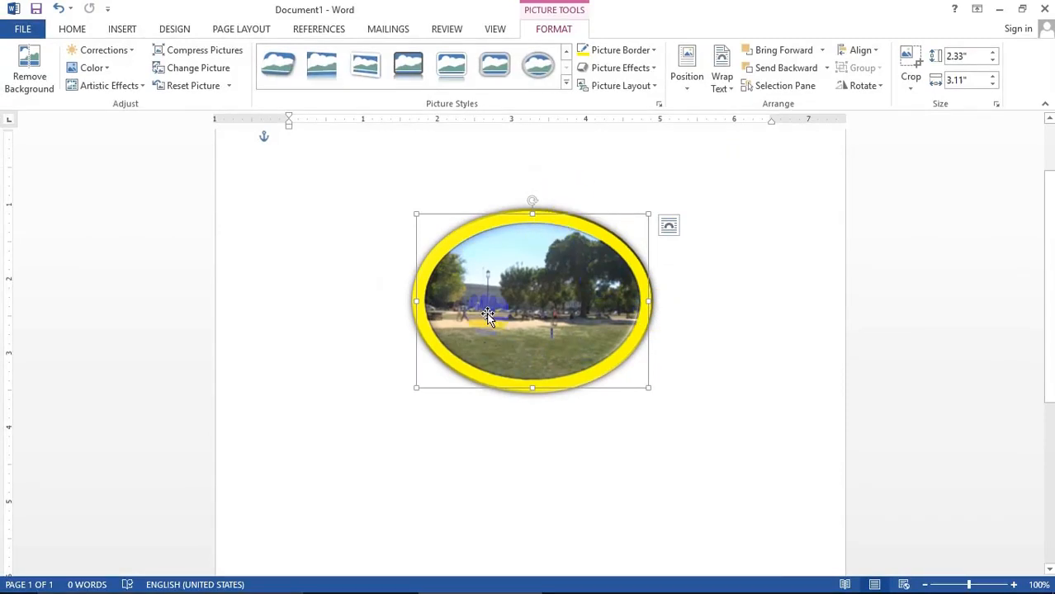
{"action": "mouse_move", "coordinate": [627, 68]}
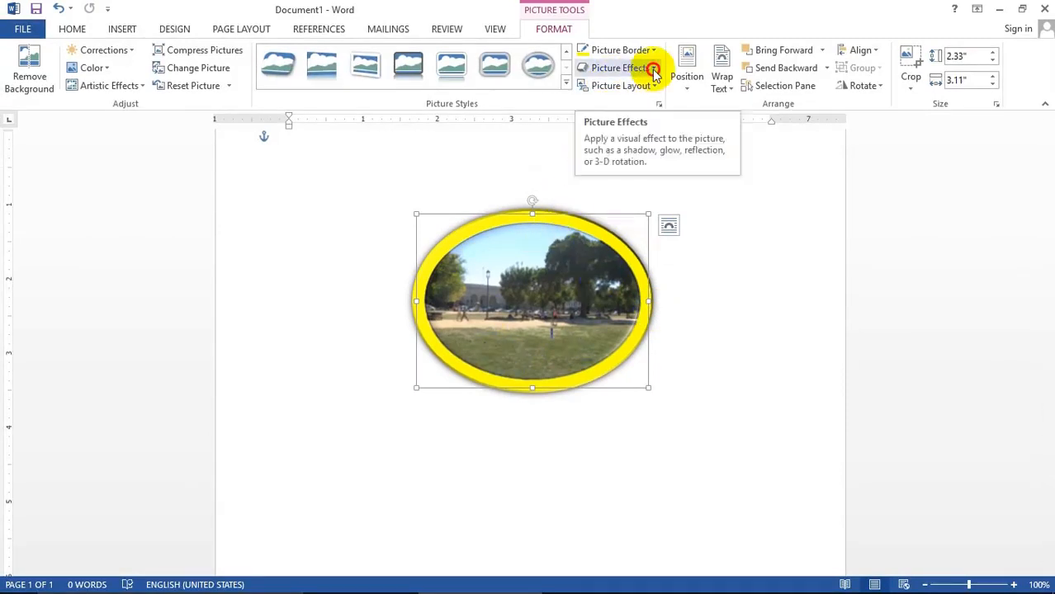
Apply a tilted 3-D Rotation picture effect to the oval photo, then deselect it.
{"action": "left_click", "coordinate": [624, 68]}
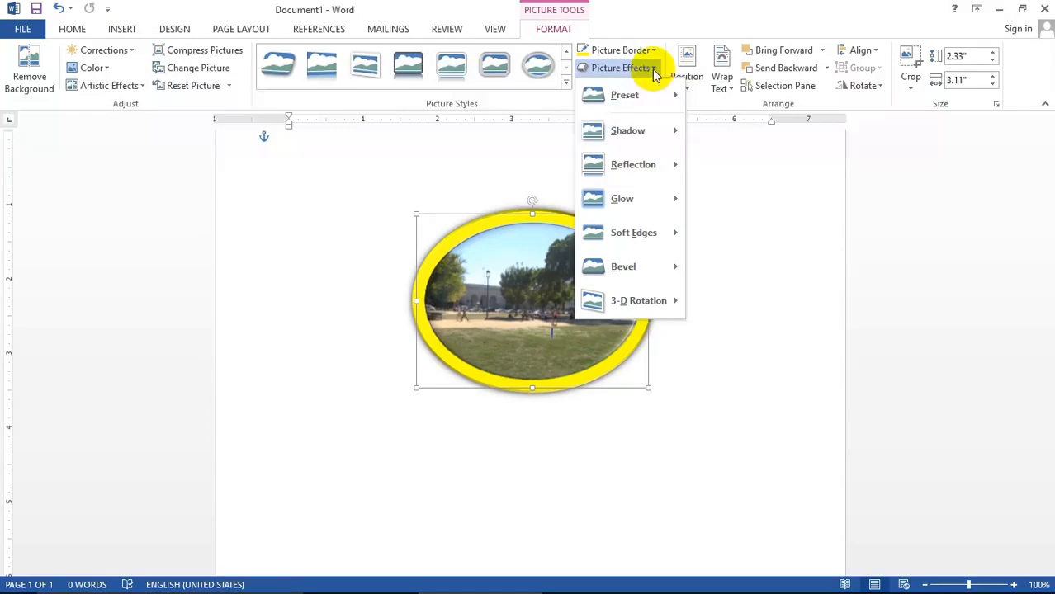
{"action": "left_click", "coordinate": [639, 300]}
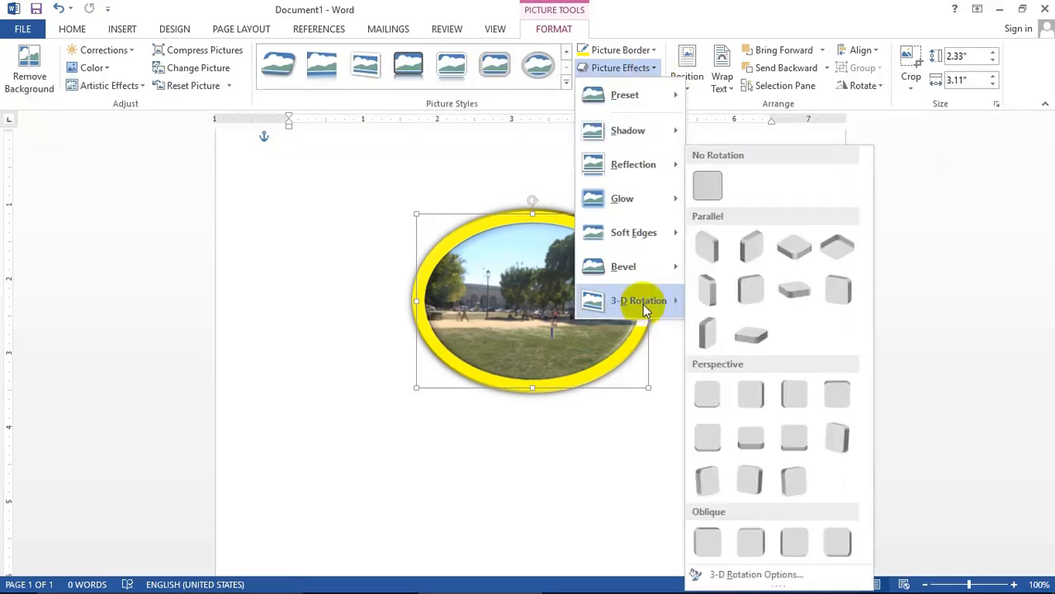
{"action": "mouse_move", "coordinate": [706, 291]}
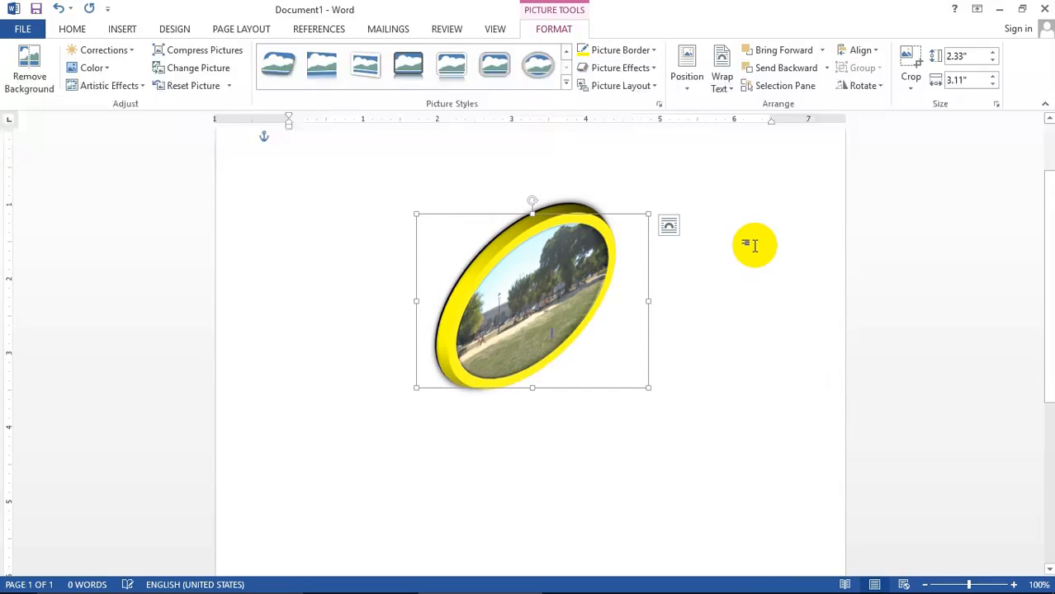
{"action": "mouse_move", "coordinate": [678, 287]}
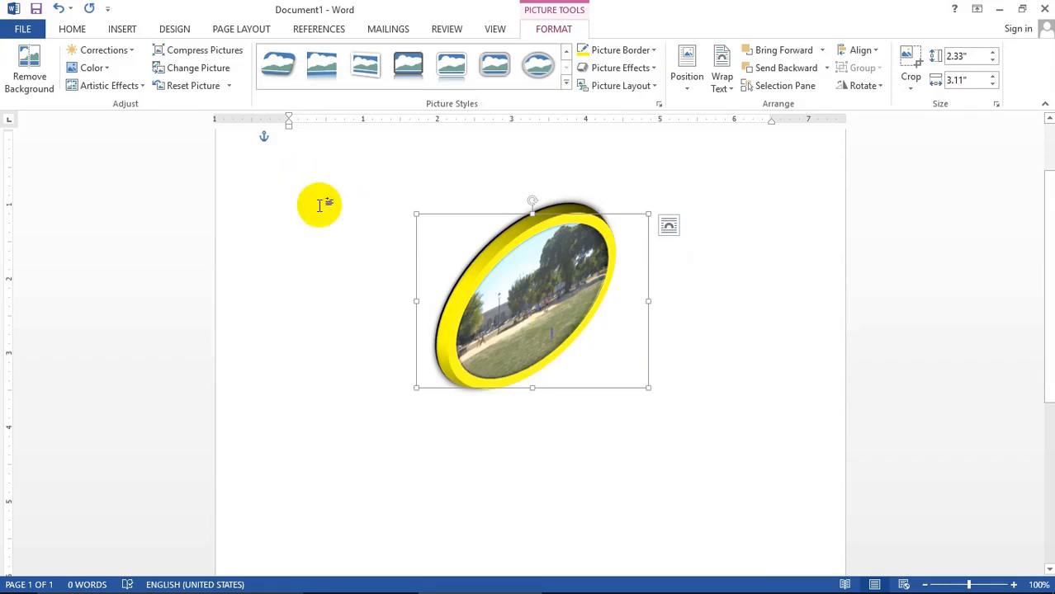
{"action": "mouse_move", "coordinate": [287, 173]}
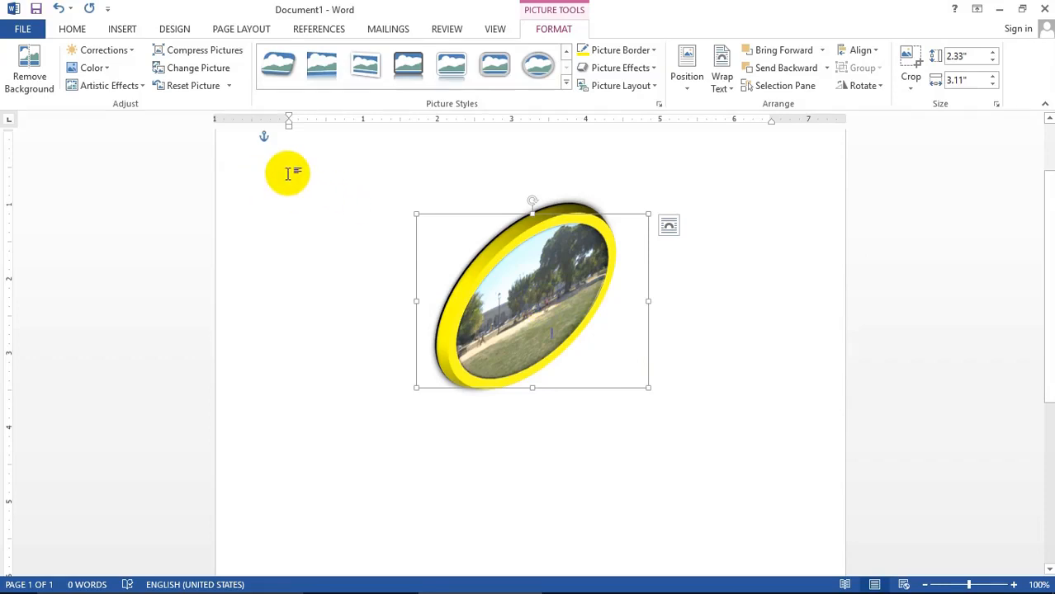
{"action": "left_click", "coordinate": [307, 193]}
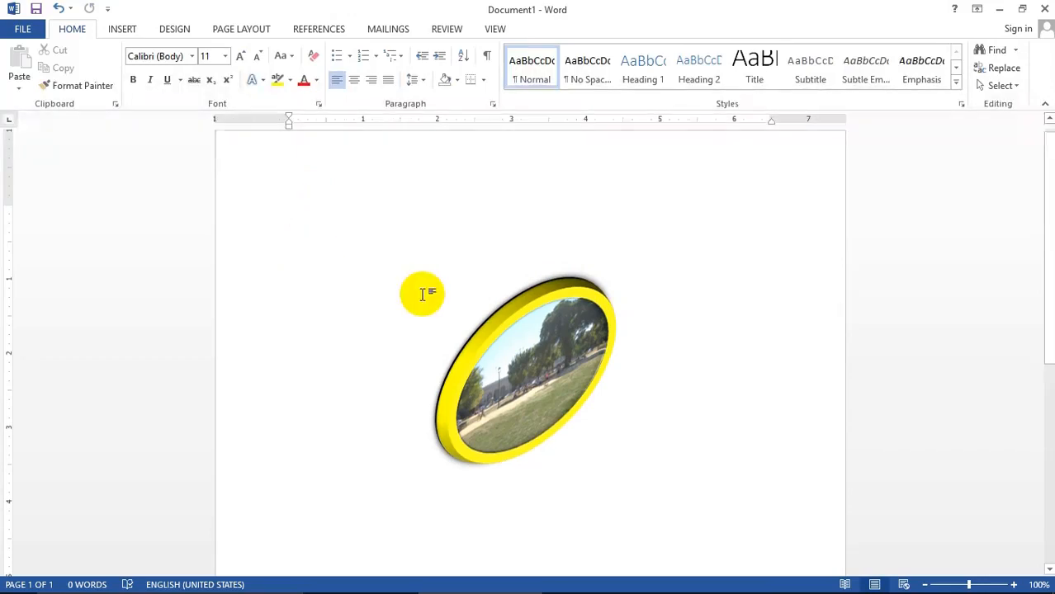
Generate ten paragraphs of sample filler text with =rand(10) around the oval photo.
{"action": "type", "text": "=r"}
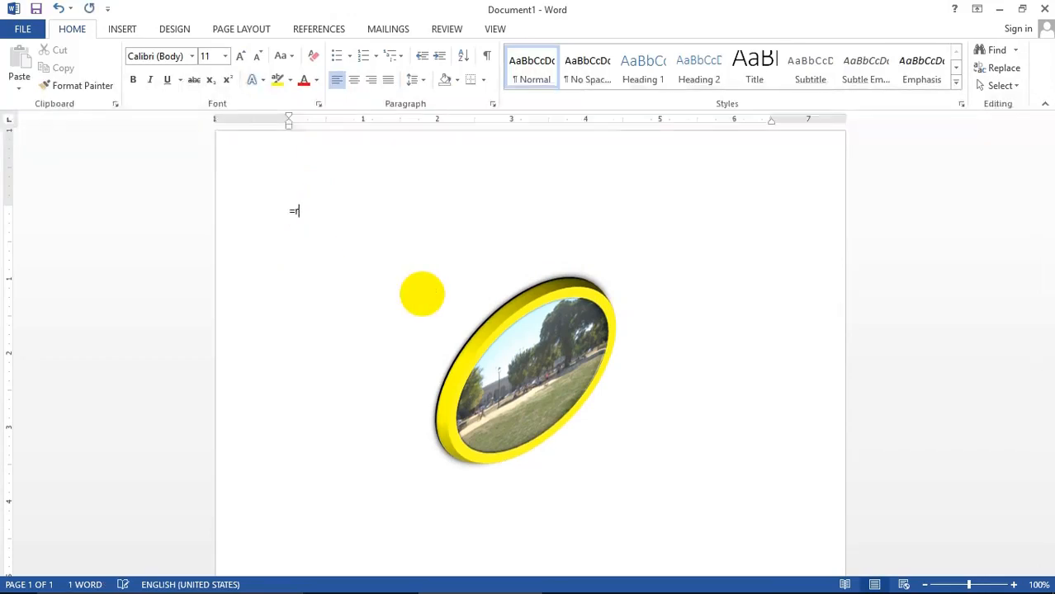
{"action": "type", "text": "and"}
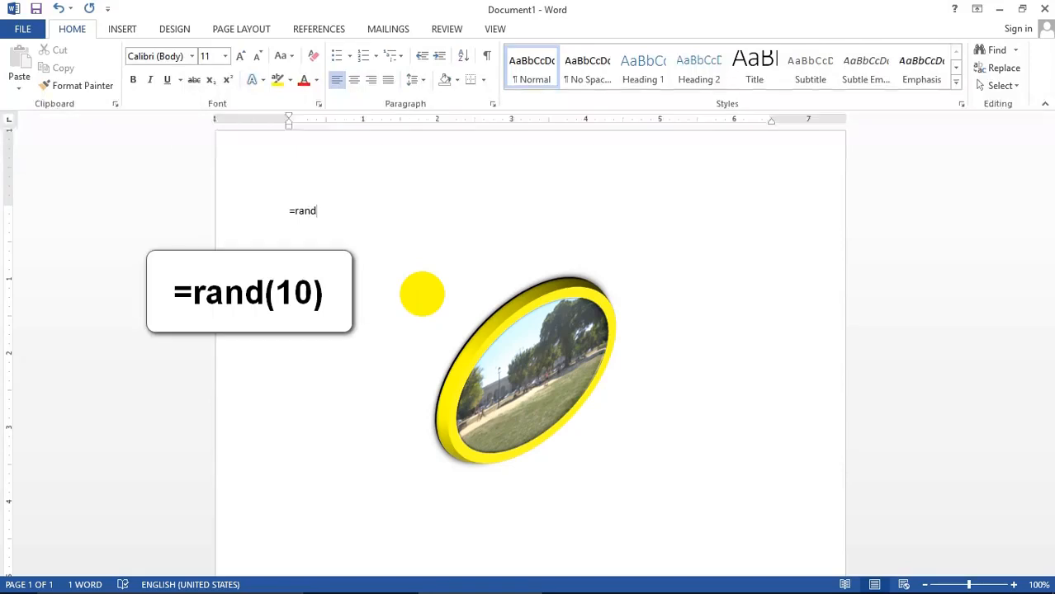
{"action": "type", "text": "("}
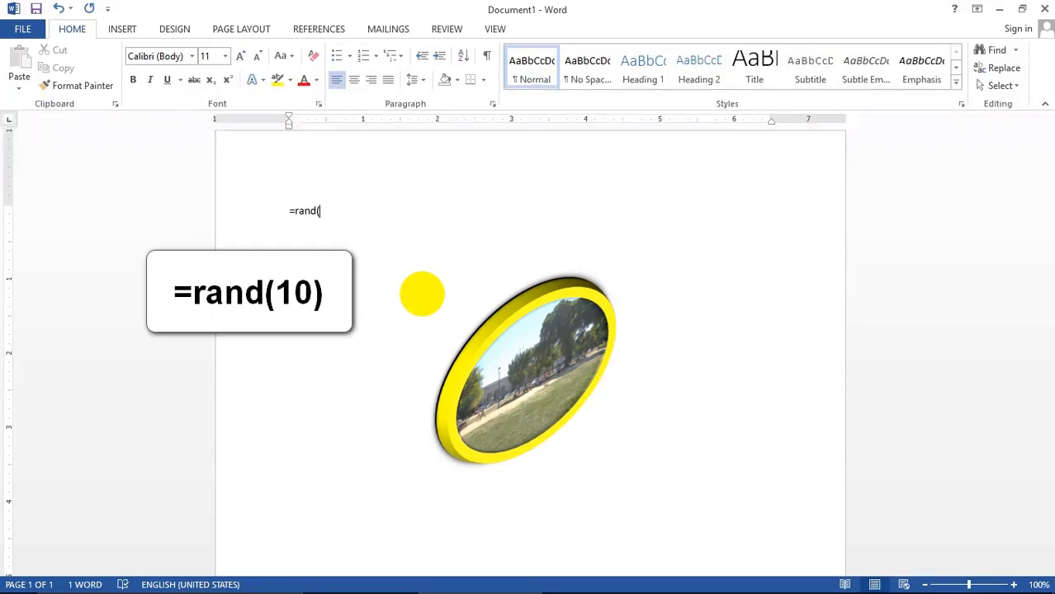
{"action": "type", "text": "10"}
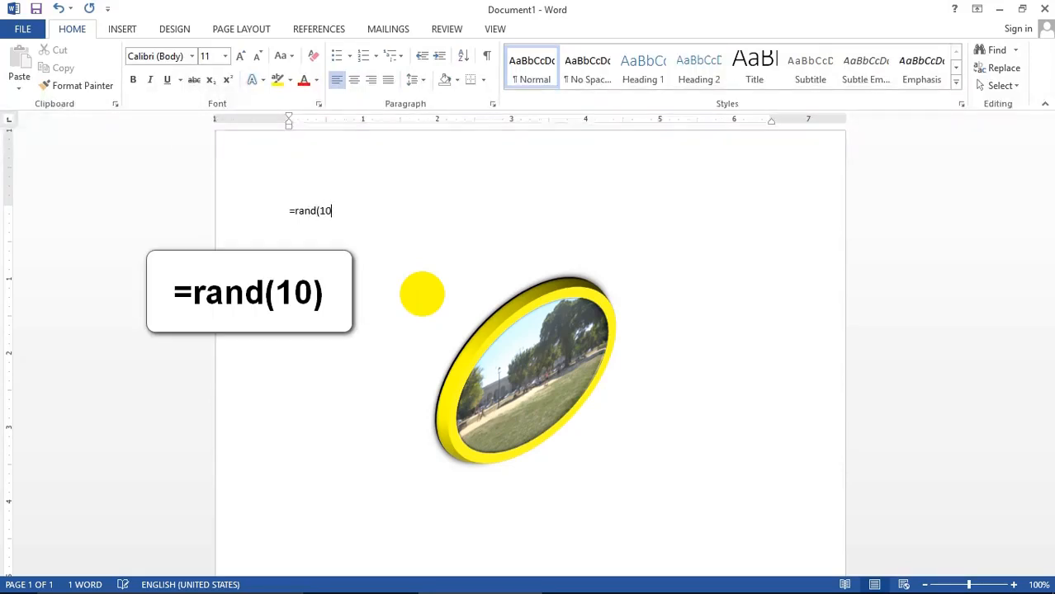
{"action": "type", "text": ")"}
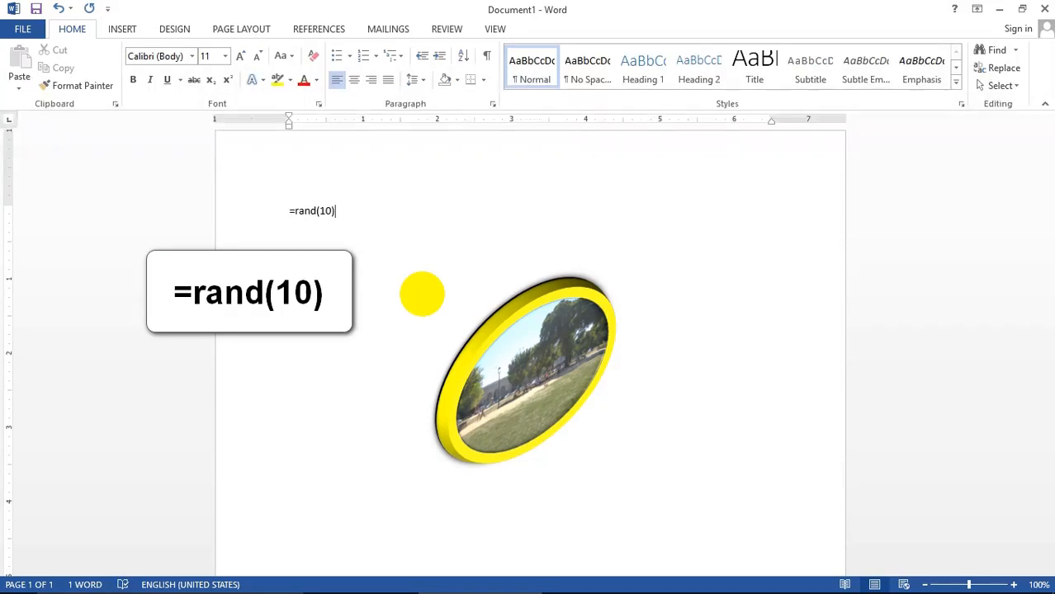
{"action": "key", "text": "Enter"}
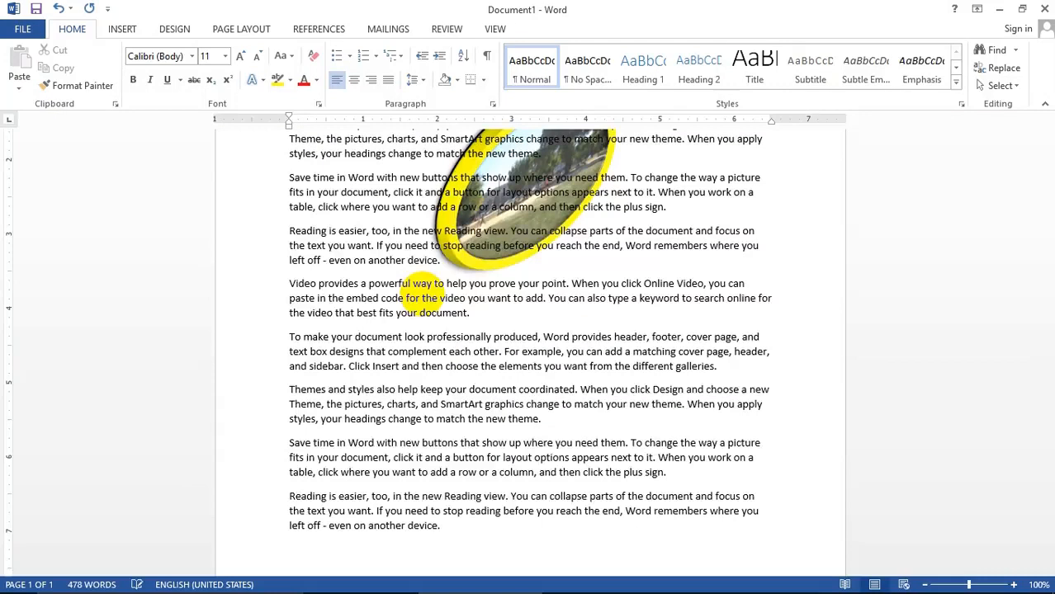
{"action": "scroll", "scroll_direction": "down", "scroll_amount": 3}
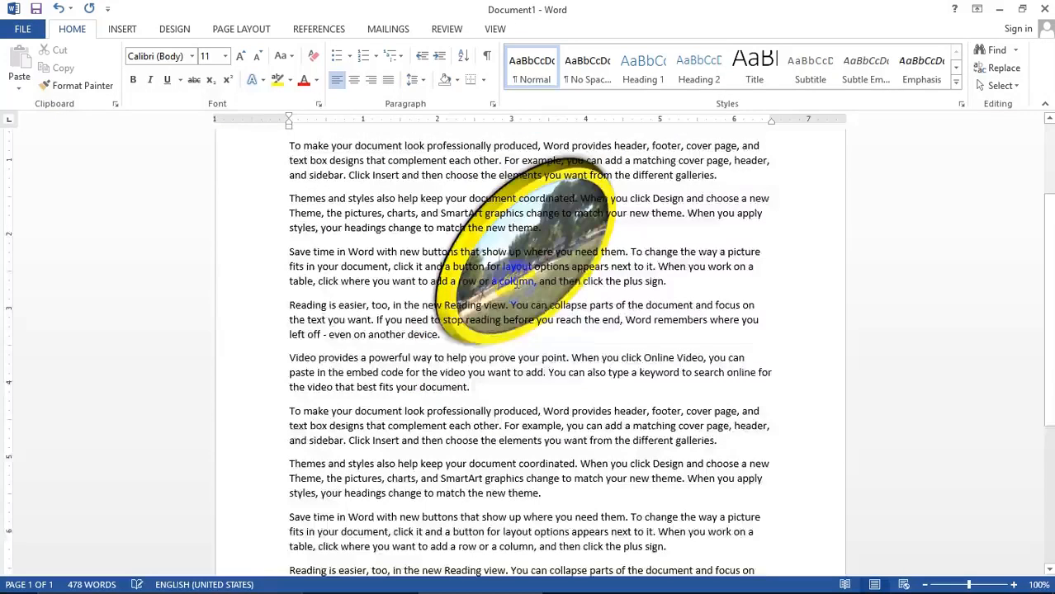
{"action": "scroll", "scroll_direction": "down", "scroll_amount": 3}
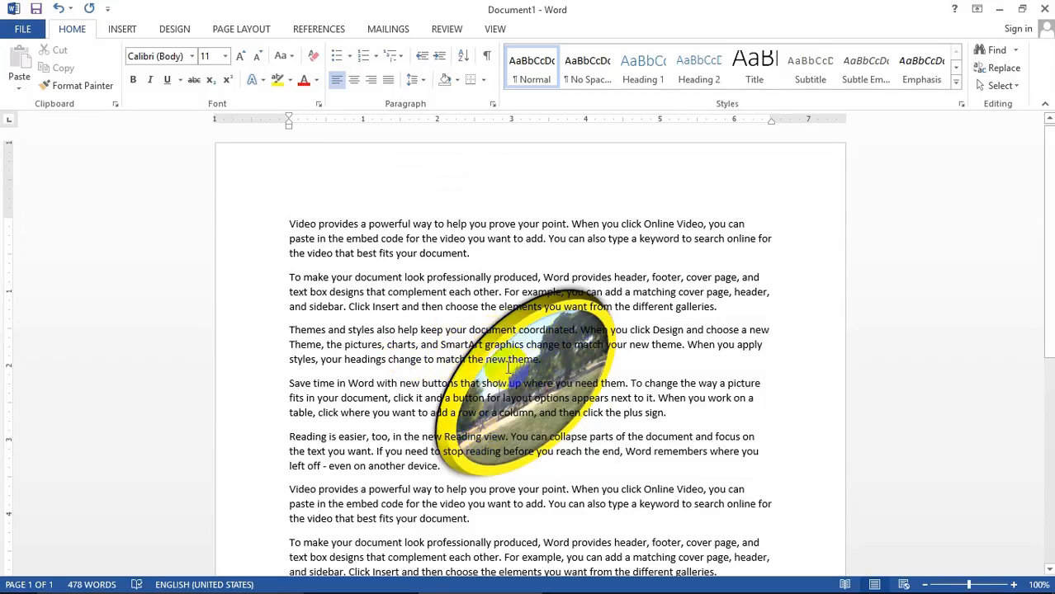
{"action": "mouse_move", "coordinate": [580, 360]}
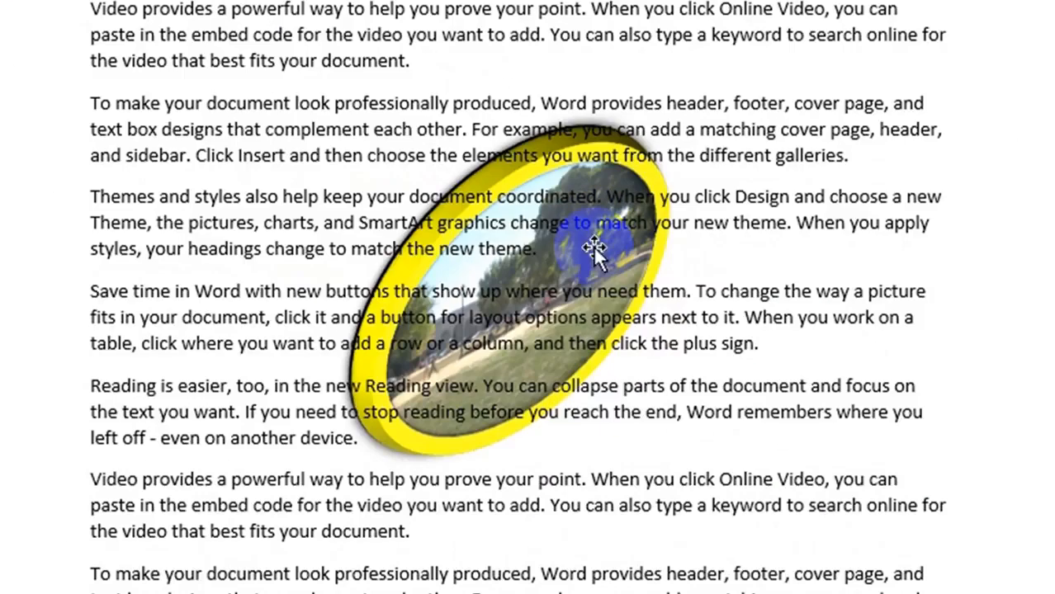
{"action": "mouse_move", "coordinate": [576, 264]}
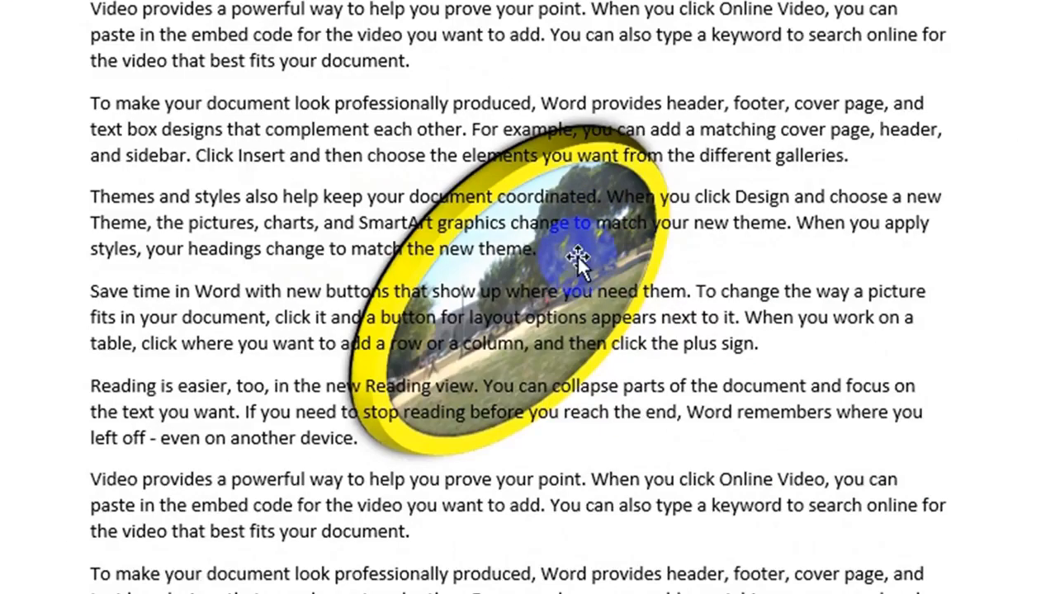
{"action": "mouse_move", "coordinate": [581, 261]}
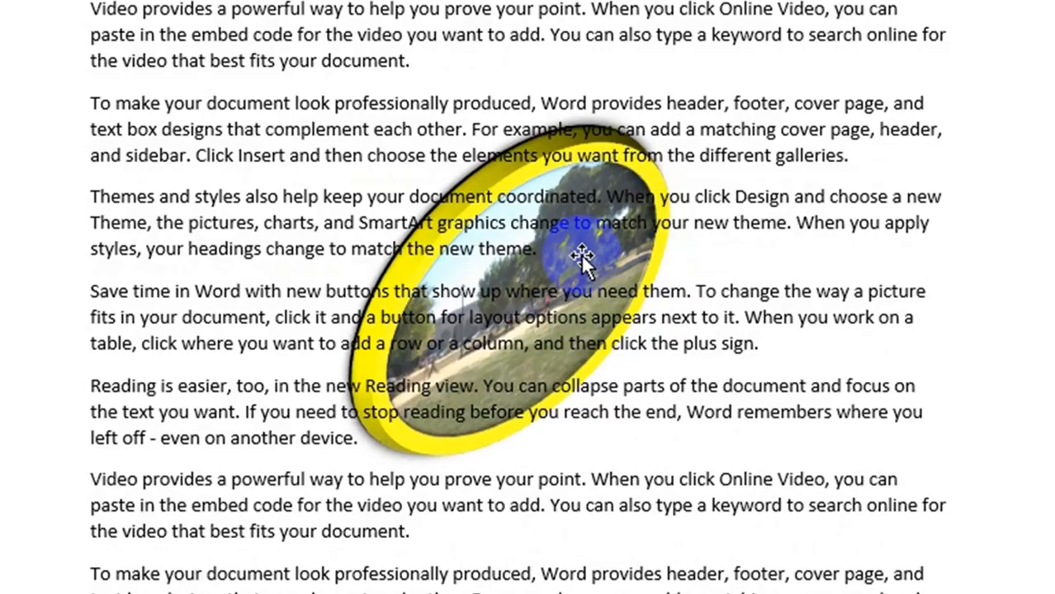
{"action": "left_click", "coordinate": [581, 261]}
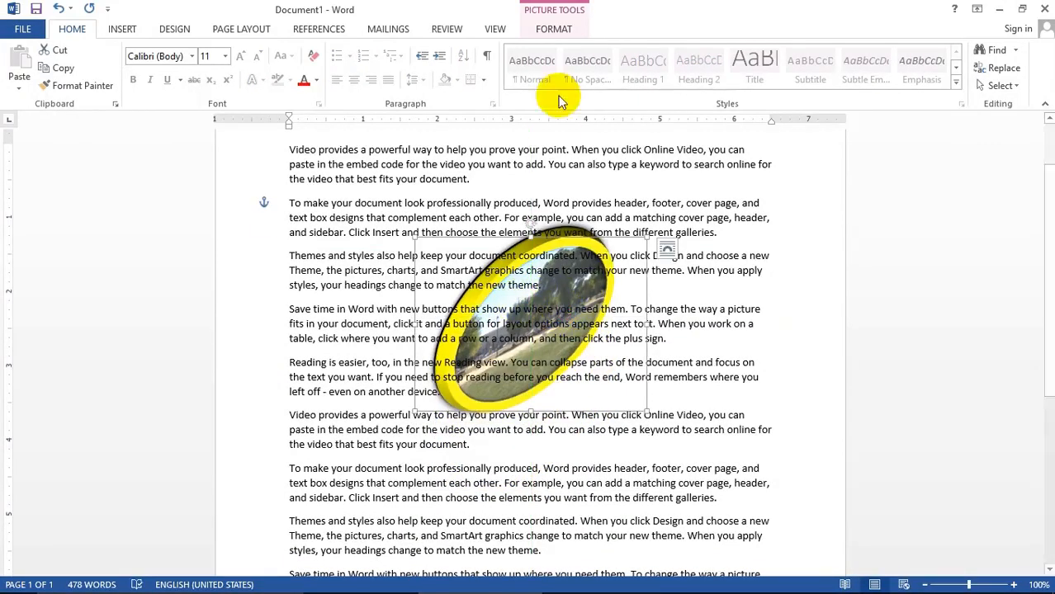
Set the oval photo's text wrapping to Top and Bottom.
{"action": "left_click", "coordinate": [553, 30]}
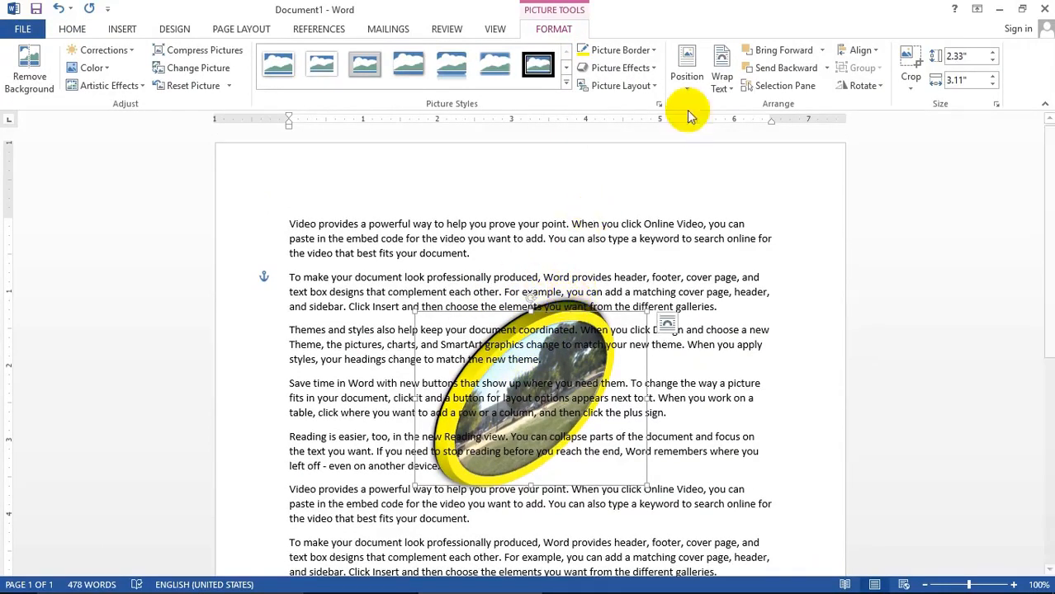
{"action": "left_click", "coordinate": [721, 68]}
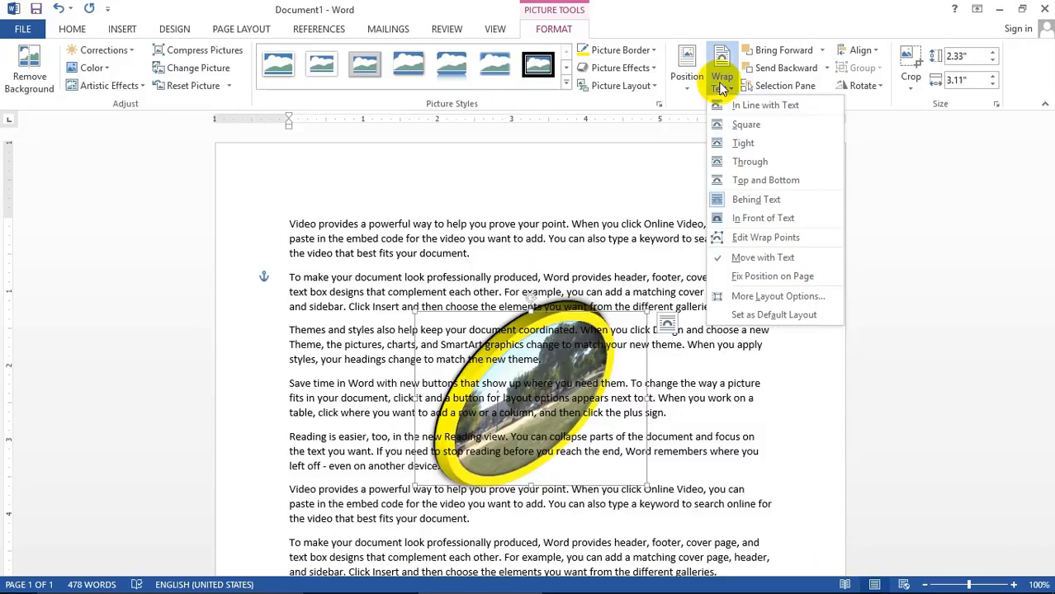
{"action": "left_click", "coordinate": [766, 180]}
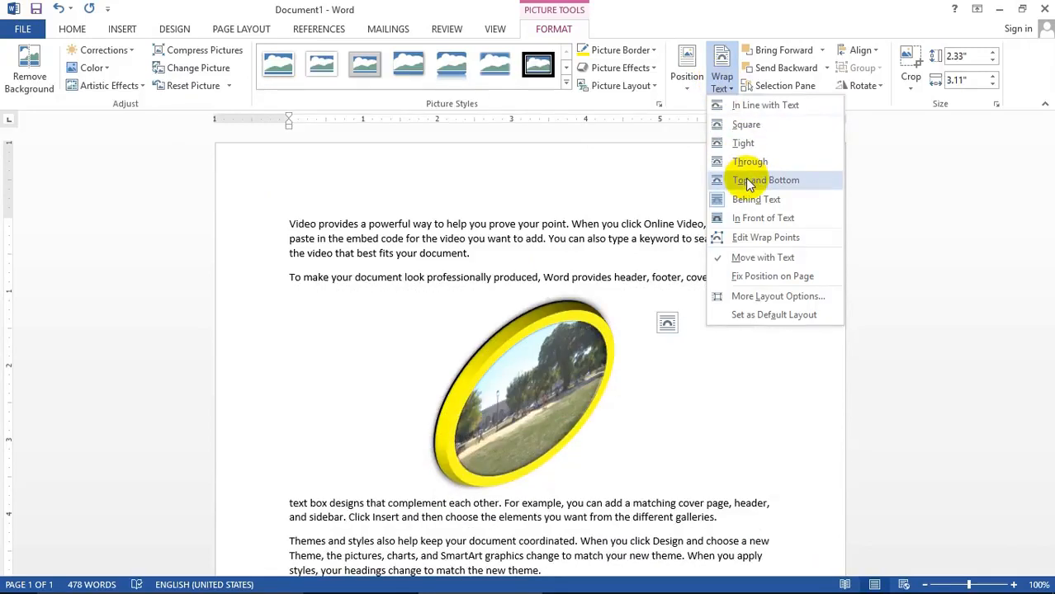
{"action": "left_click", "coordinate": [766, 180]}
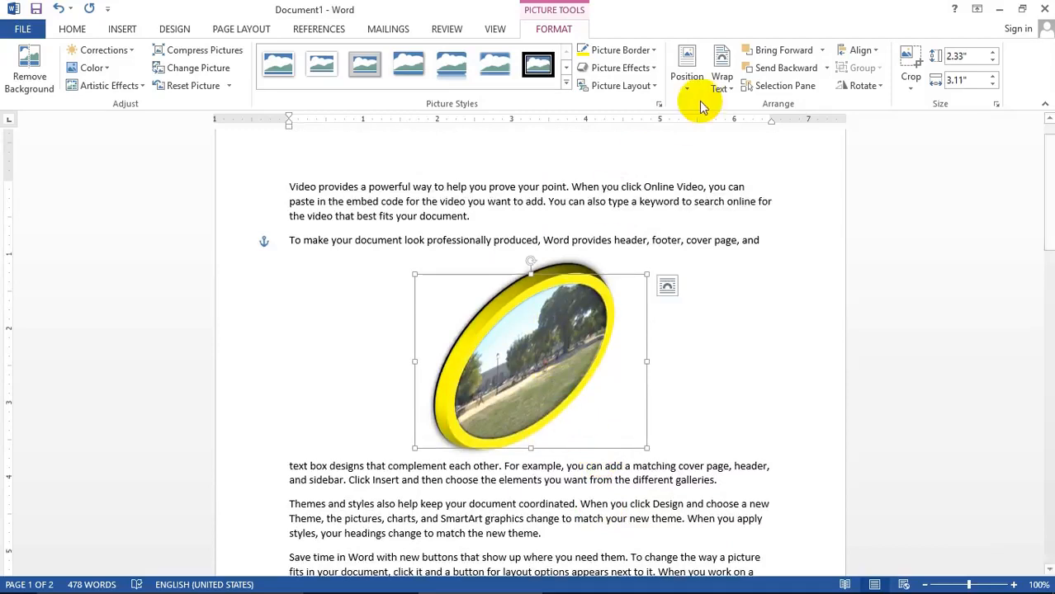
Change the oval photo's wrapping so the paragraphs flow tightly around its sides.
{"action": "left_click", "coordinate": [720, 76]}
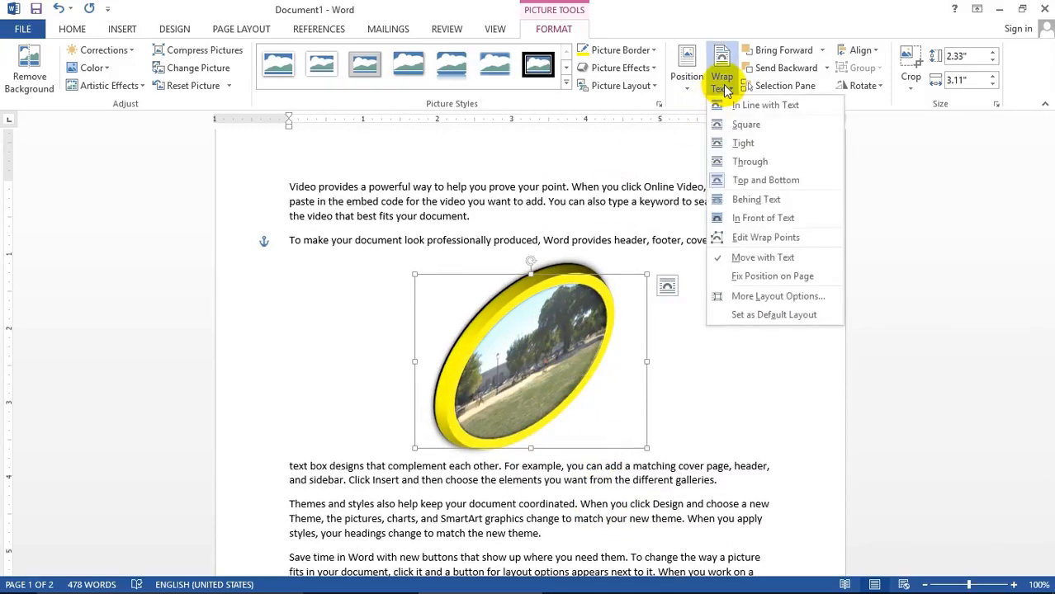
{"action": "left_click", "coordinate": [743, 142]}
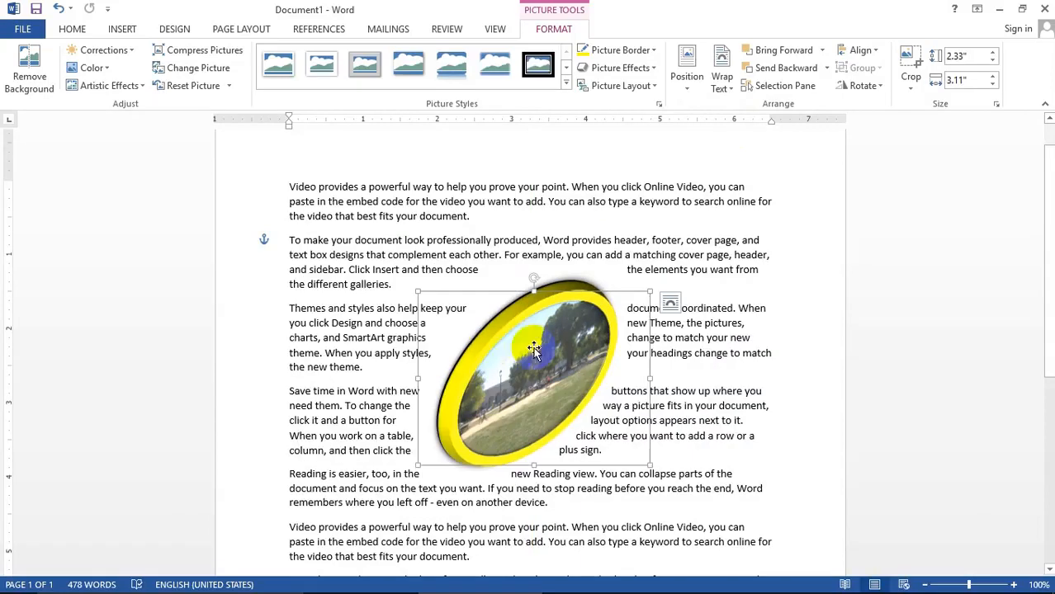
{"action": "mouse_move", "coordinate": [521, 328]}
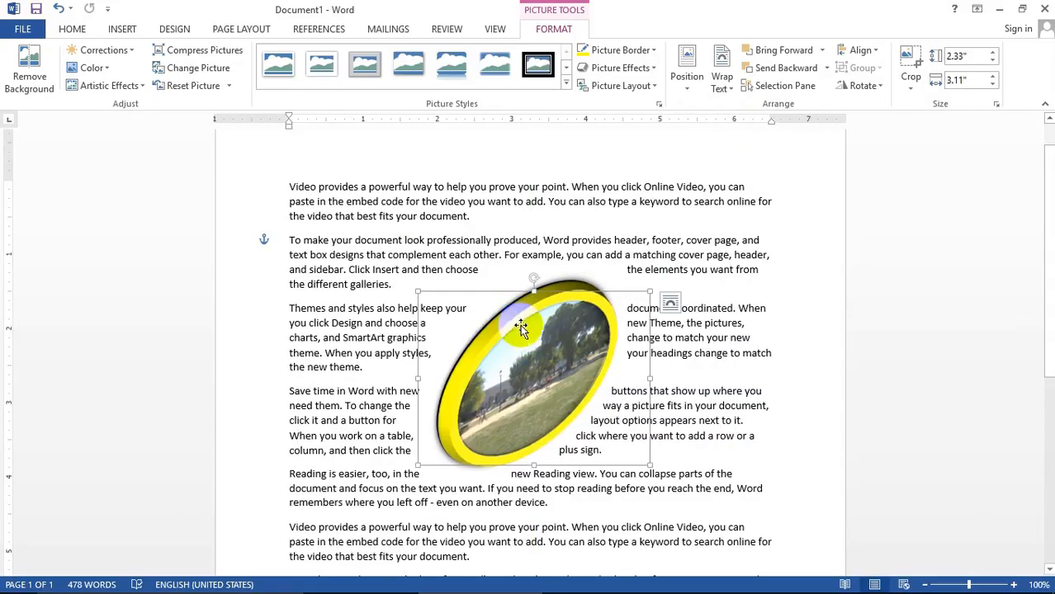
{"action": "left_click", "coordinate": [670, 67]}
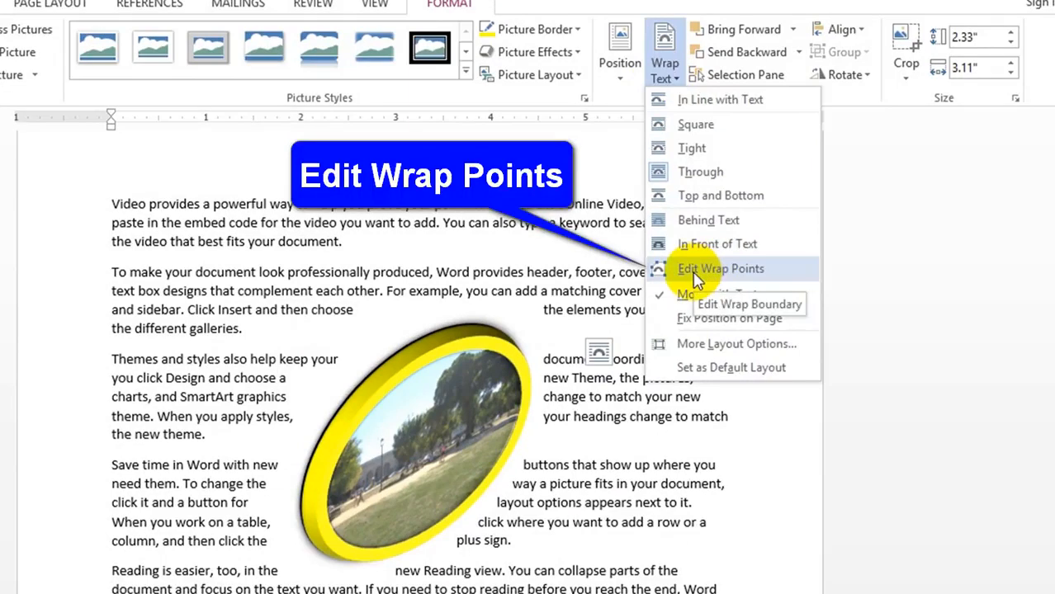
Edit the oval photo's wrap points, pulling them in so text hugs the frame.
{"action": "left_click", "coordinate": [720, 268]}
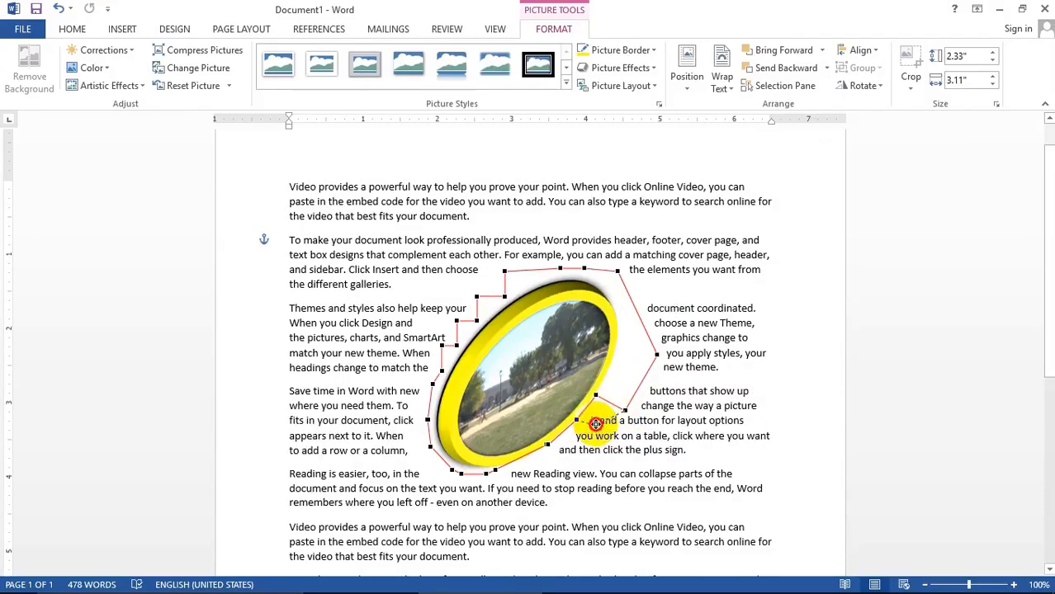
{"action": "left_click_drag", "start_coordinate": [596, 422], "coordinate": [611, 347]}
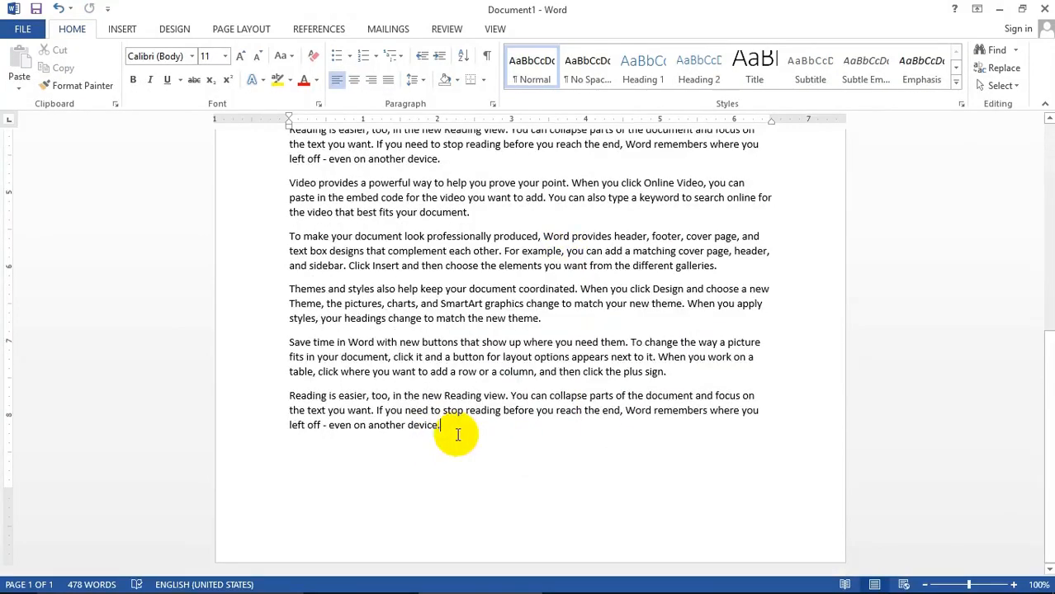
Start a second page and insert the sketch JPG of a man at a laptop.
{"action": "key", "text": "Ctrl+Enter"}
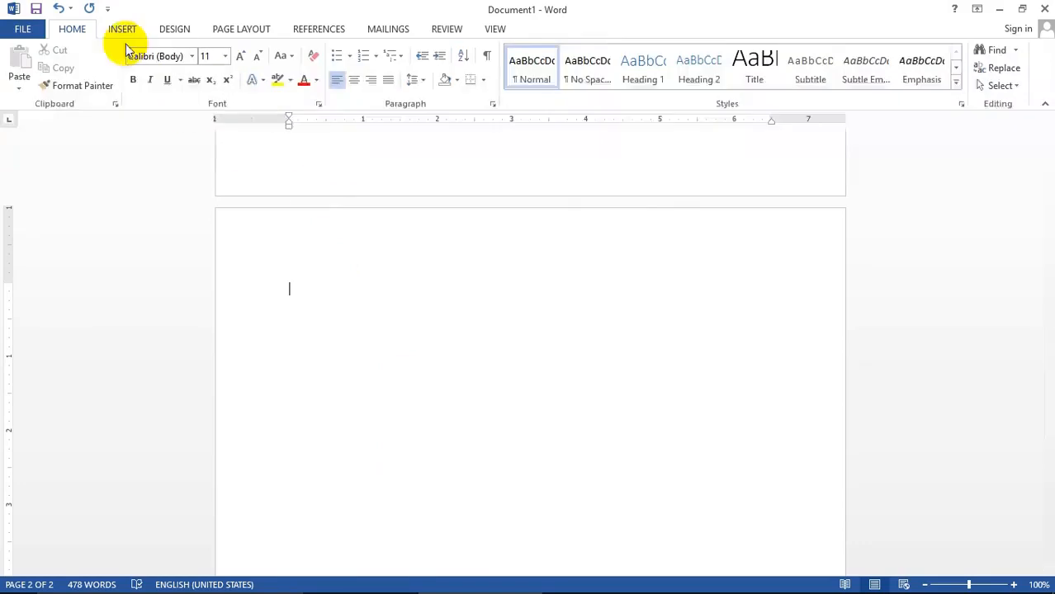
{"action": "left_click", "coordinate": [122, 29]}
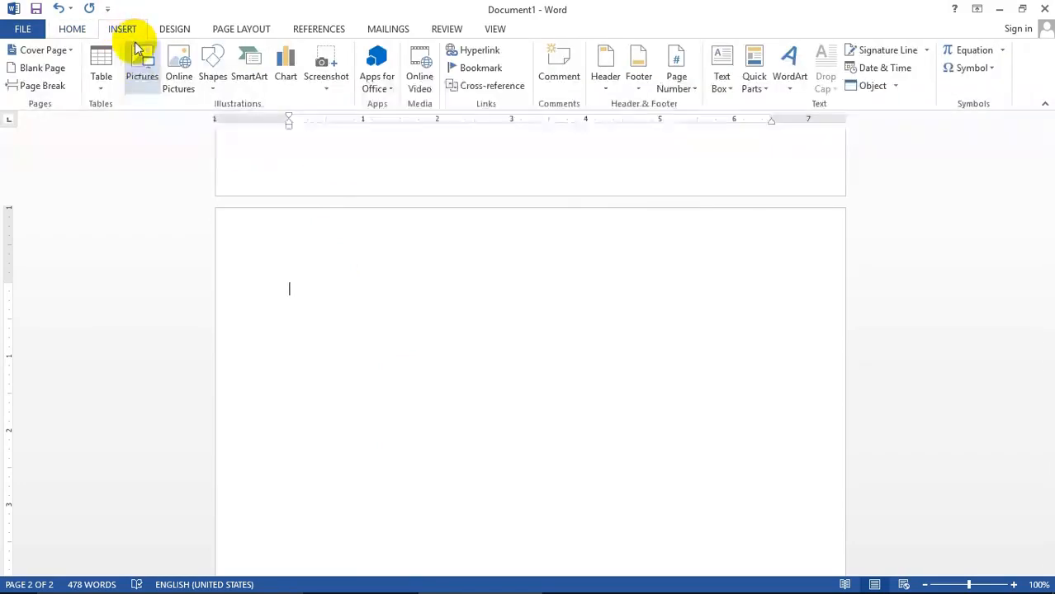
{"action": "left_click", "coordinate": [140, 56]}
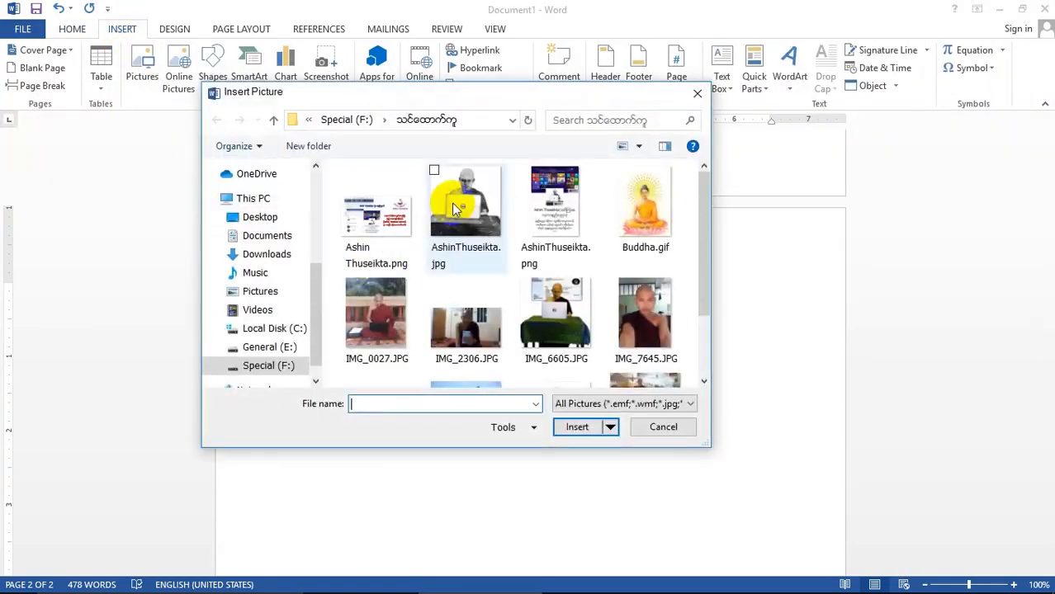
{"action": "left_click", "coordinate": [465, 202]}
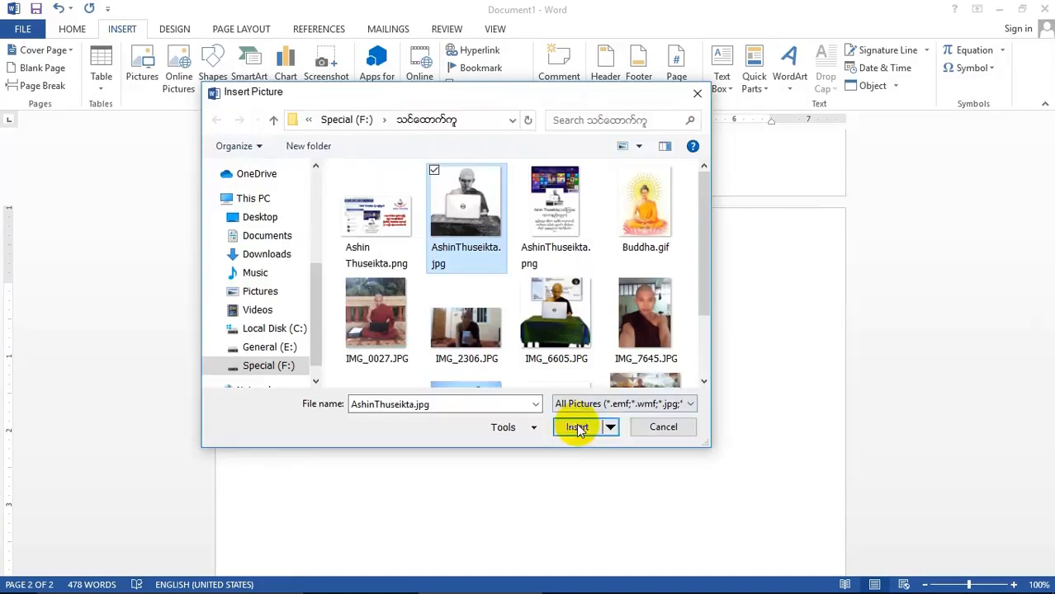
{"action": "left_click", "coordinate": [574, 426]}
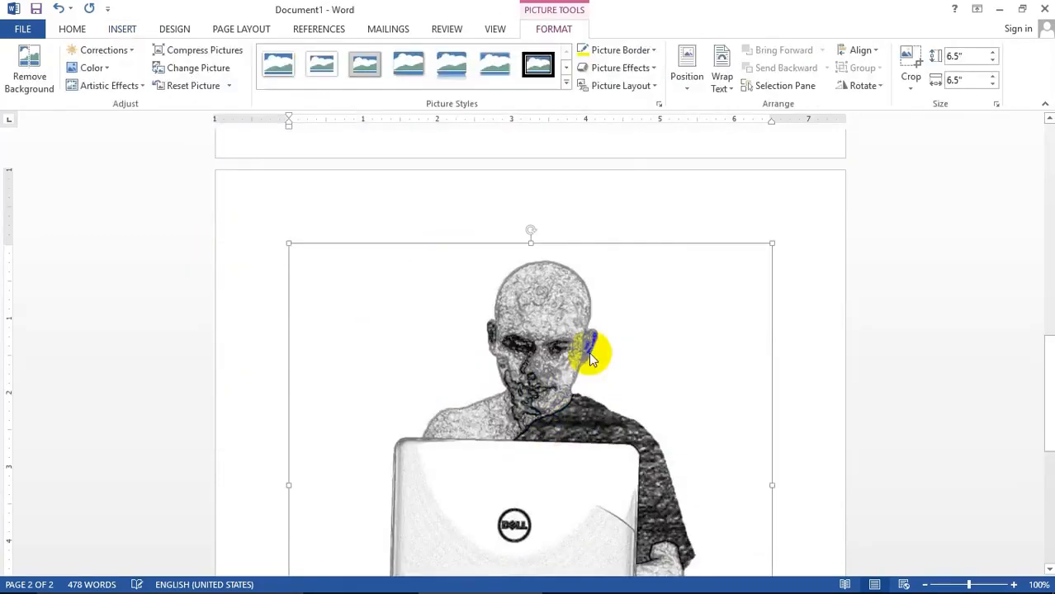
Shrink the sketch photo down to about 4.35 inches.
{"action": "scroll", "scroll_direction": "down", "scroll_amount": 3}
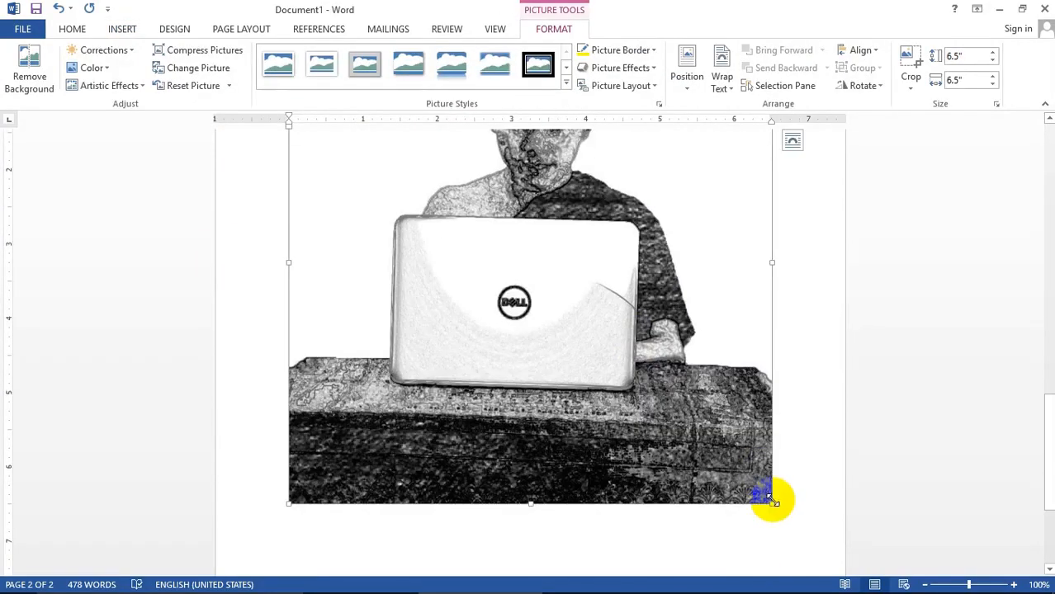
{"action": "left_click_drag", "start_coordinate": [772, 502], "coordinate": [613, 442]}
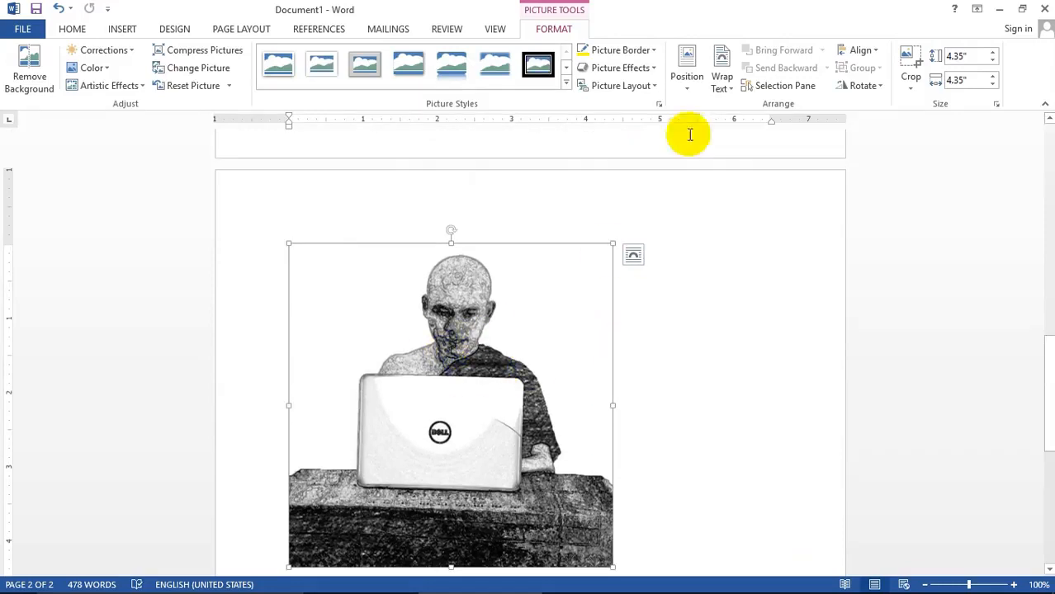
Set the sketch photo's wrapping to Through and move it lower on page two.
{"action": "left_click", "coordinate": [721, 68]}
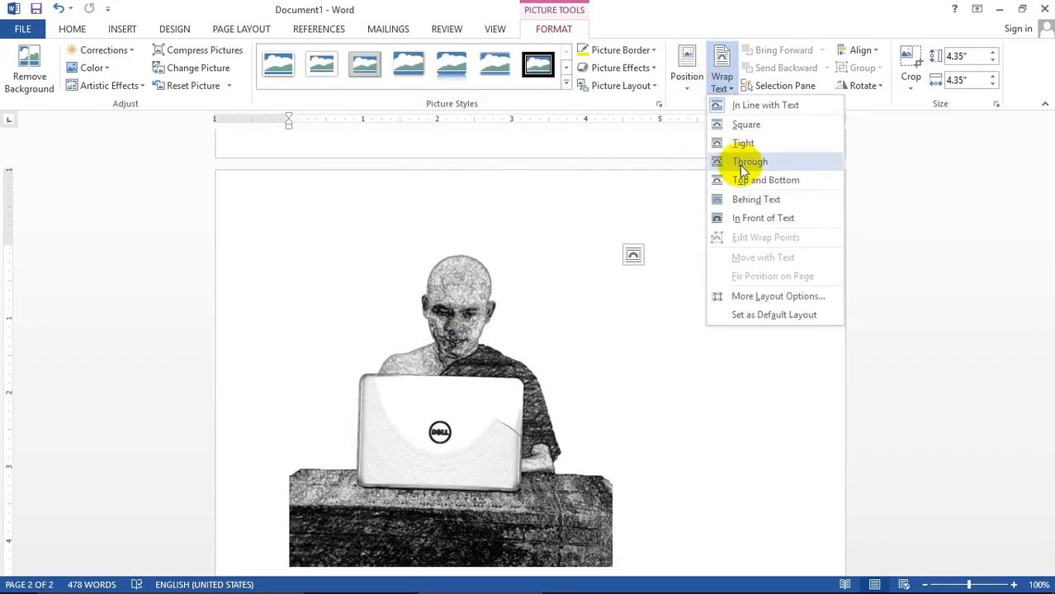
{"action": "left_click", "coordinate": [749, 162]}
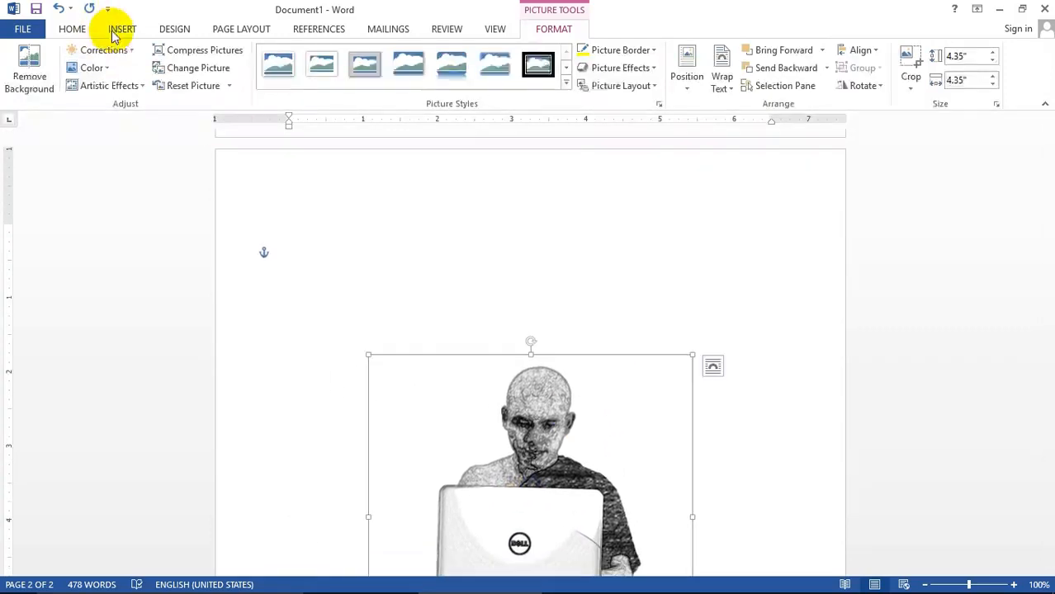
{"action": "left_click", "coordinate": [122, 30]}
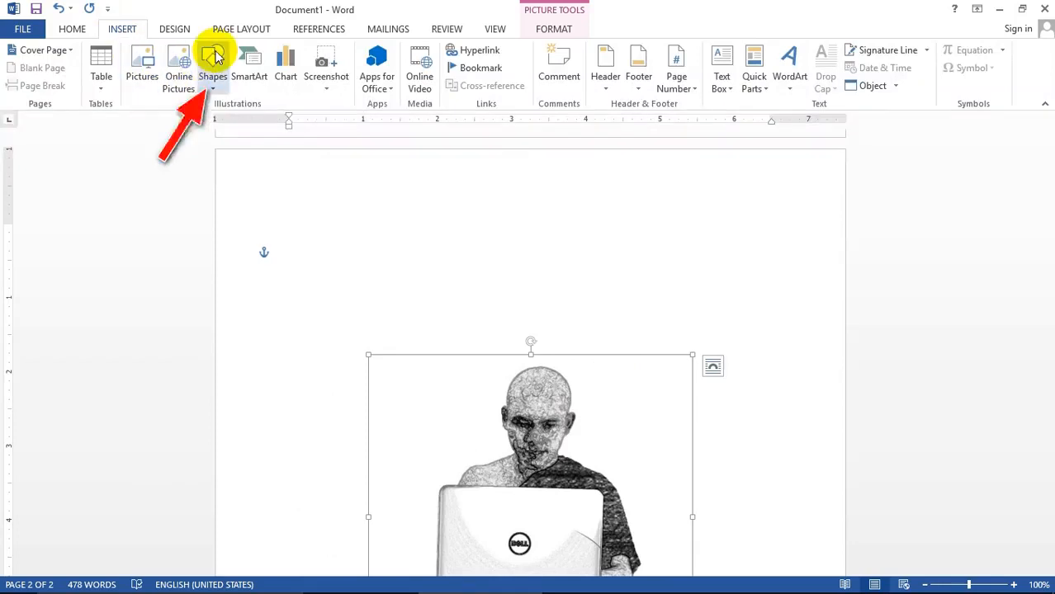
{"action": "left_click", "coordinate": [213, 60]}
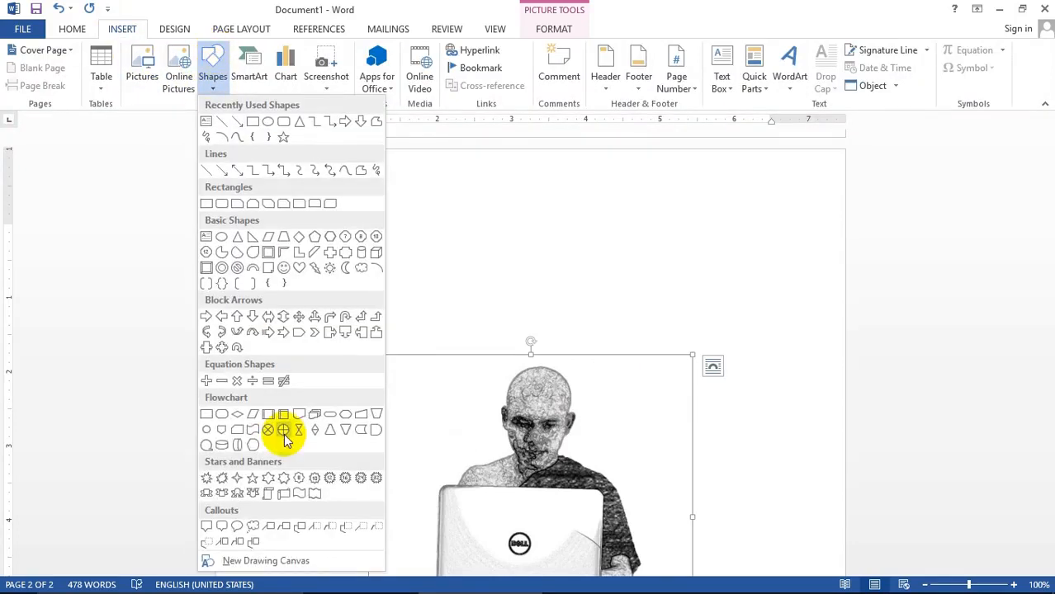
Draw a wide blue ribbon banner above the photo reading WTYT and select its text.
{"action": "left_click", "coordinate": [282, 430]}
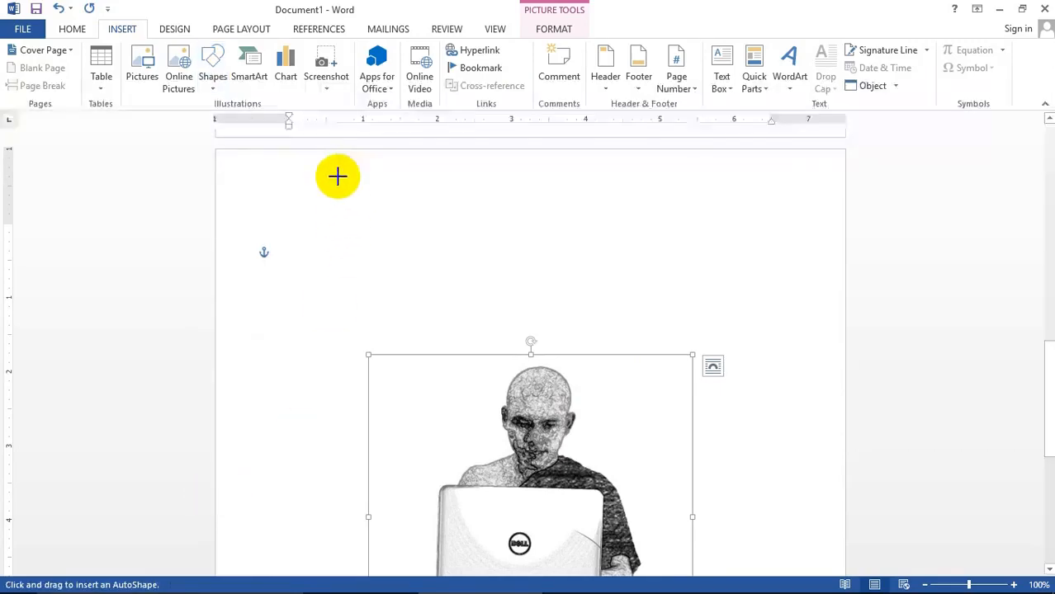
{"action": "left_click_drag", "start_coordinate": [336, 175], "coordinate": [764, 269]}
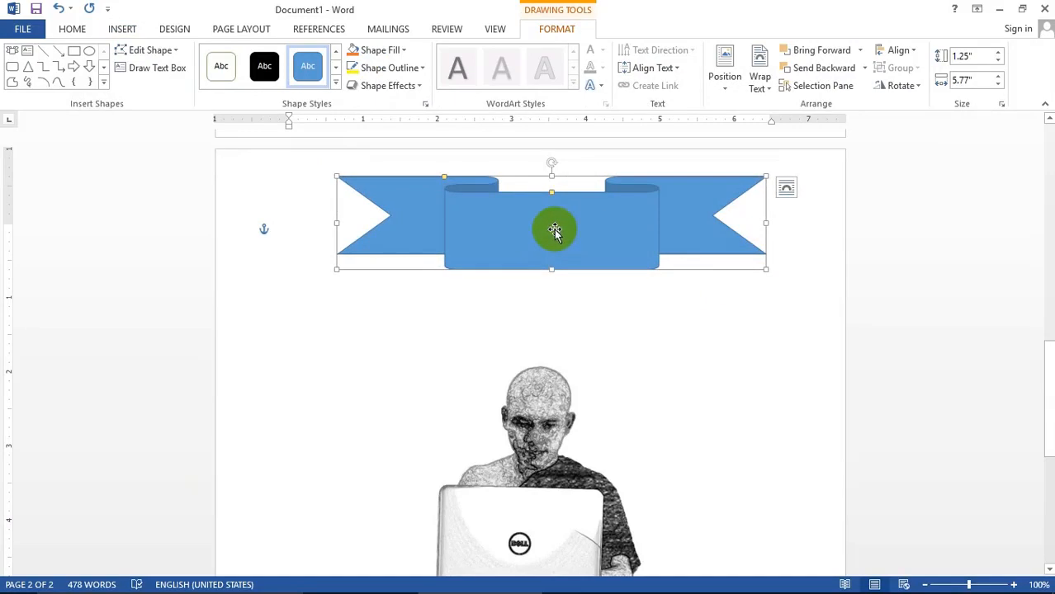
{"action": "mouse_move", "coordinate": [540, 231]}
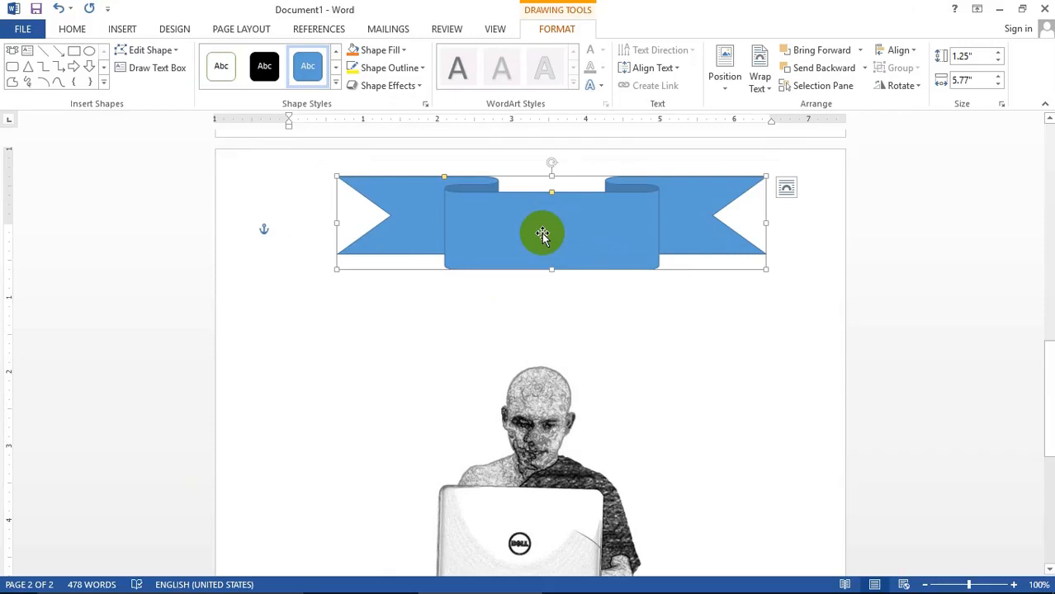
{"action": "type", "text": "WTYT"}
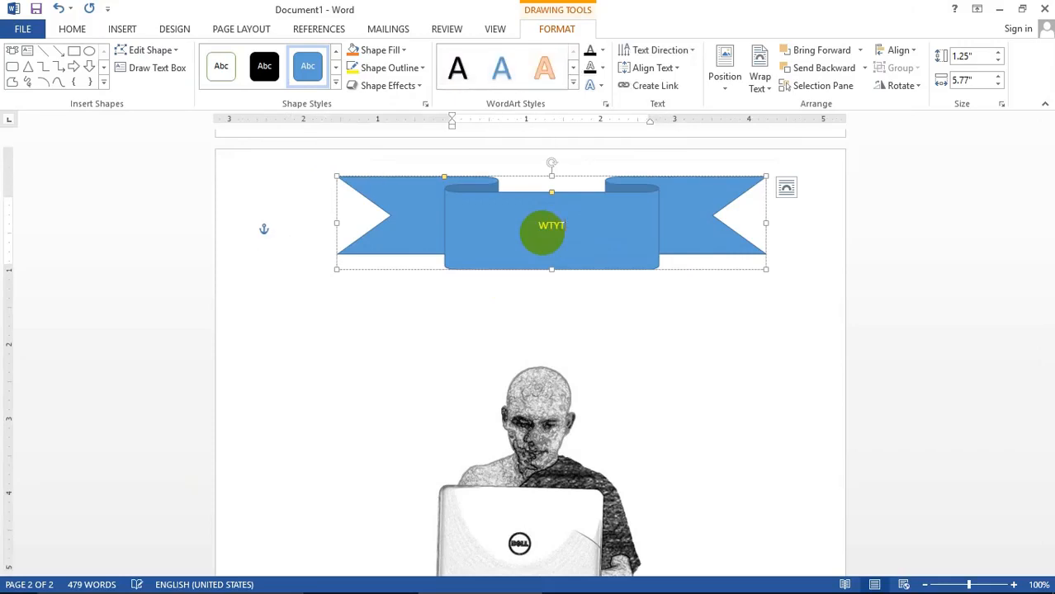
{"action": "left_click_drag", "start_coordinate": [542, 235], "coordinate": [565, 235]}
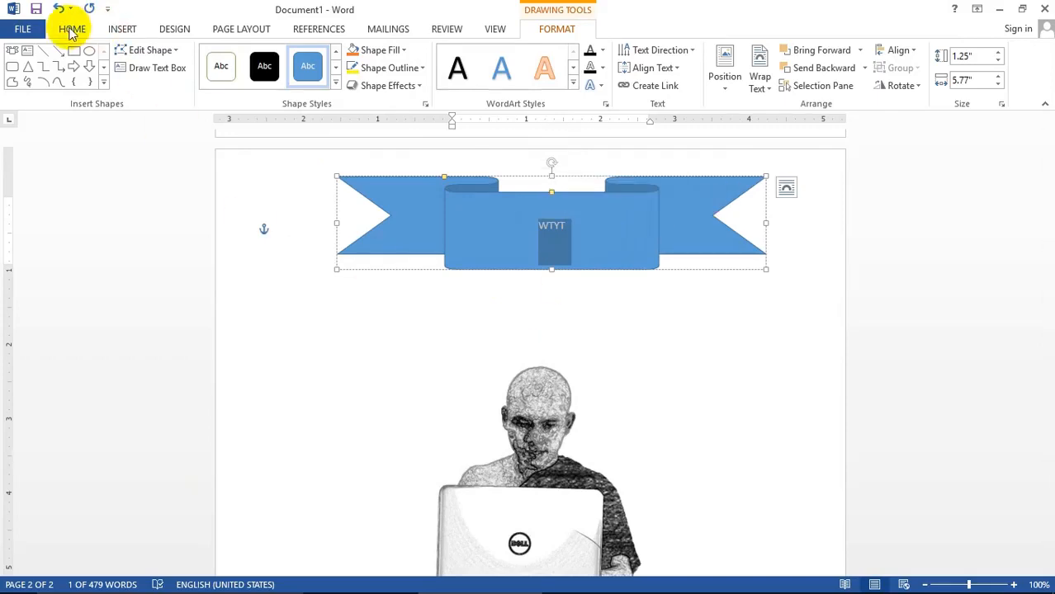
Make the ribbon's WTYT text 36 points and red.
{"action": "left_click", "coordinate": [70, 30]}
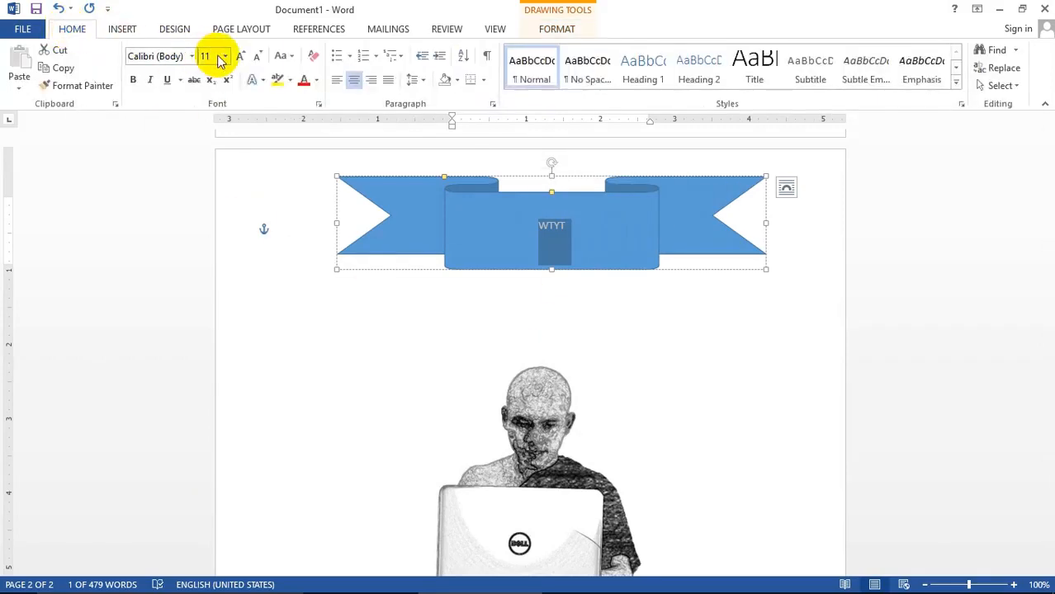
{"action": "left_click", "coordinate": [223, 56]}
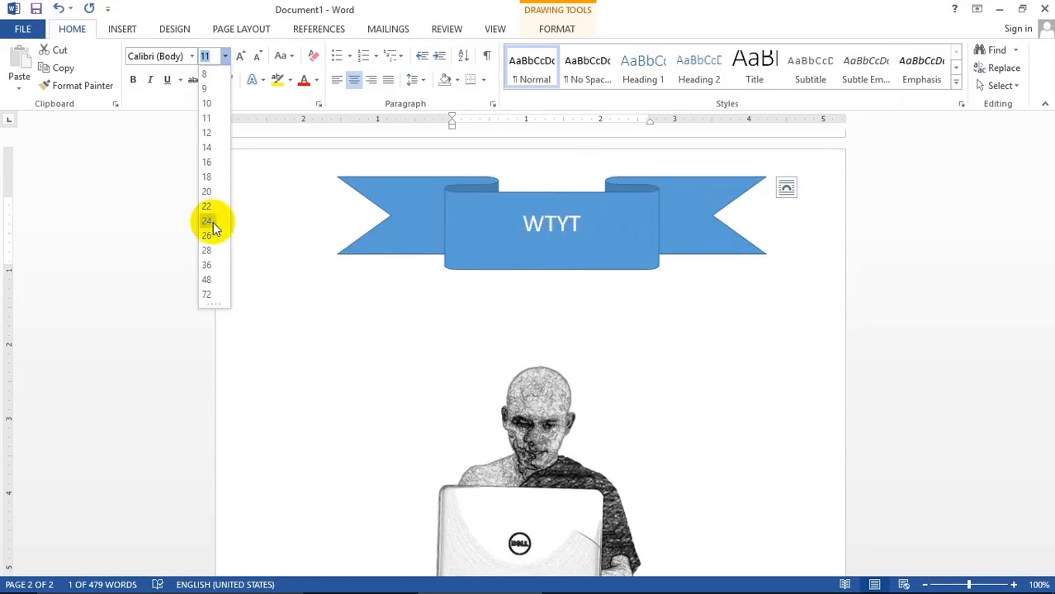
{"action": "mouse_move", "coordinate": [215, 251]}
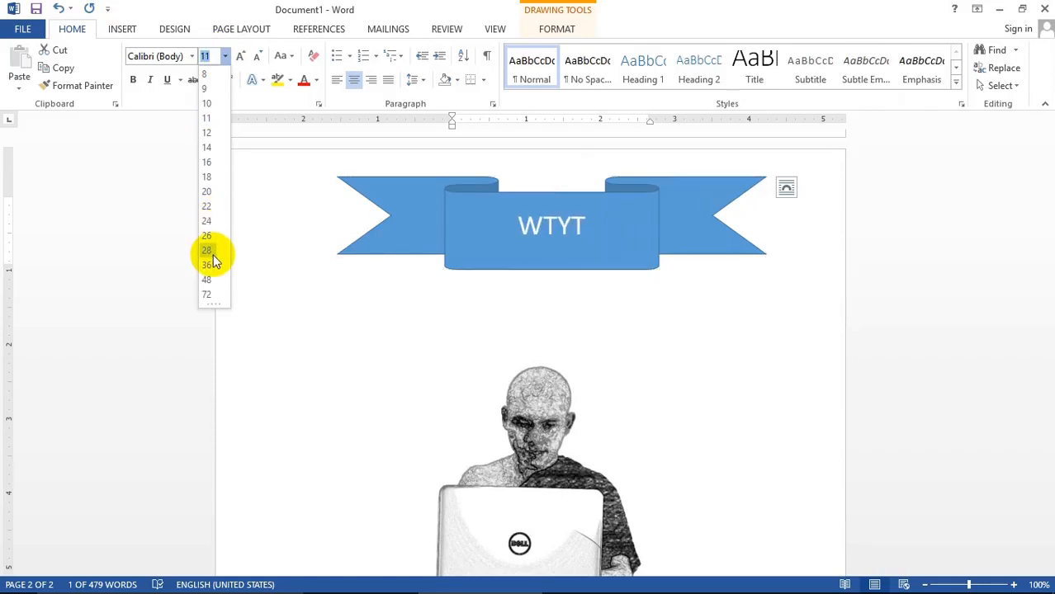
{"action": "left_click", "coordinate": [206, 264]}
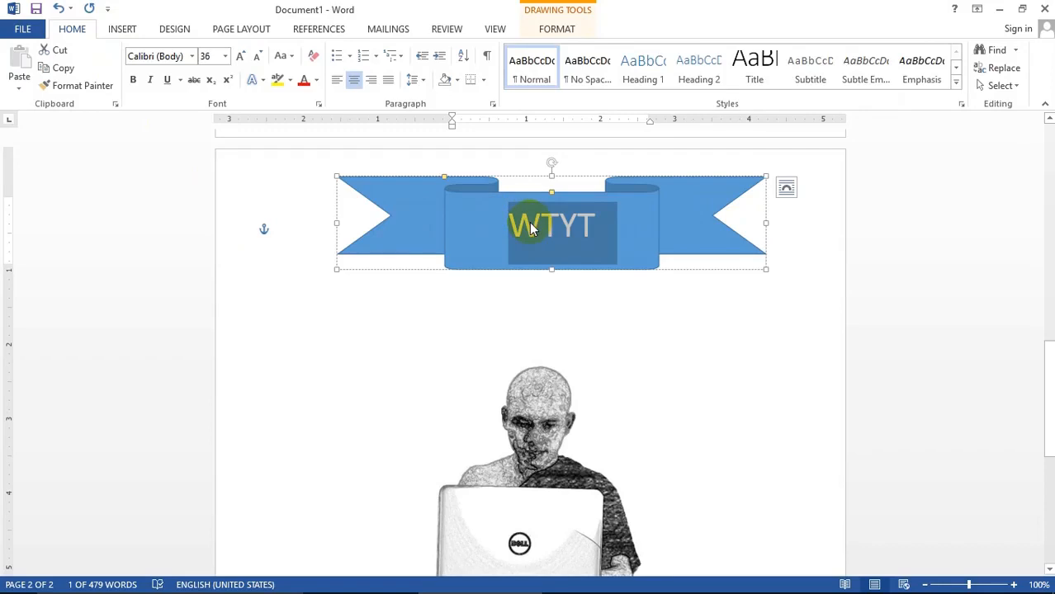
{"action": "left_click", "coordinate": [304, 79]}
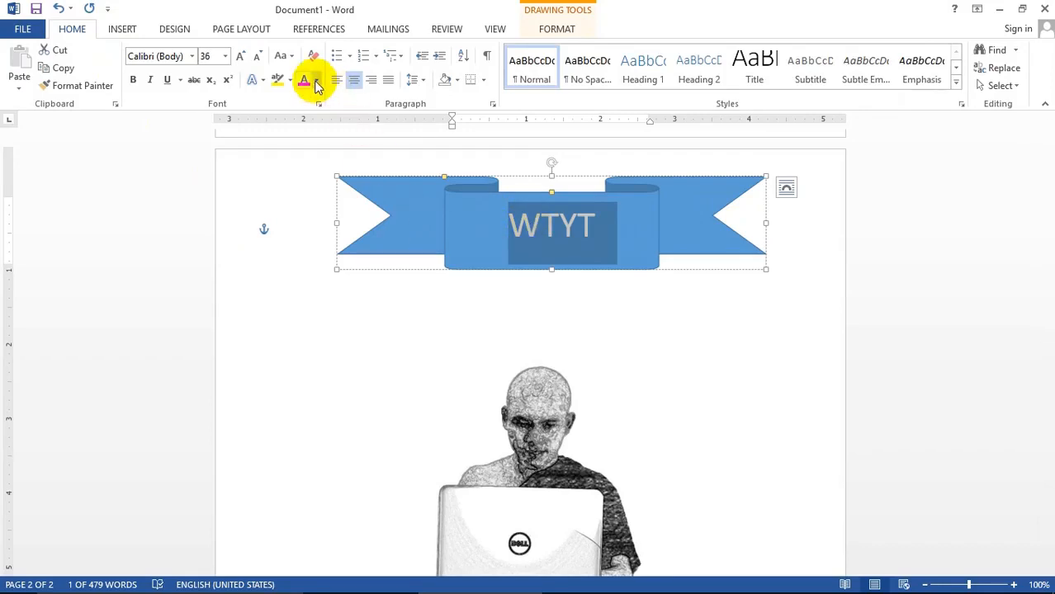
{"action": "left_click", "coordinate": [304, 80]}
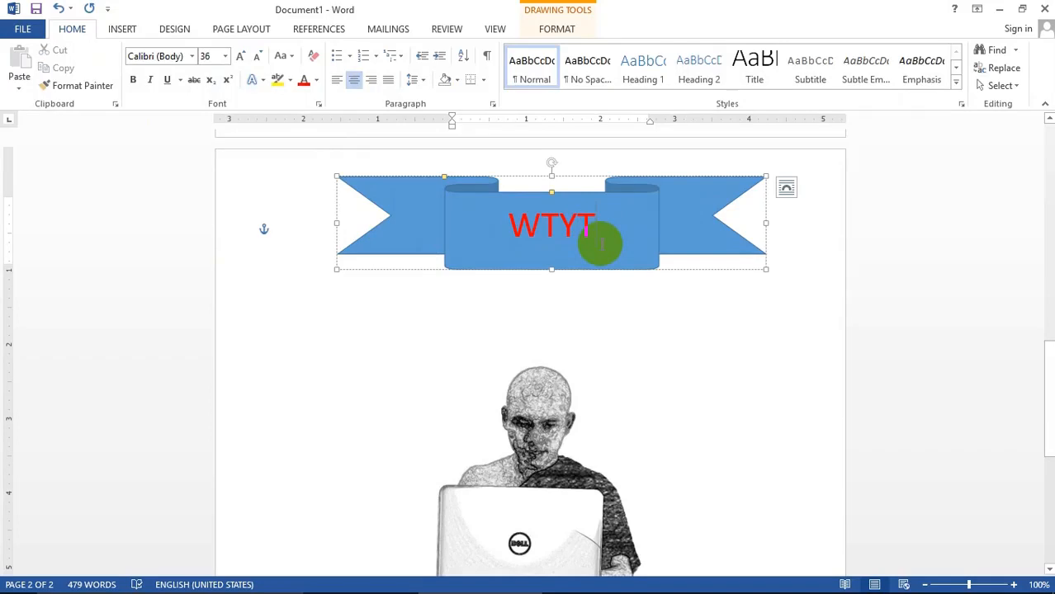
{"action": "mouse_move", "coordinate": [588, 350]}
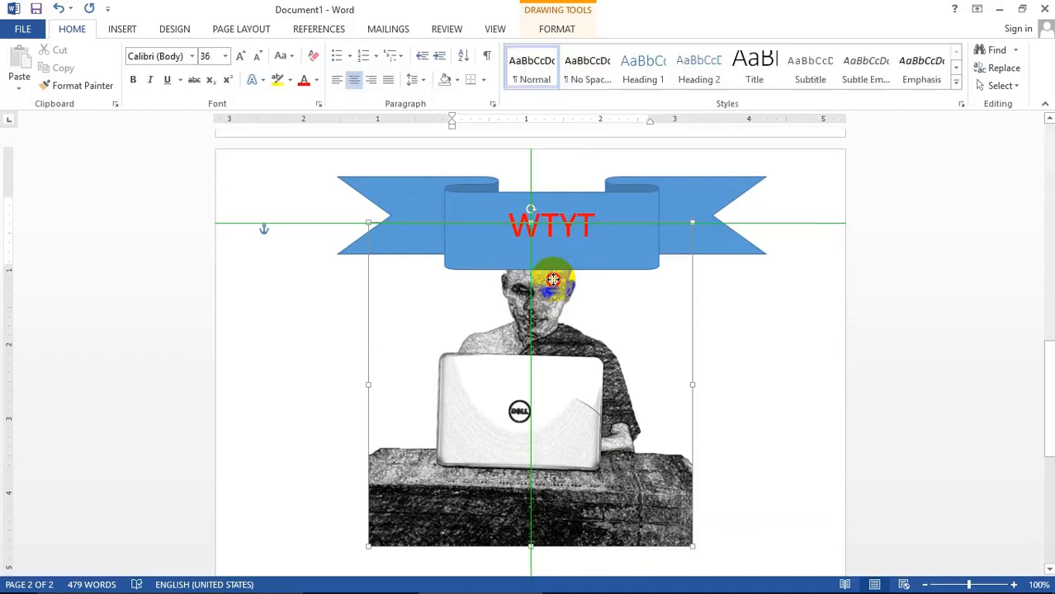
Move the photo up under the ribbon and layer it behind so the ribbon stays in front.
{"action": "left_click", "coordinate": [552, 281]}
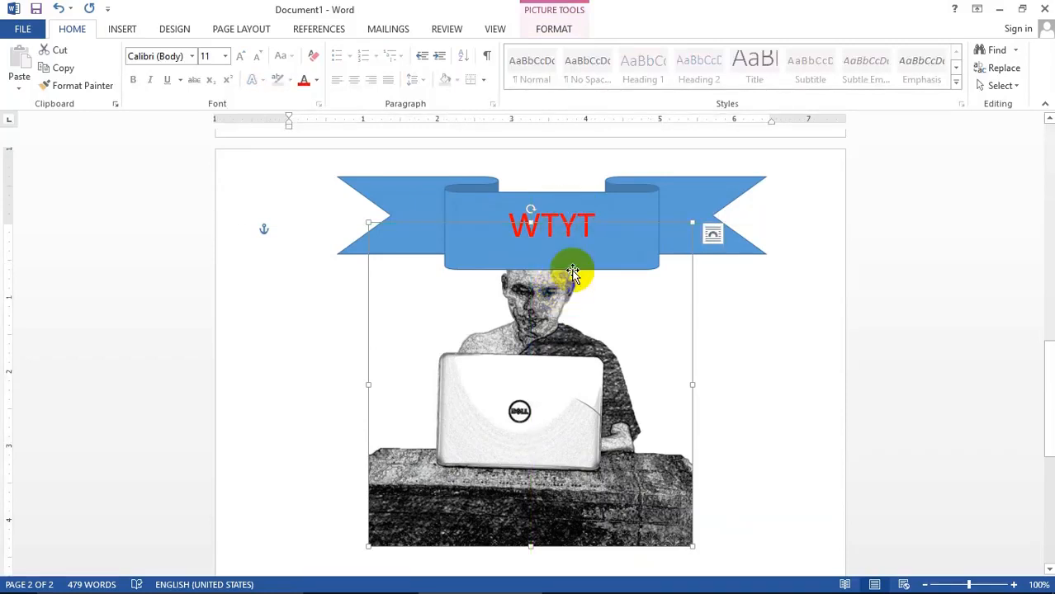
{"action": "mouse_move", "coordinate": [535, 268]}
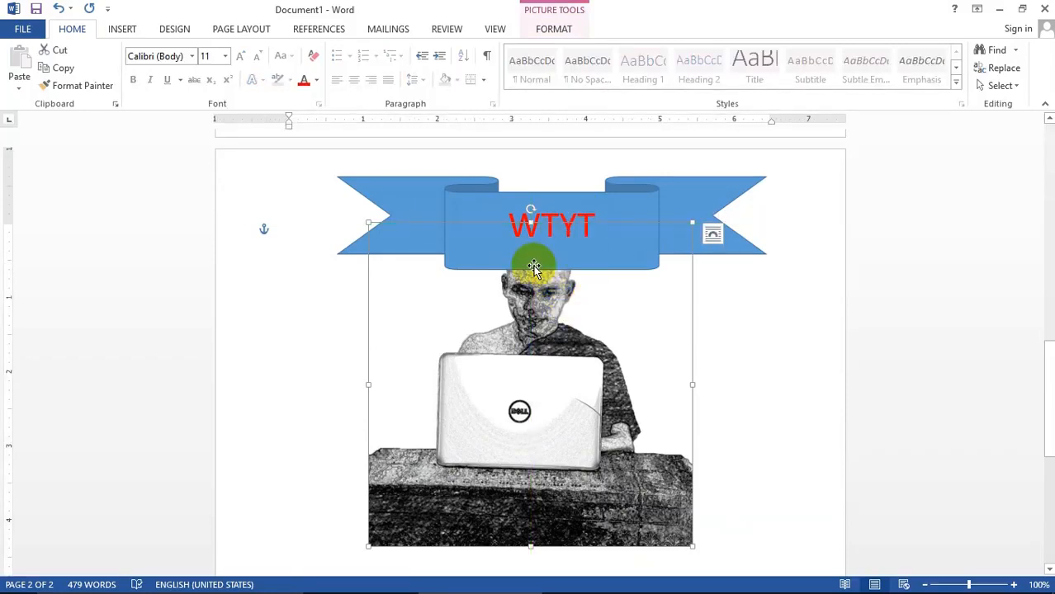
{"action": "left_click", "coordinate": [552, 30]}
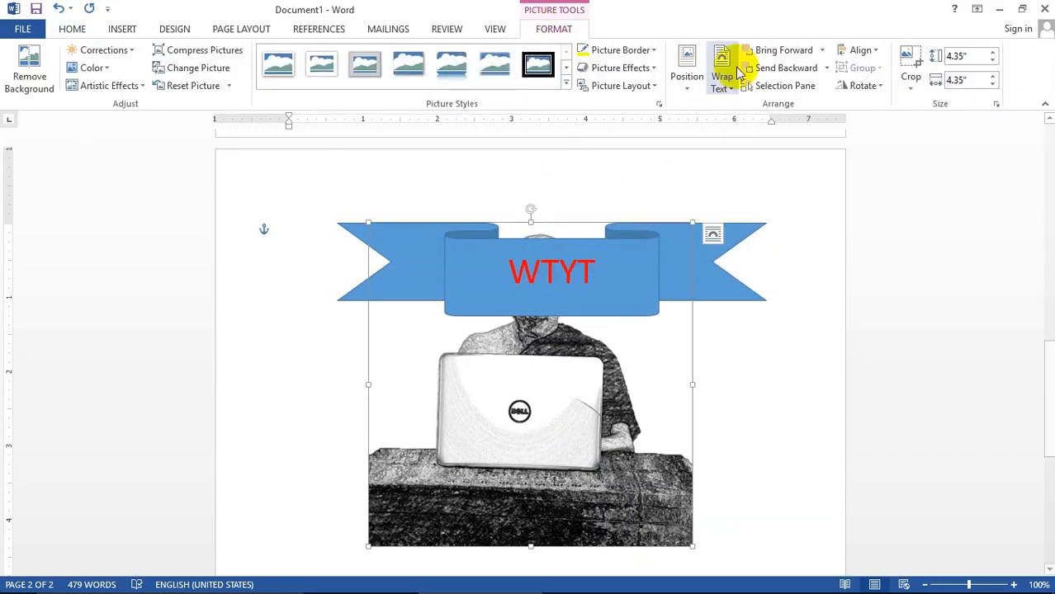
{"action": "mouse_move", "coordinate": [789, 49]}
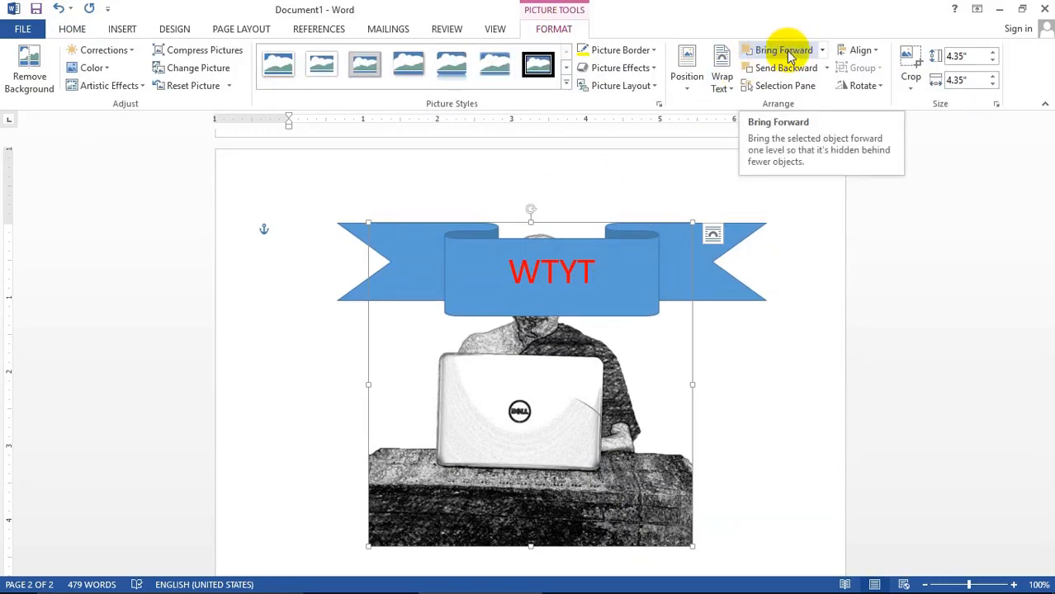
{"action": "left_click", "coordinate": [779, 49]}
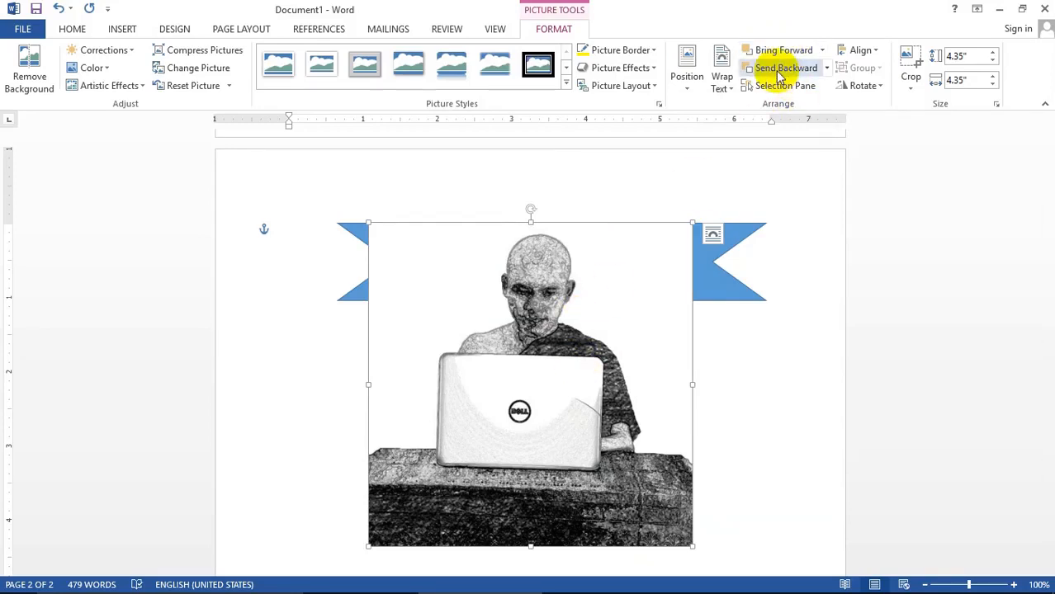
{"action": "left_click", "coordinate": [781, 50]}
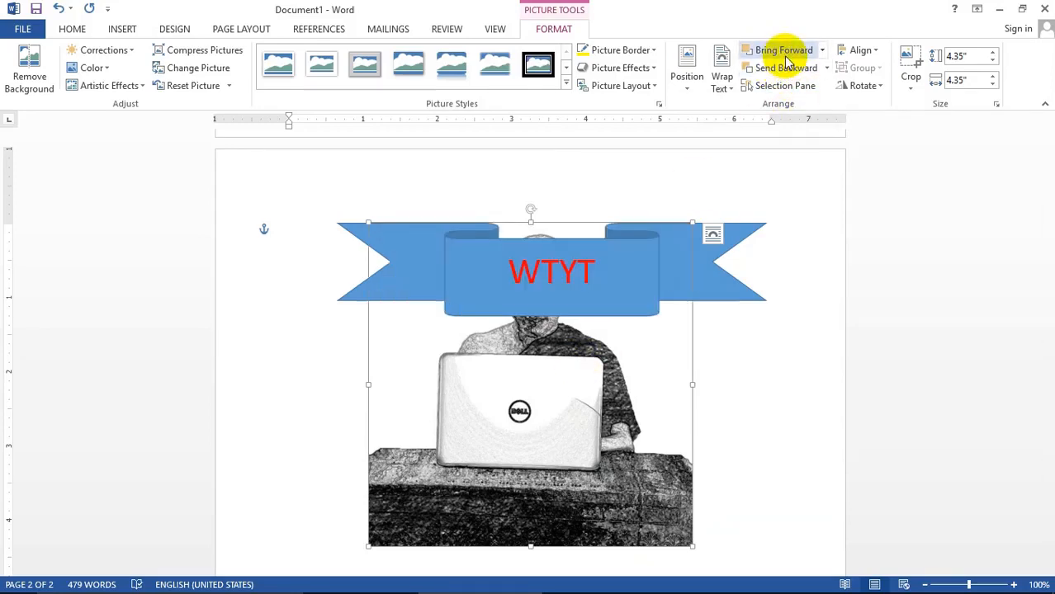
{"action": "left_click", "coordinate": [784, 68]}
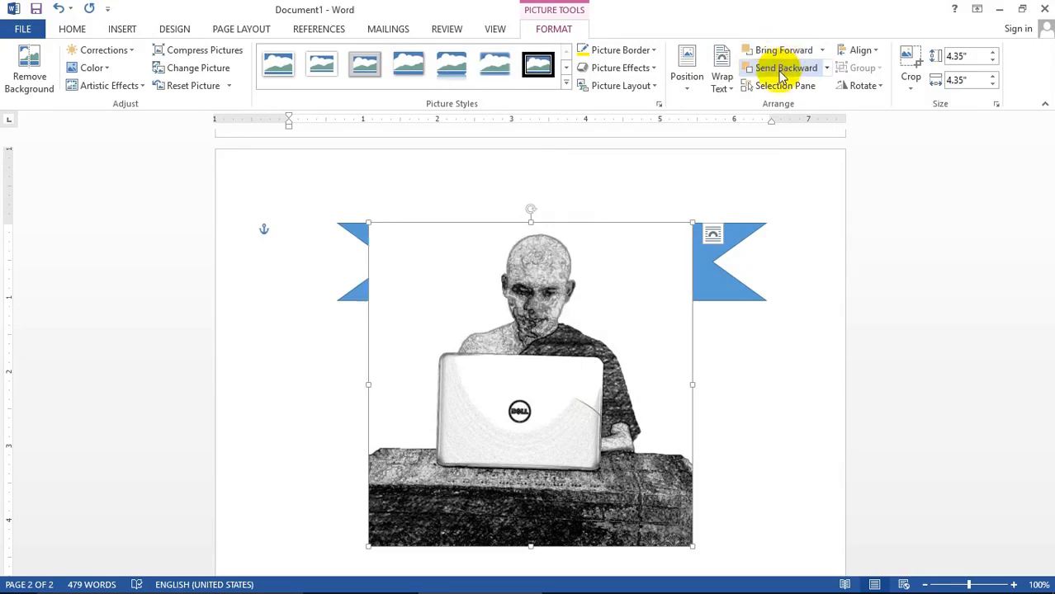
{"action": "left_click", "coordinate": [782, 68]}
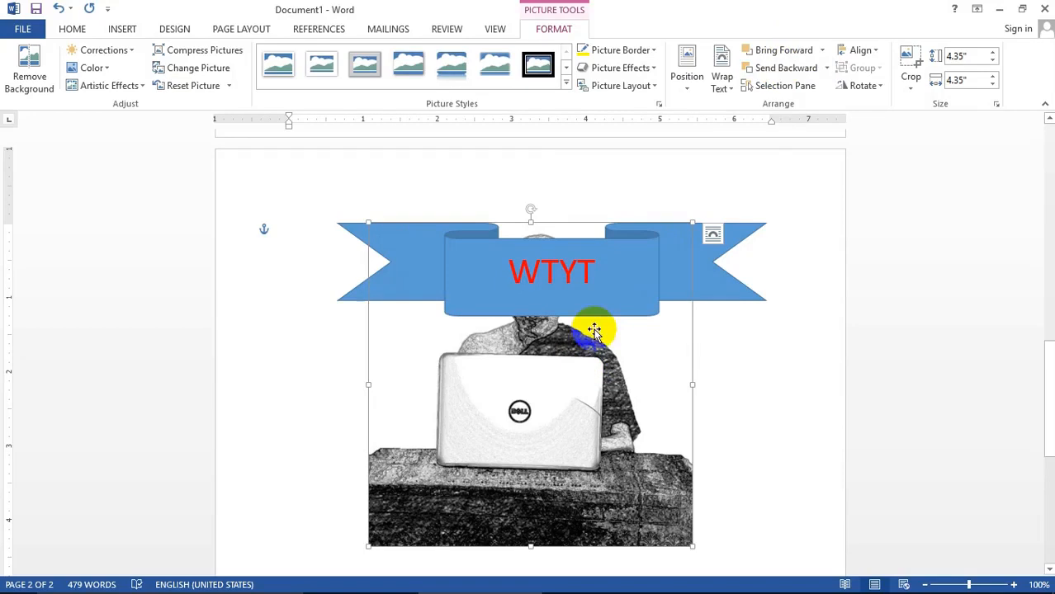
{"action": "left_click", "coordinate": [721, 75]}
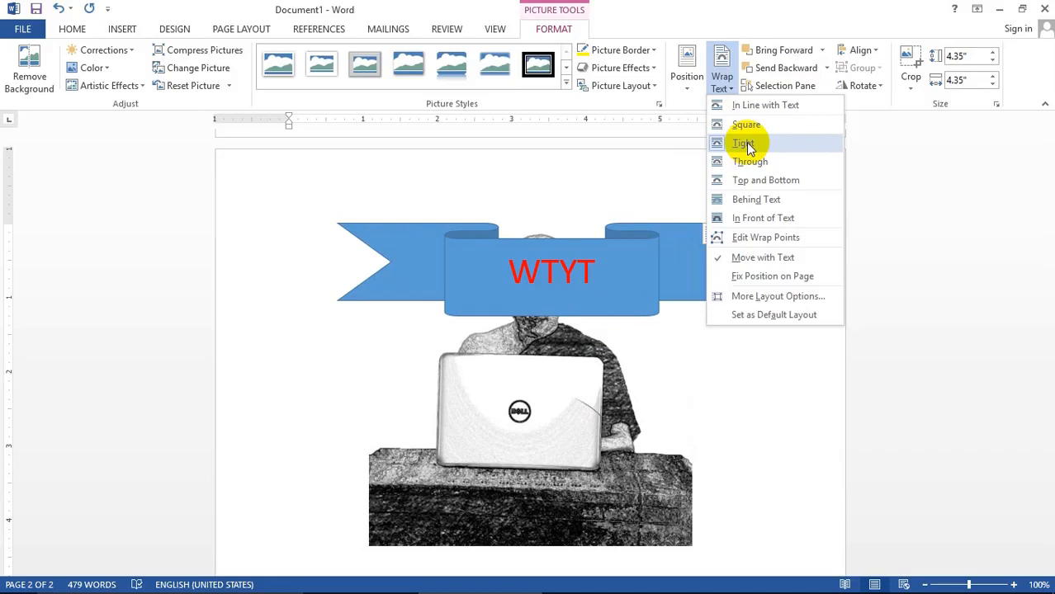
{"action": "mouse_move", "coordinate": [747, 218]}
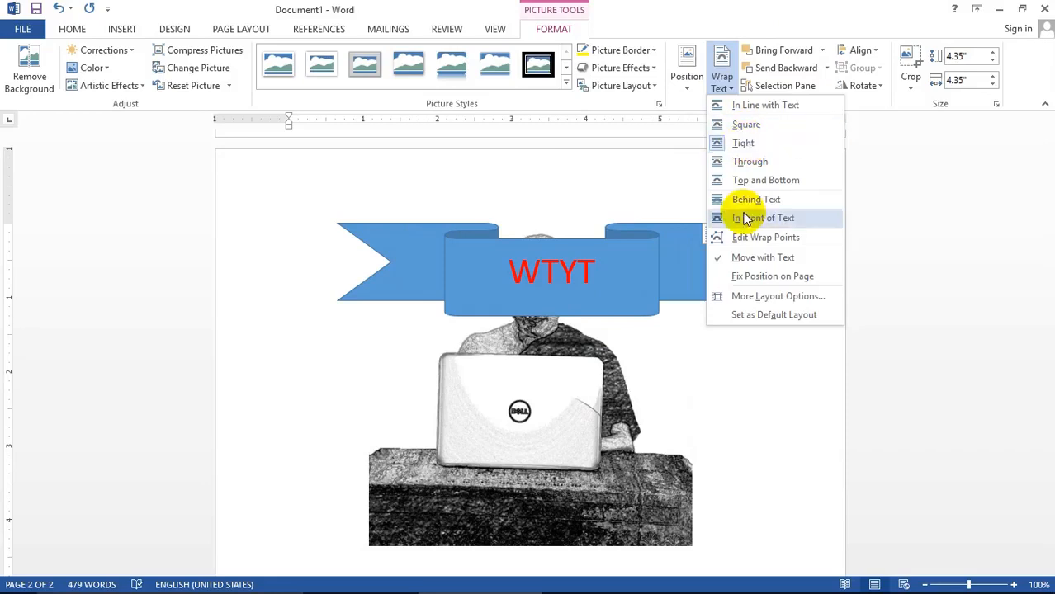
{"action": "mouse_move", "coordinate": [743, 142]}
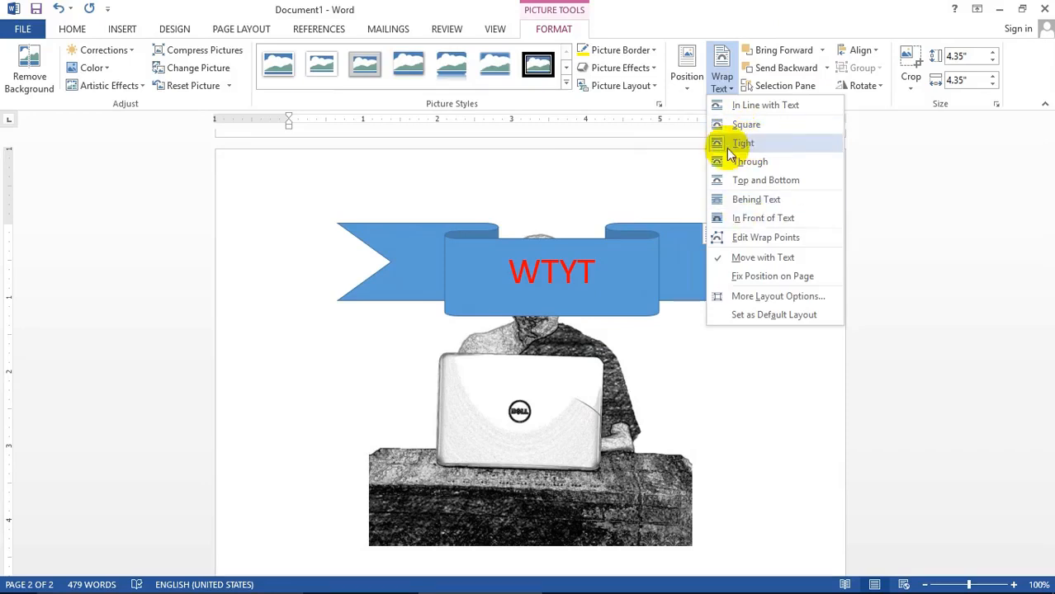
Wrap the photo tightly, keep it behind, and lay the ribbon across its lower edge.
{"action": "left_click", "coordinate": [743, 142]}
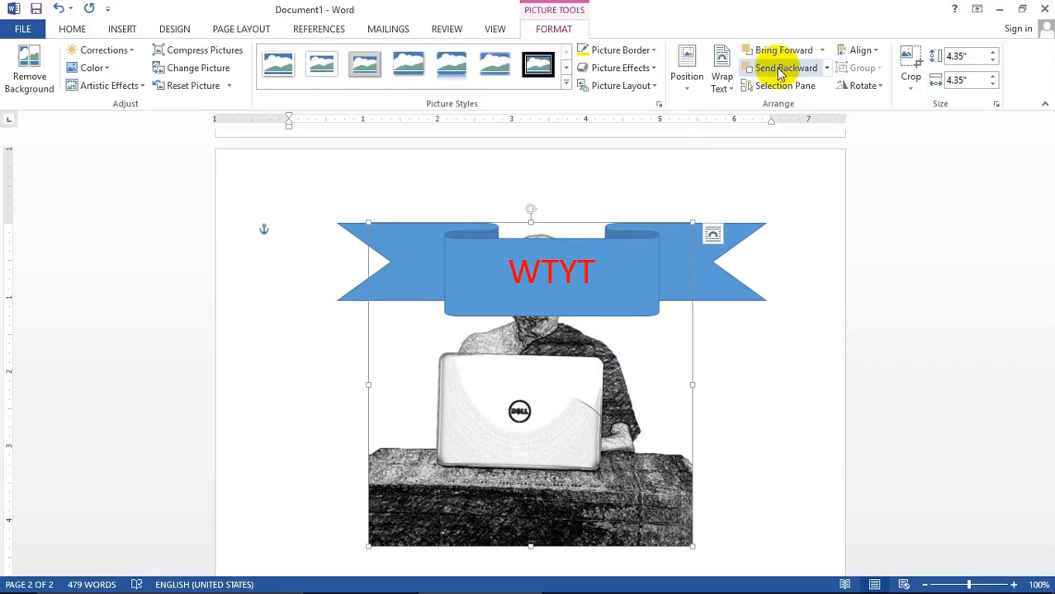
{"action": "left_click", "coordinate": [783, 67]}
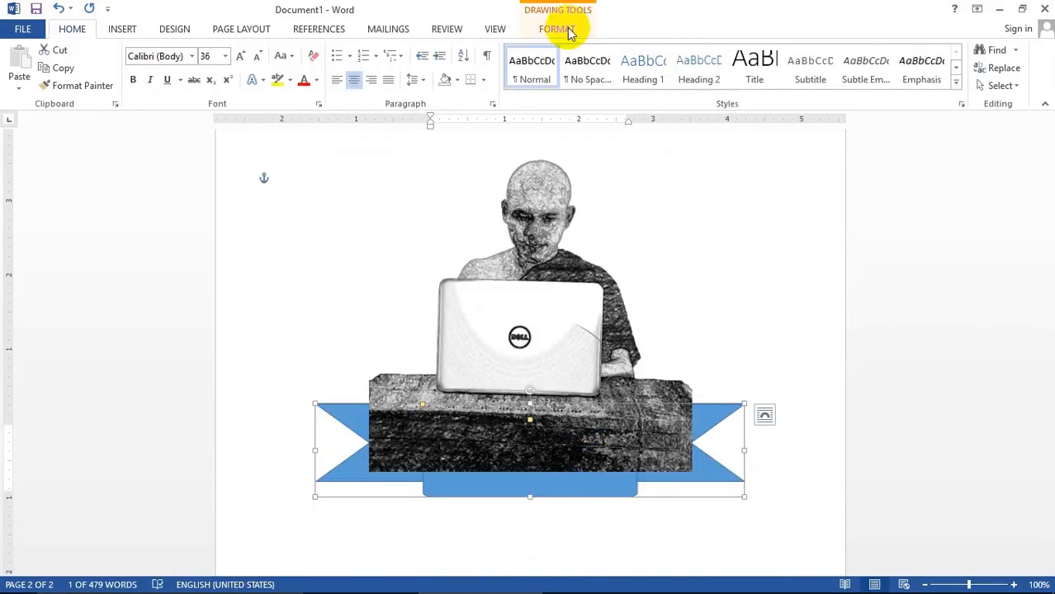
{"action": "left_click", "coordinate": [555, 29]}
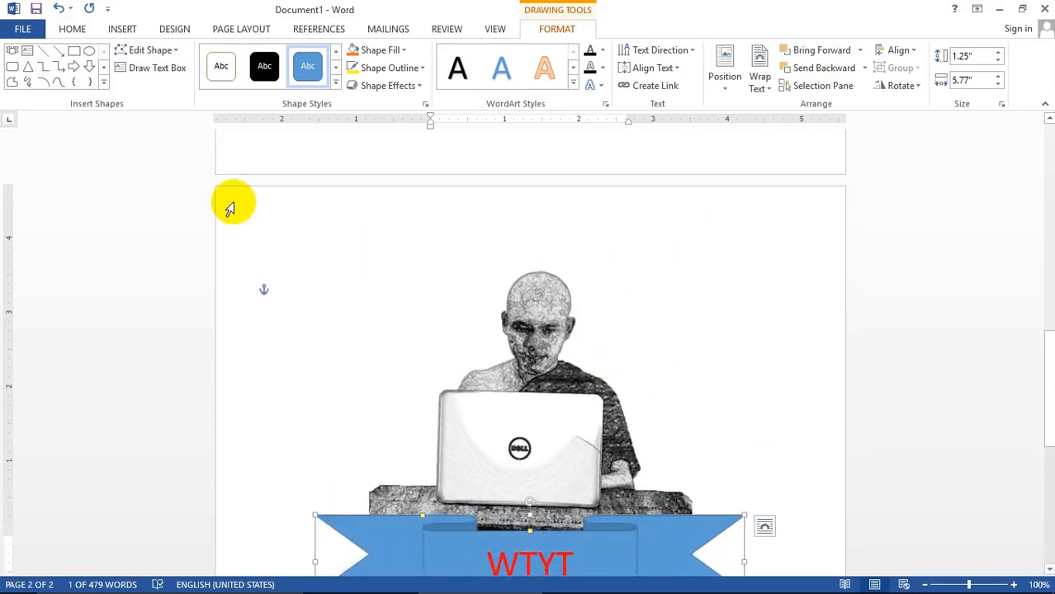
Place a blue oval callout shape at the page's upper right.
{"action": "left_click", "coordinate": [122, 28]}
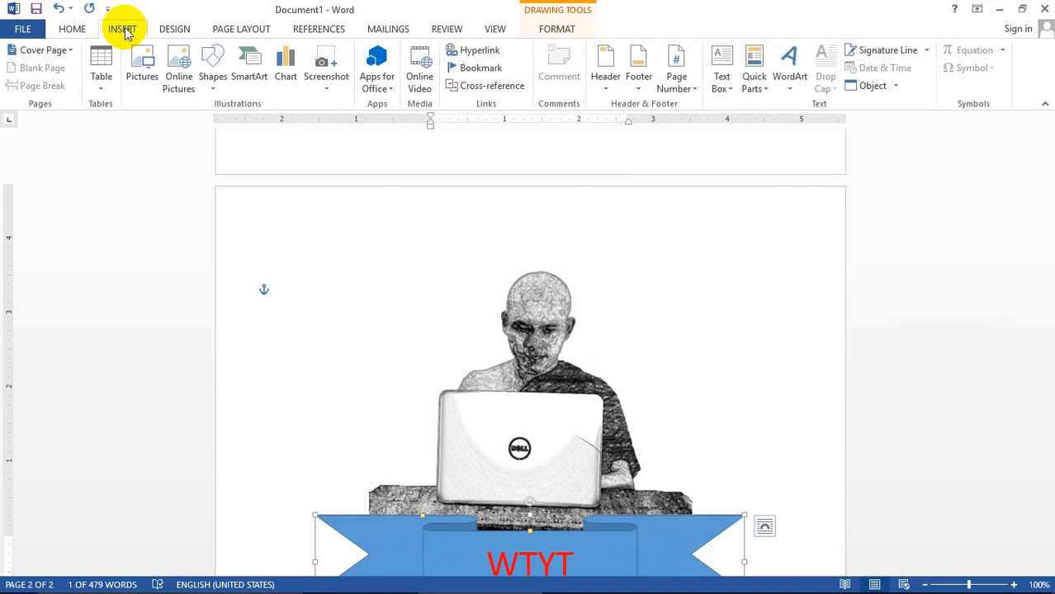
{"action": "left_click", "coordinate": [212, 66]}
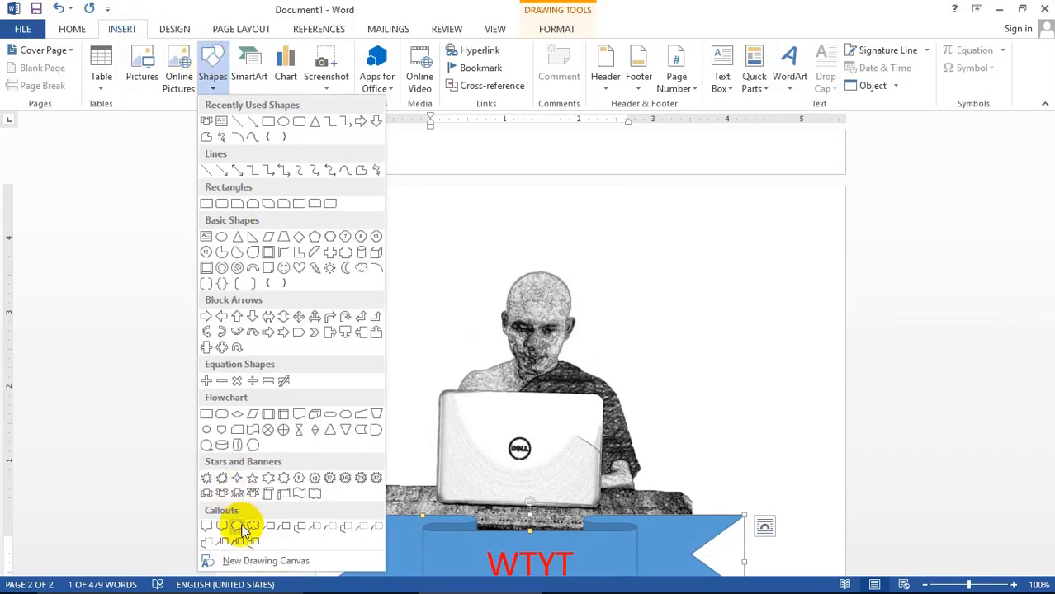
{"action": "left_click", "coordinate": [238, 526]}
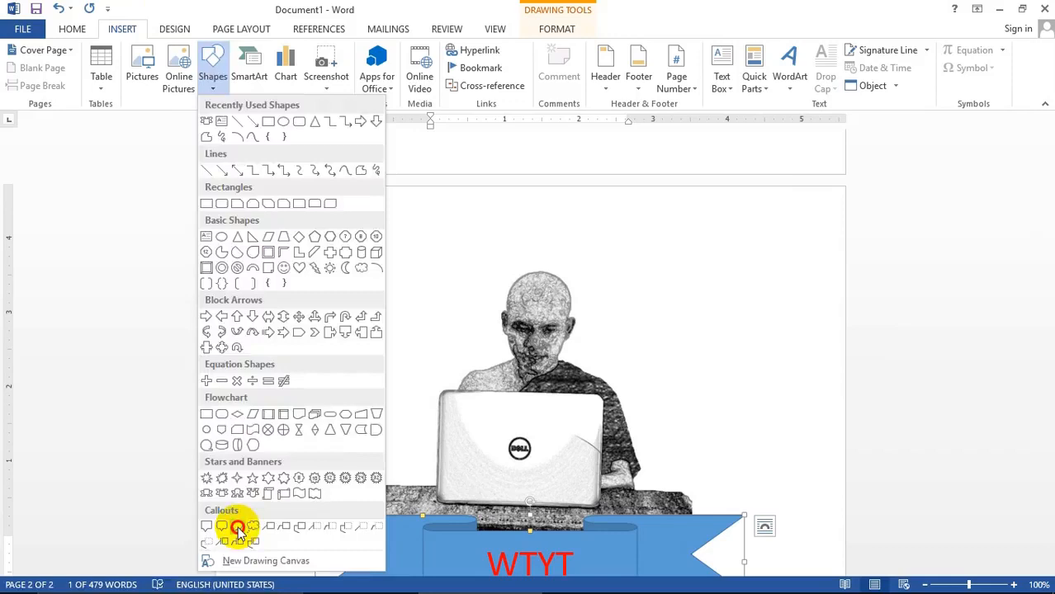
{"action": "left_click", "coordinate": [239, 528]}
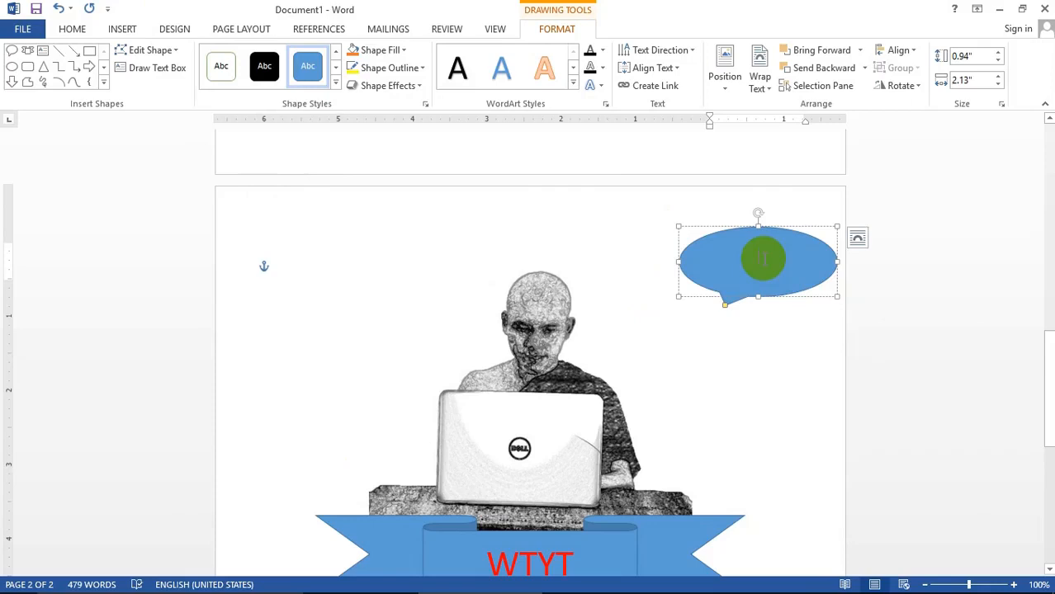
Label the callout WTYT in larger text, its tail aimed at the man's head.
{"action": "type", "text": "WTYT"}
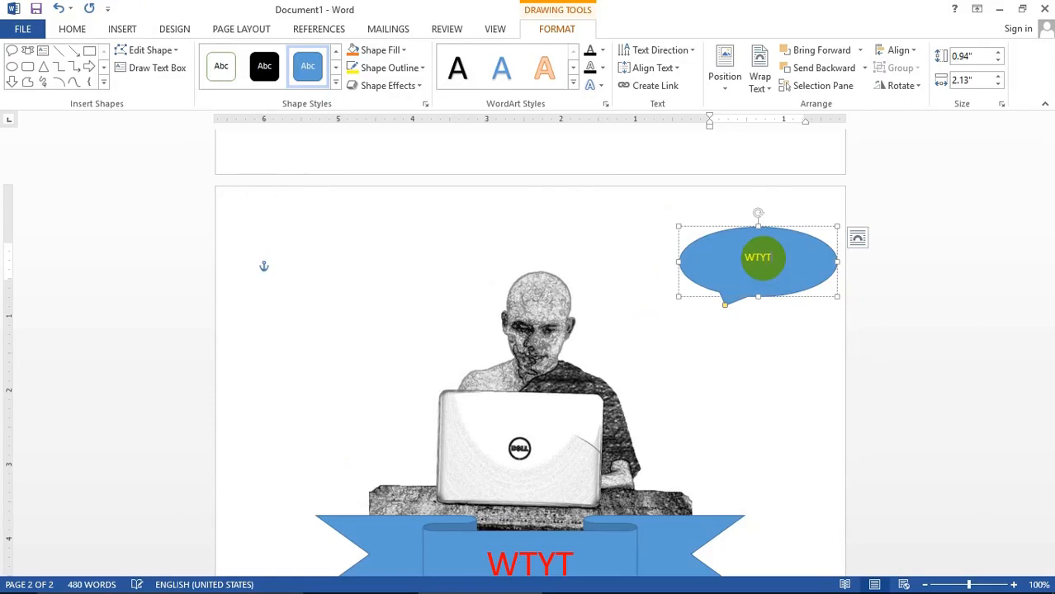
{"action": "left_click", "coordinate": [736, 257]}
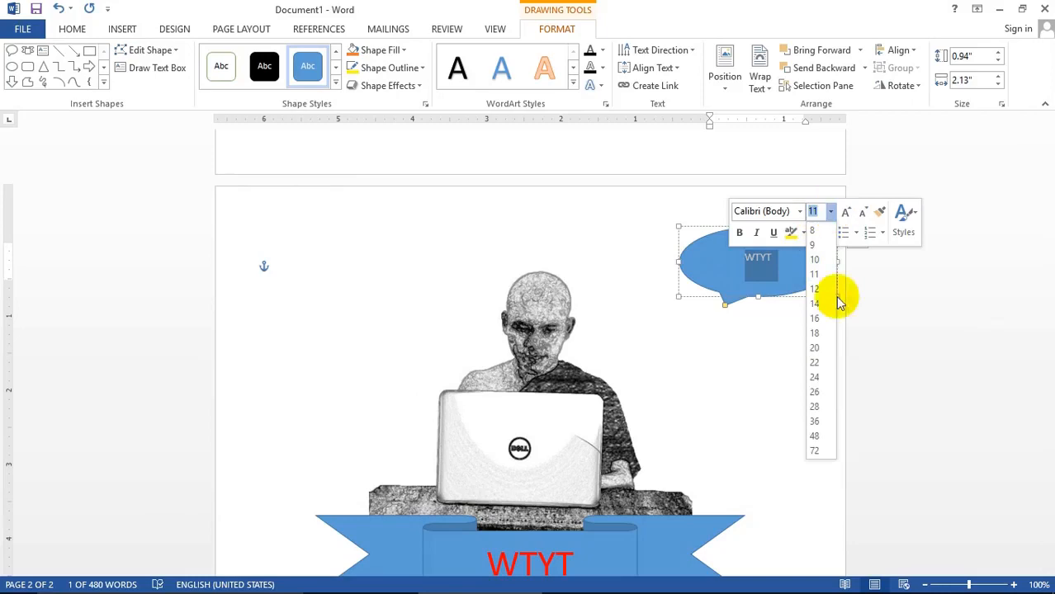
{"action": "left_click", "coordinate": [814, 407]}
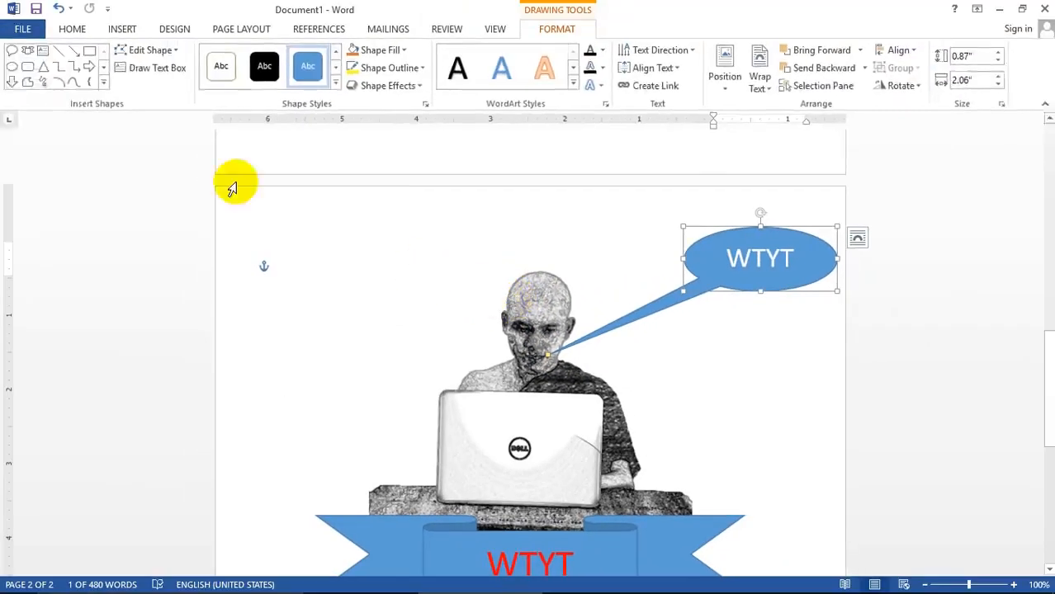
Place a blue cloud thought callout reading WTYT left of the man's head in the photo.
{"action": "left_click", "coordinate": [152, 28]}
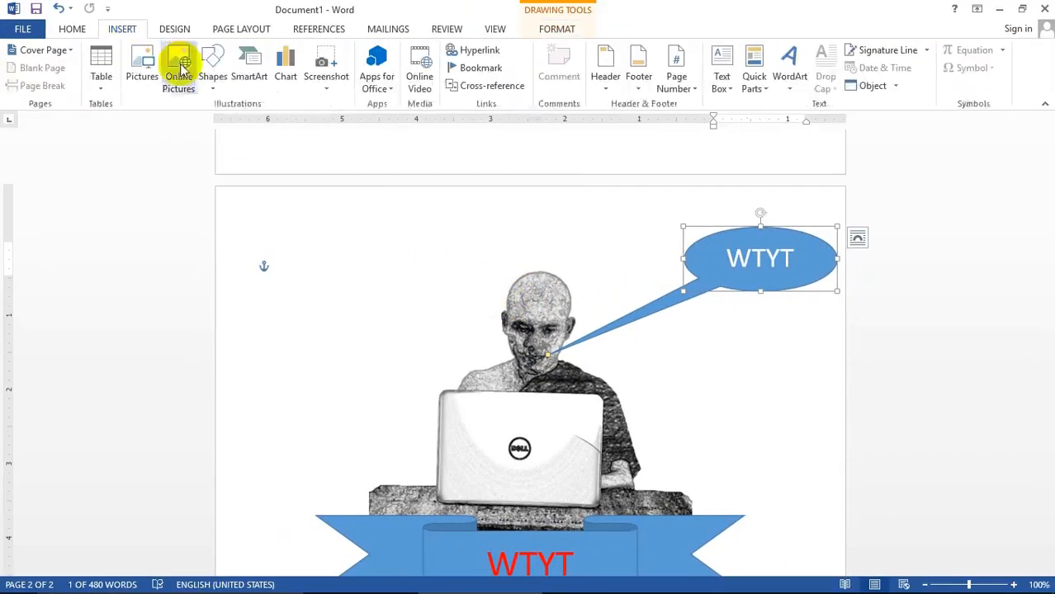
{"action": "left_click", "coordinate": [213, 66]}
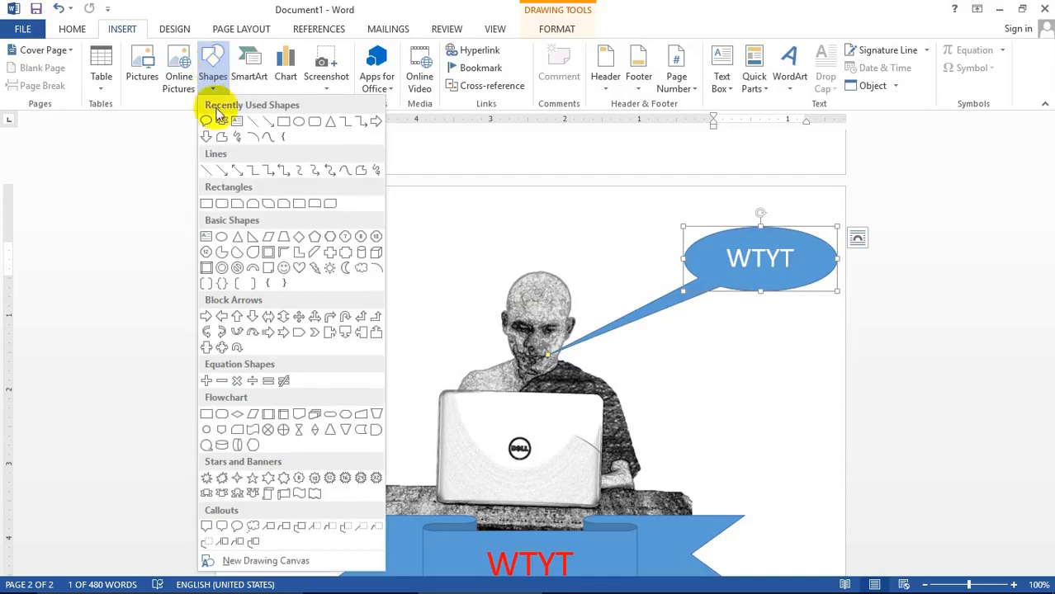
{"action": "mouse_move", "coordinate": [284, 508]}
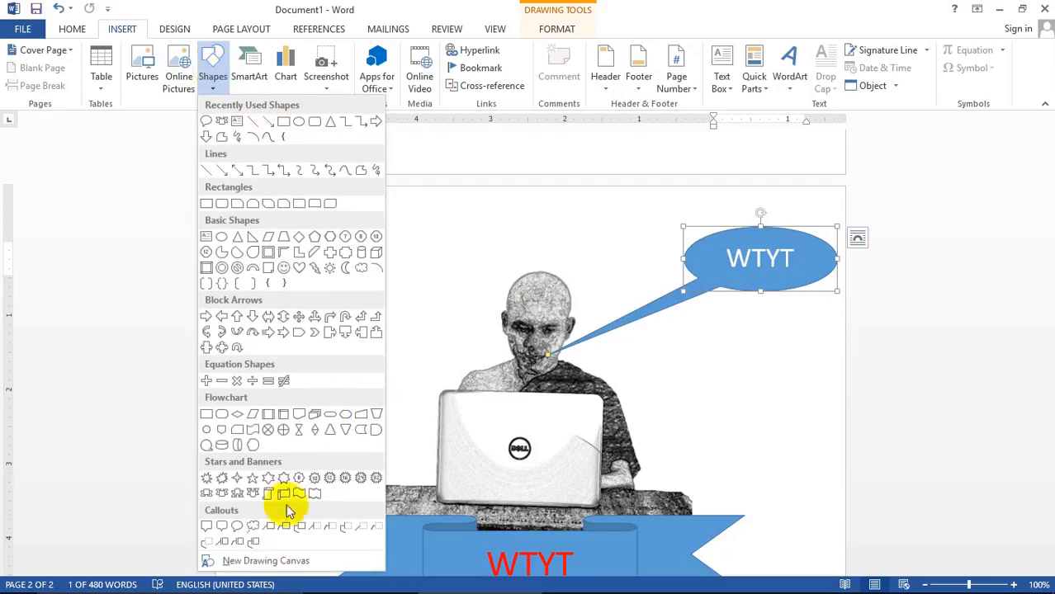
{"action": "left_click", "coordinate": [284, 492]}
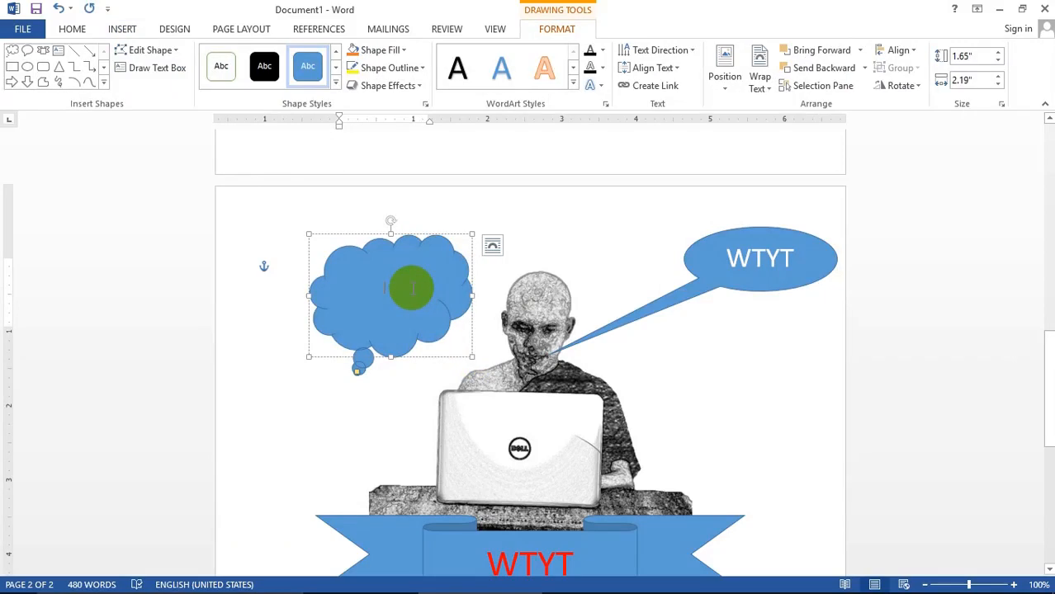
{"action": "type", "text": "WTYT"}
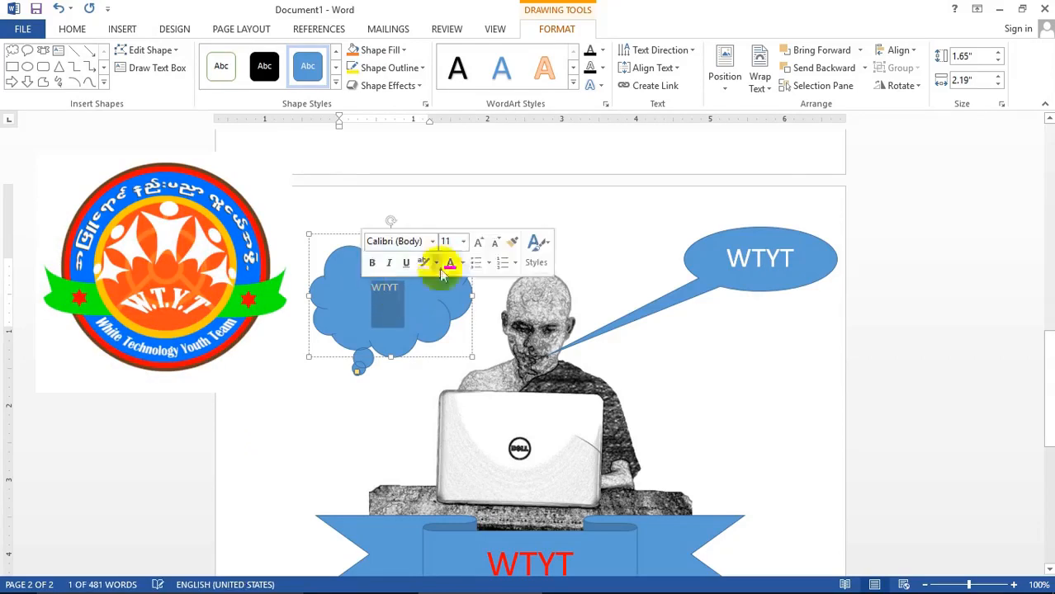
{"action": "left_click", "coordinate": [462, 241]}
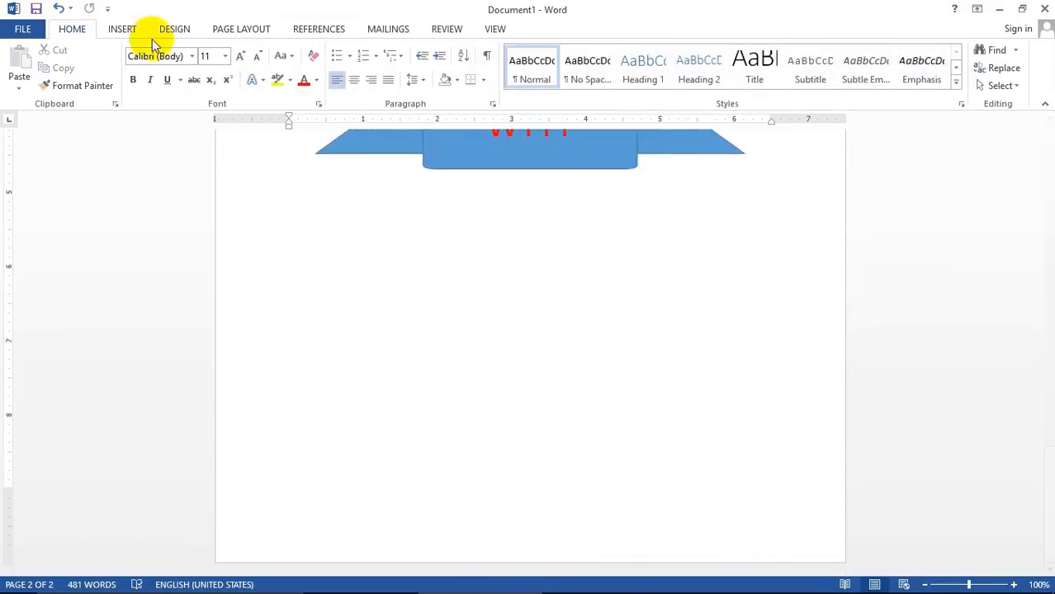
Draw a blue single-rounded-corner rectangle below the ribbon containing the text WTYT.
{"action": "left_click", "coordinate": [122, 29]}
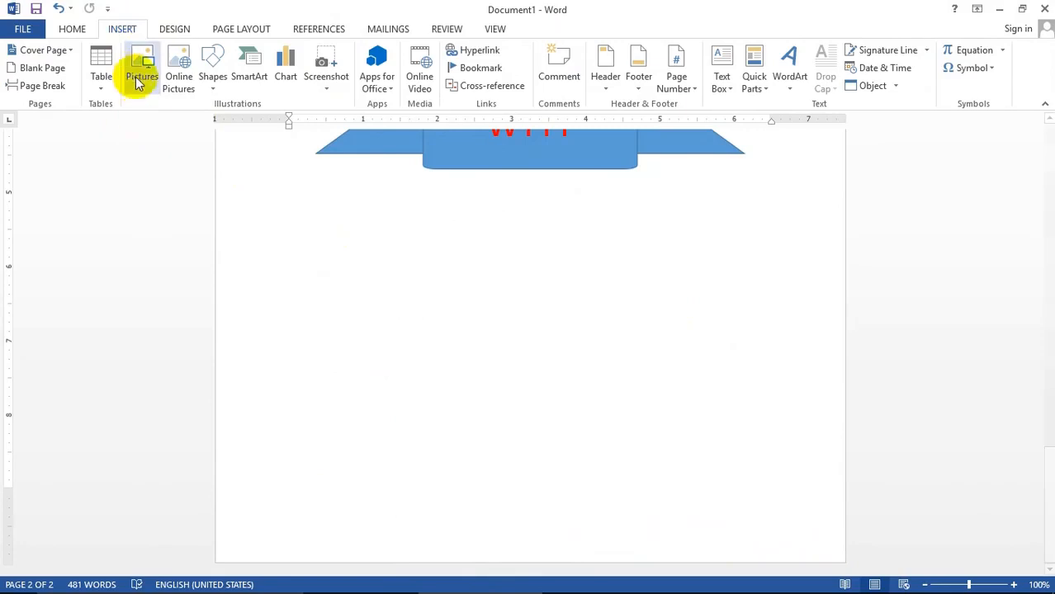
{"action": "left_click", "coordinate": [212, 64]}
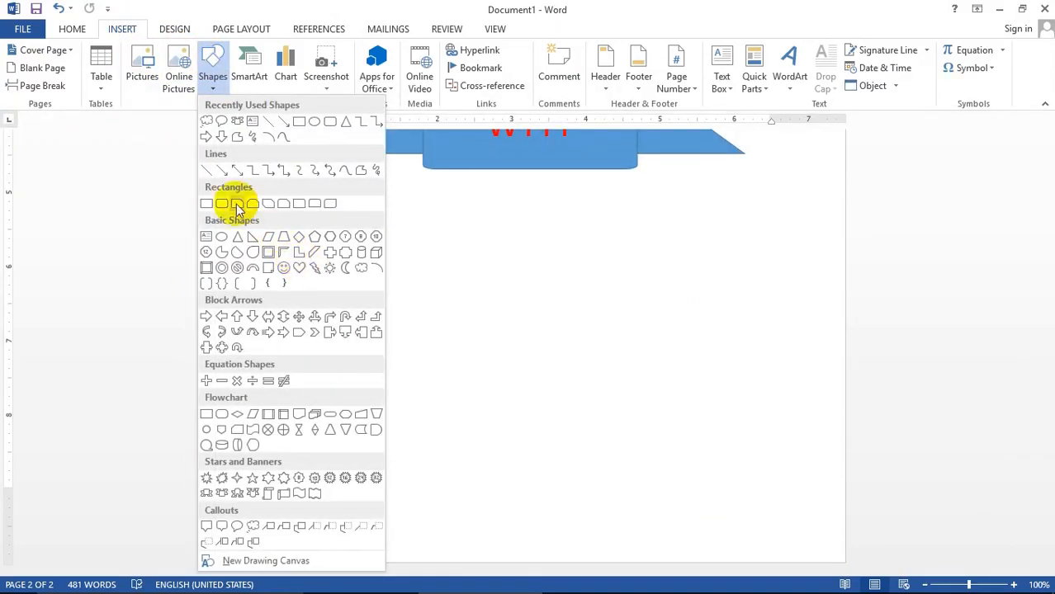
{"action": "left_click", "coordinate": [221, 203]}
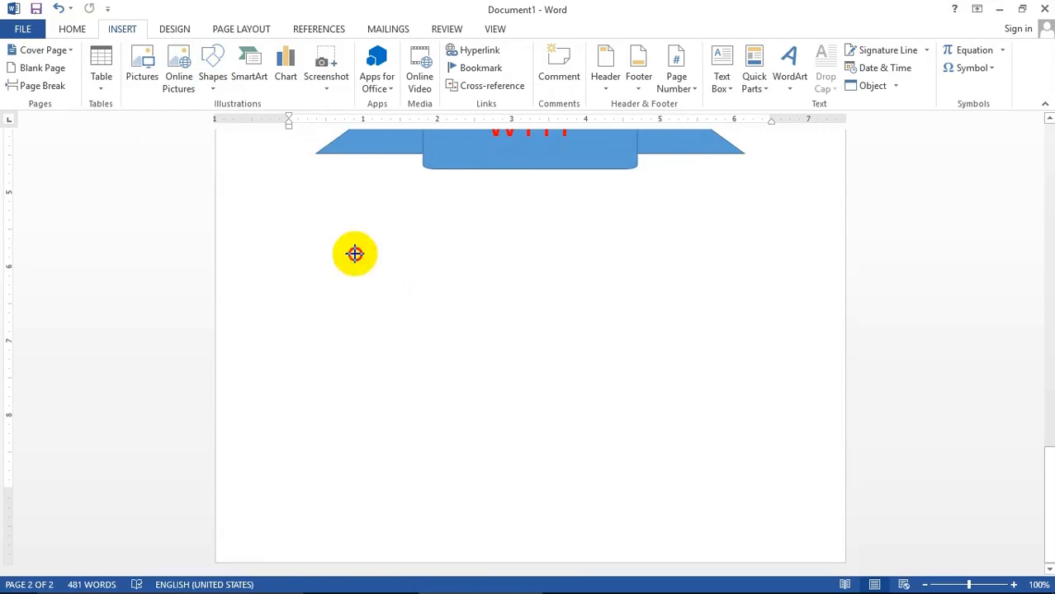
{"action": "left_click_drag", "start_coordinate": [355, 254], "coordinate": [710, 422]}
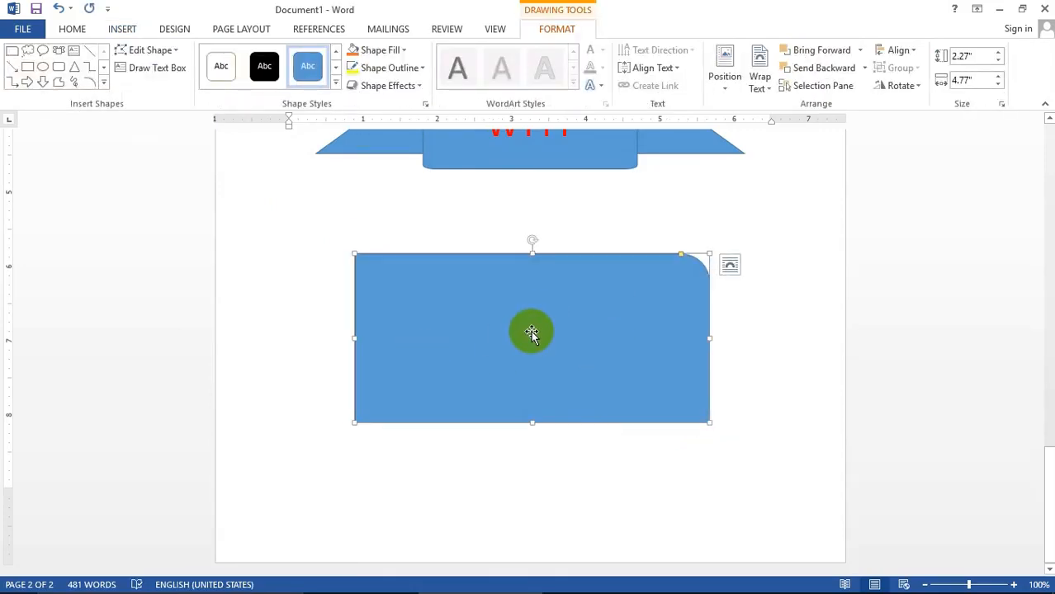
{"action": "type", "text": "WTYT"}
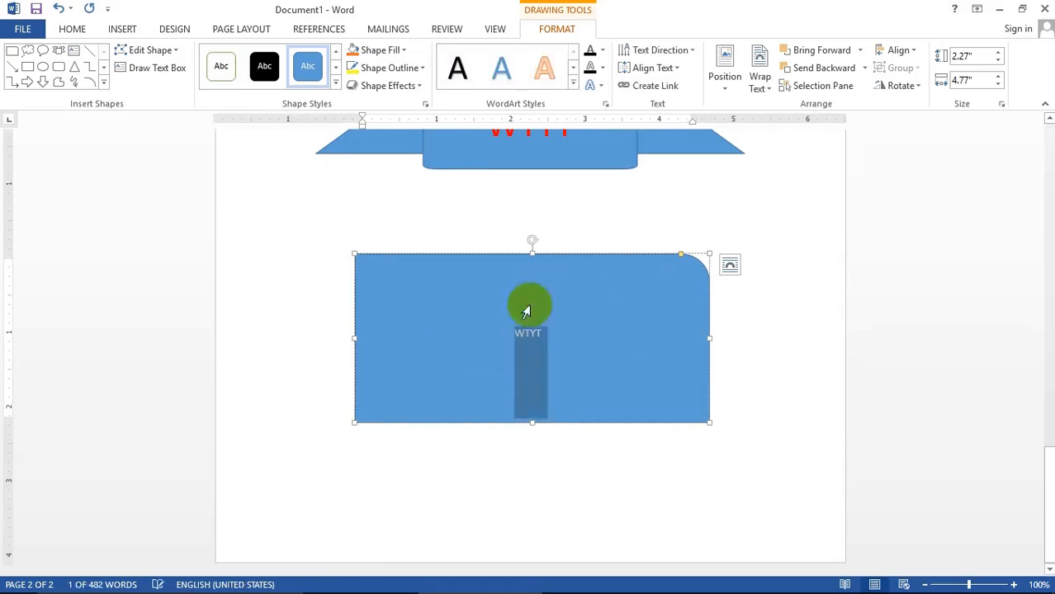
Enlarge the rectangle's WTYT text to 36 pt and centre it.
{"action": "left_click", "coordinate": [75, 30]}
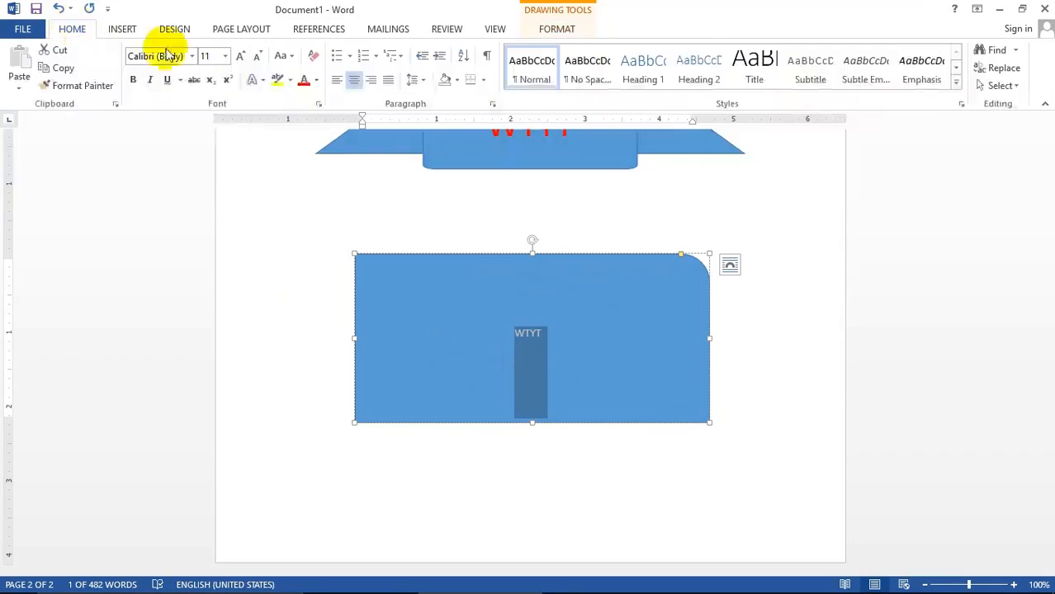
{"action": "left_click", "coordinate": [224, 56]}
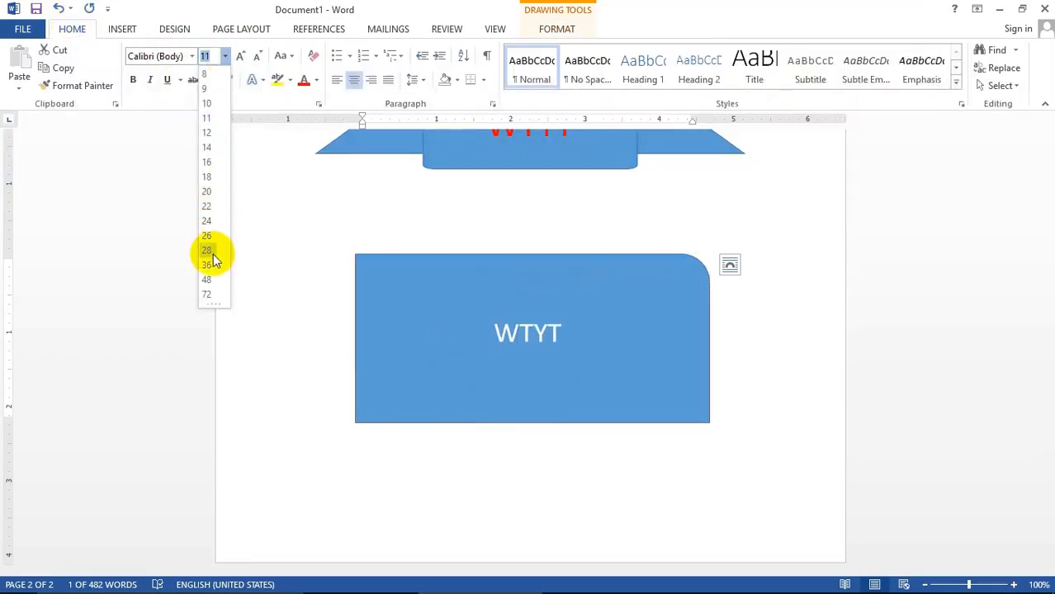
{"action": "left_click", "coordinate": [206, 264]}
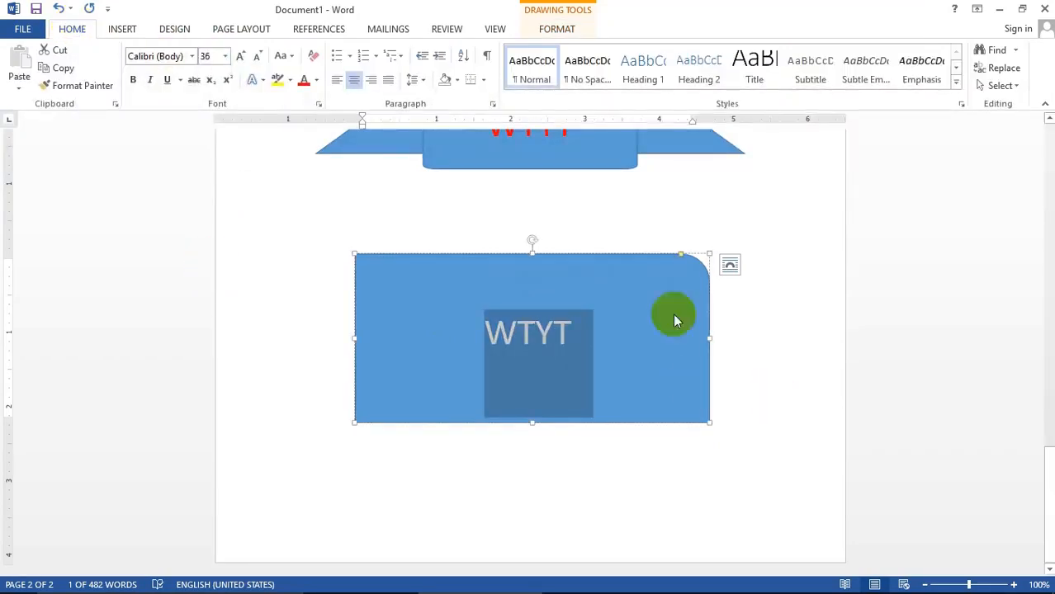
{"action": "left_click", "coordinate": [366, 79]}
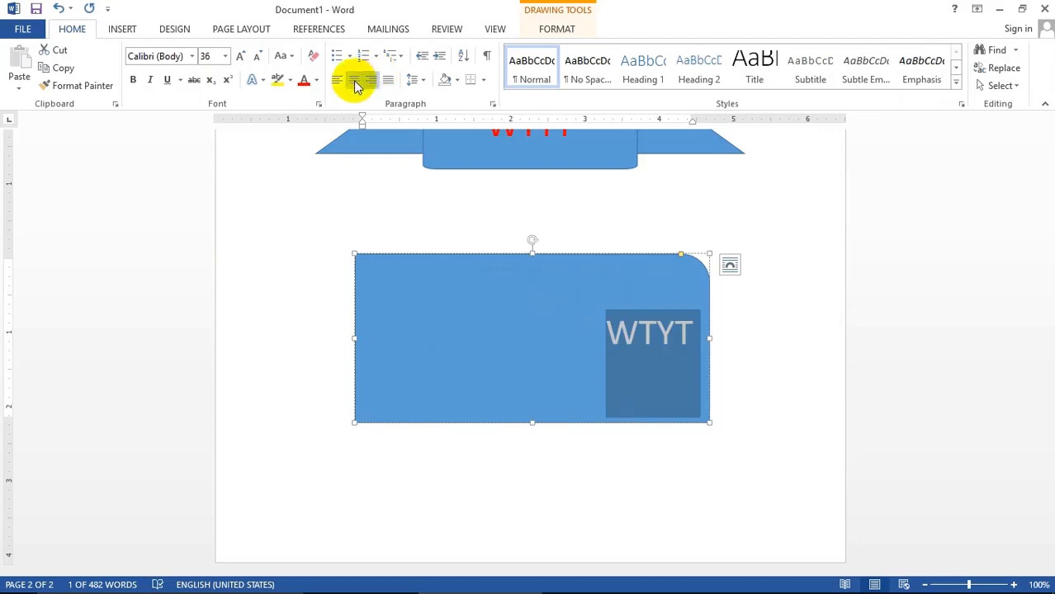
{"action": "left_click", "coordinate": [347, 79]}
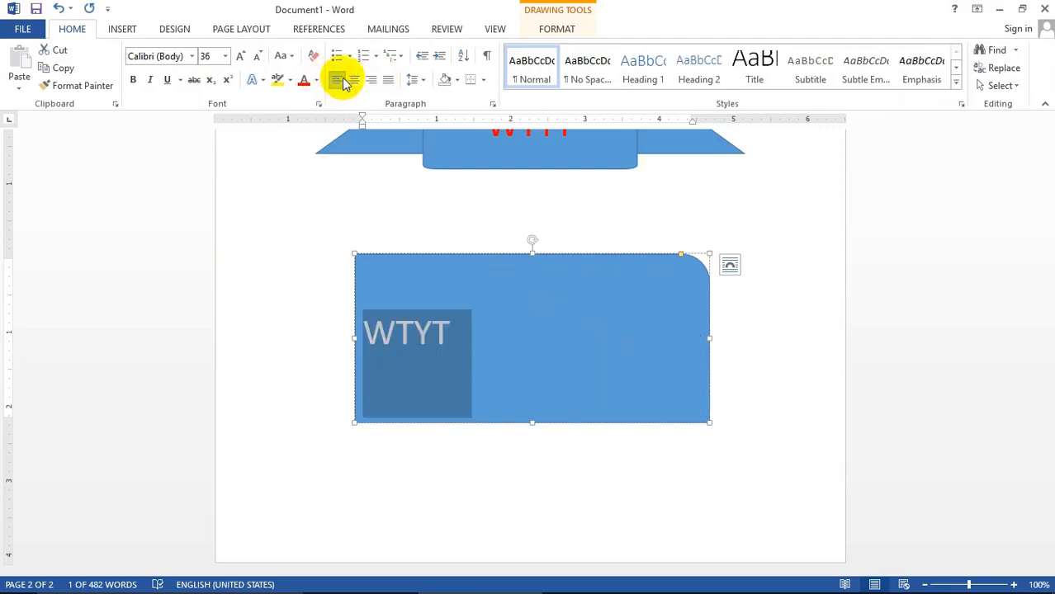
{"action": "left_click", "coordinate": [363, 79]}
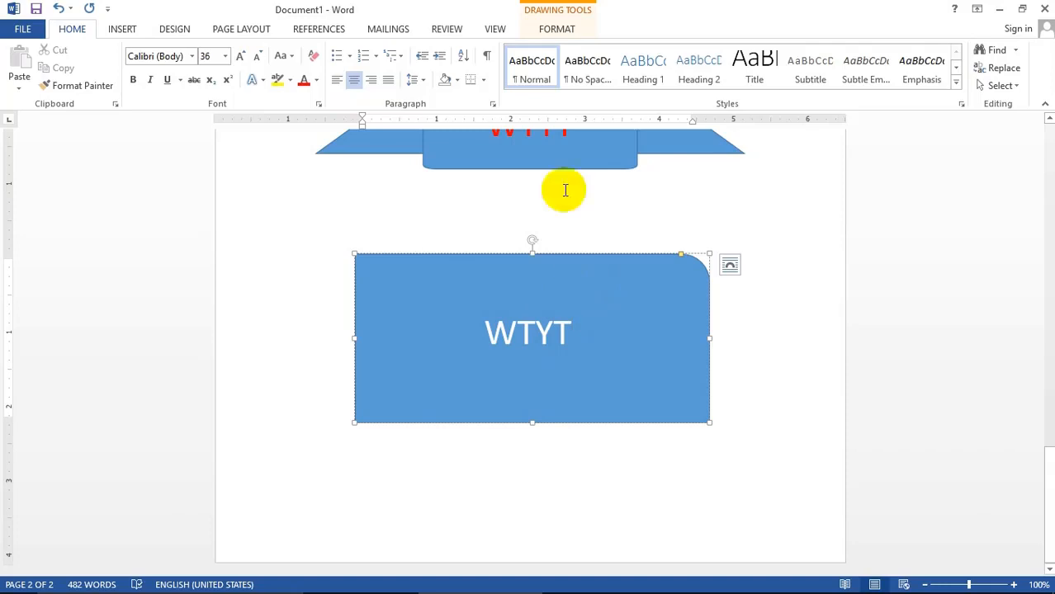
Give the WTYT rectangle a red fill, a beveled 3D edge and a red outline.
{"action": "left_click", "coordinate": [556, 28]}
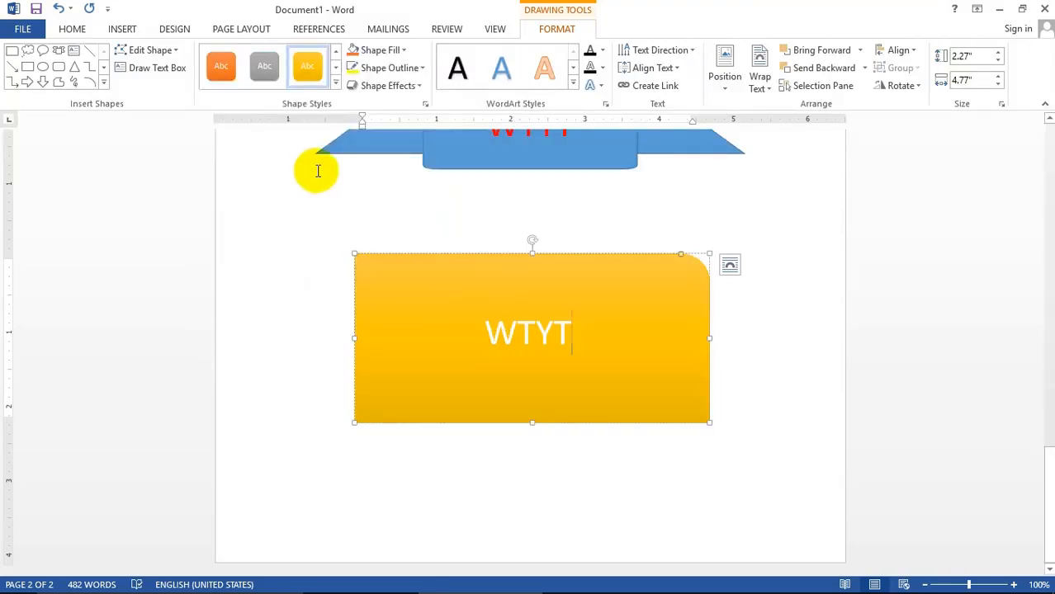
{"action": "left_click", "coordinate": [455, 284]}
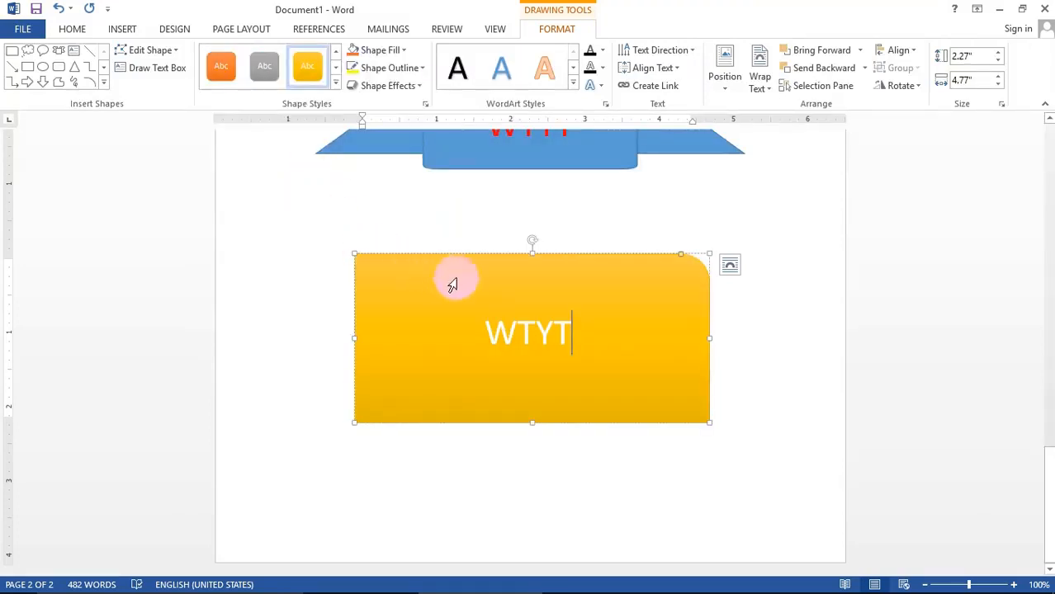
{"action": "mouse_move", "coordinate": [577, 221]}
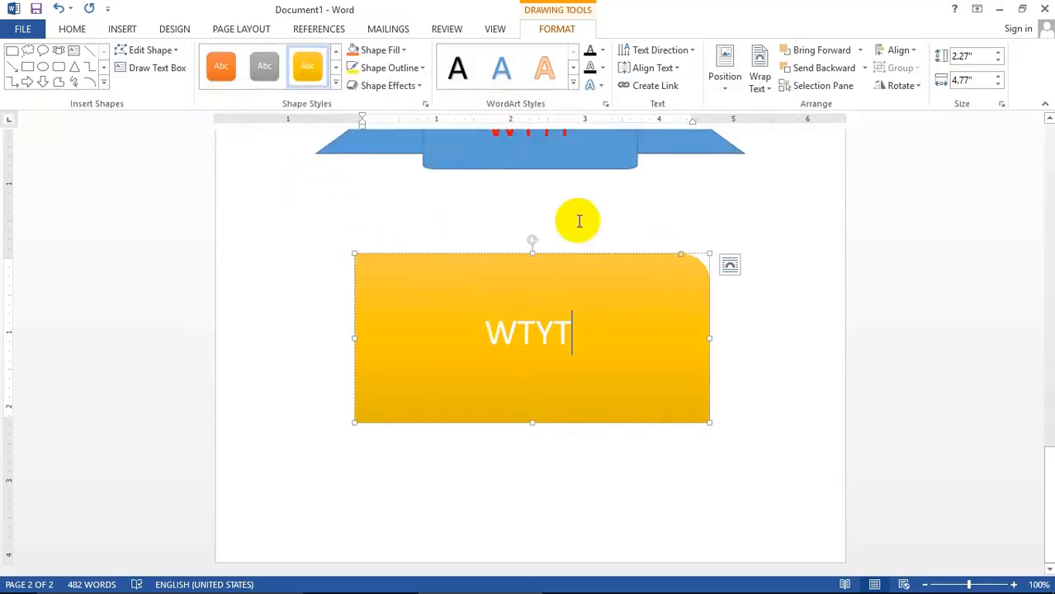
{"action": "left_click", "coordinate": [383, 86]}
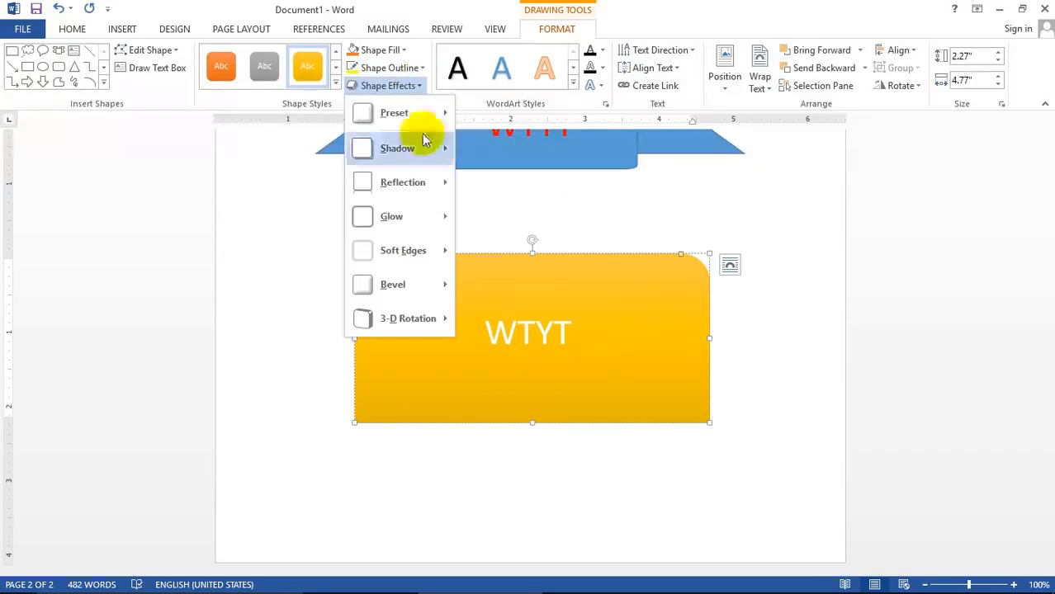
{"action": "left_click", "coordinate": [396, 149]}
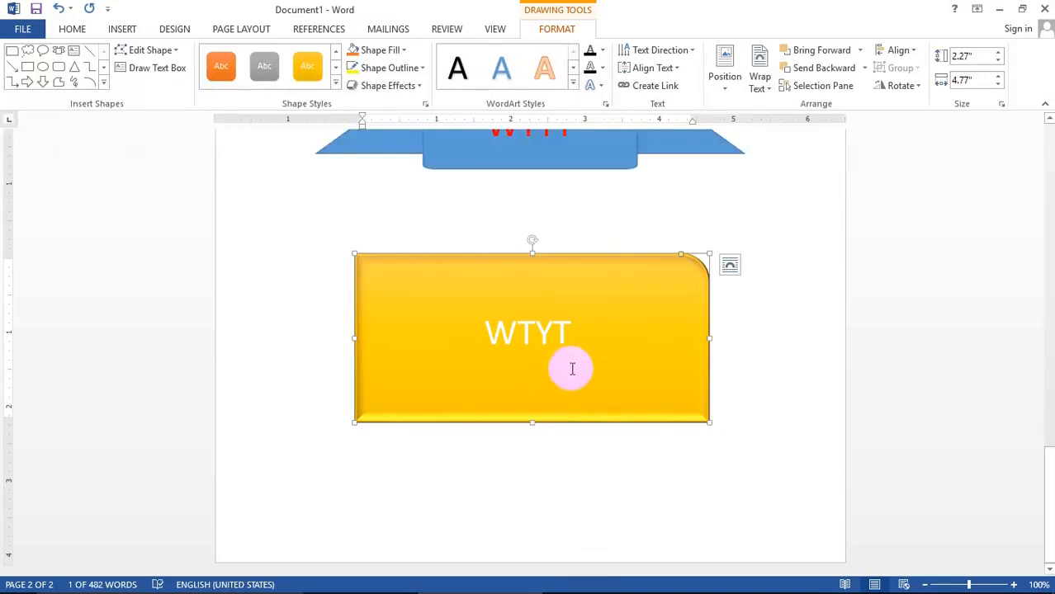
{"action": "mouse_move", "coordinate": [407, 235]}
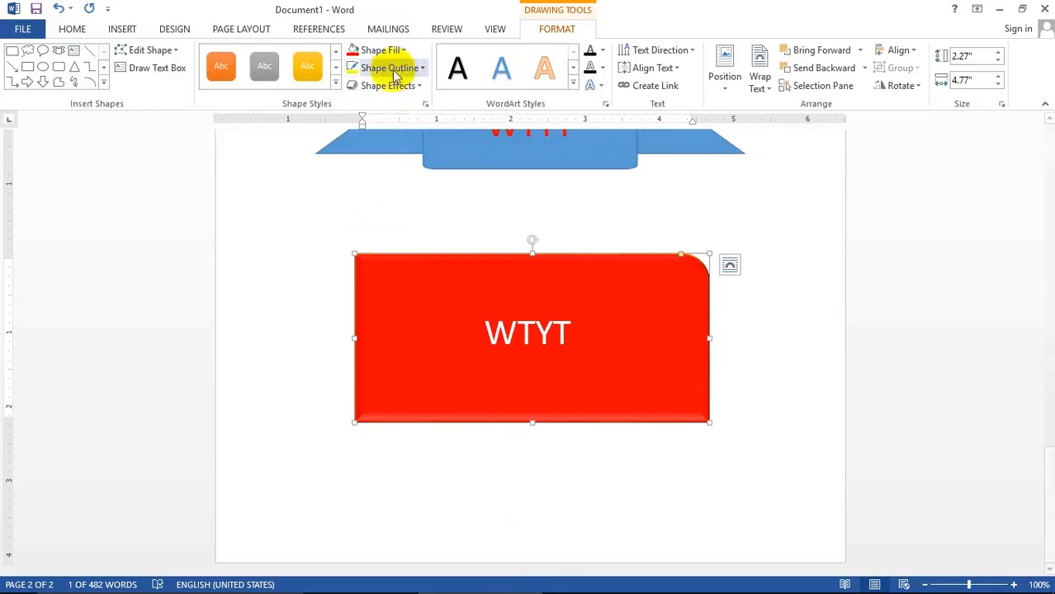
{"action": "left_click", "coordinate": [386, 68]}
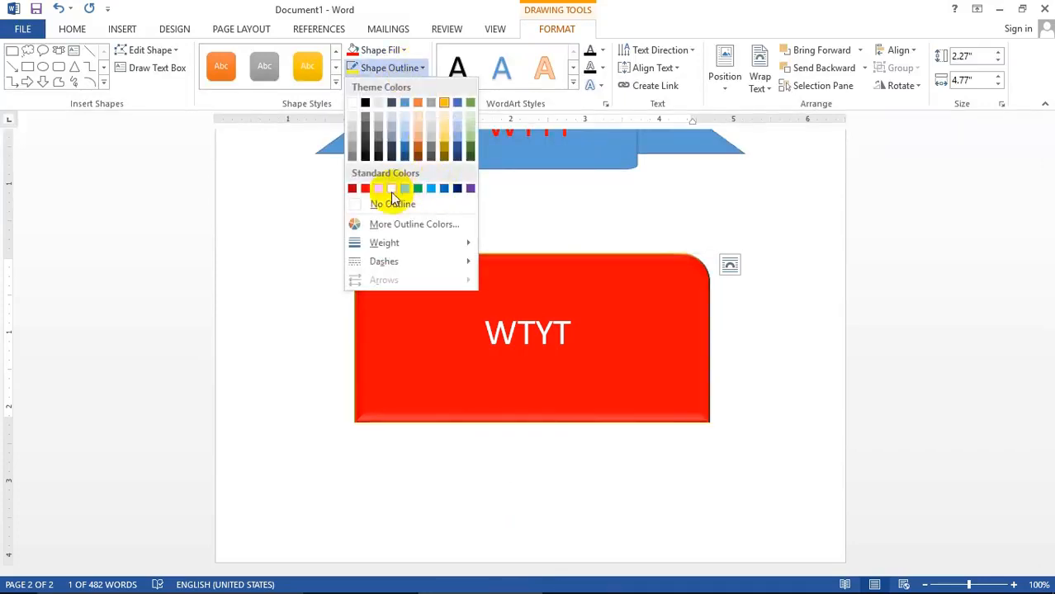
{"action": "mouse_move", "coordinate": [388, 188]}
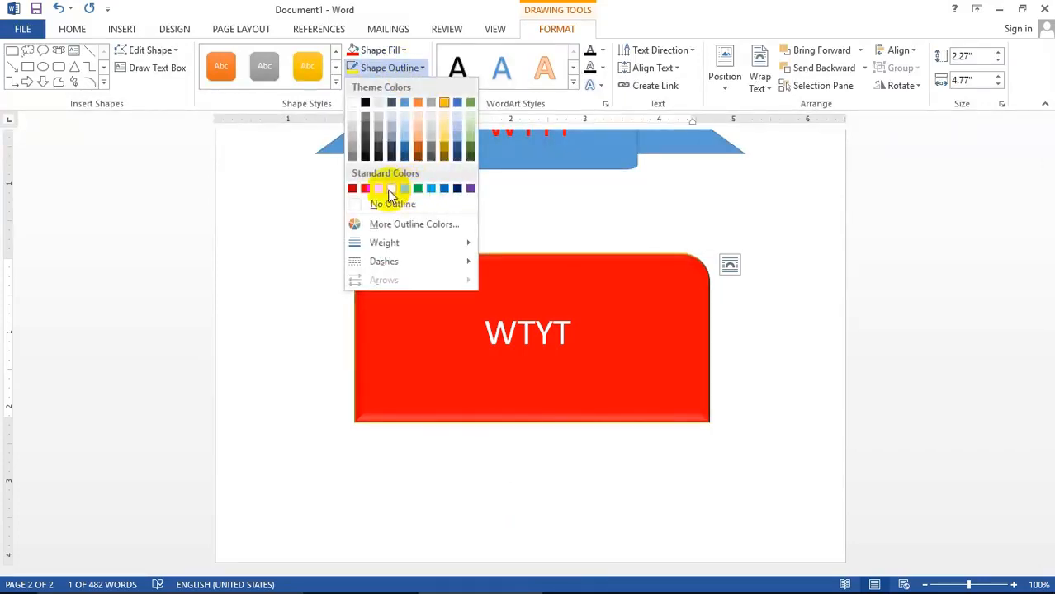
{"action": "left_click", "coordinate": [393, 188]}
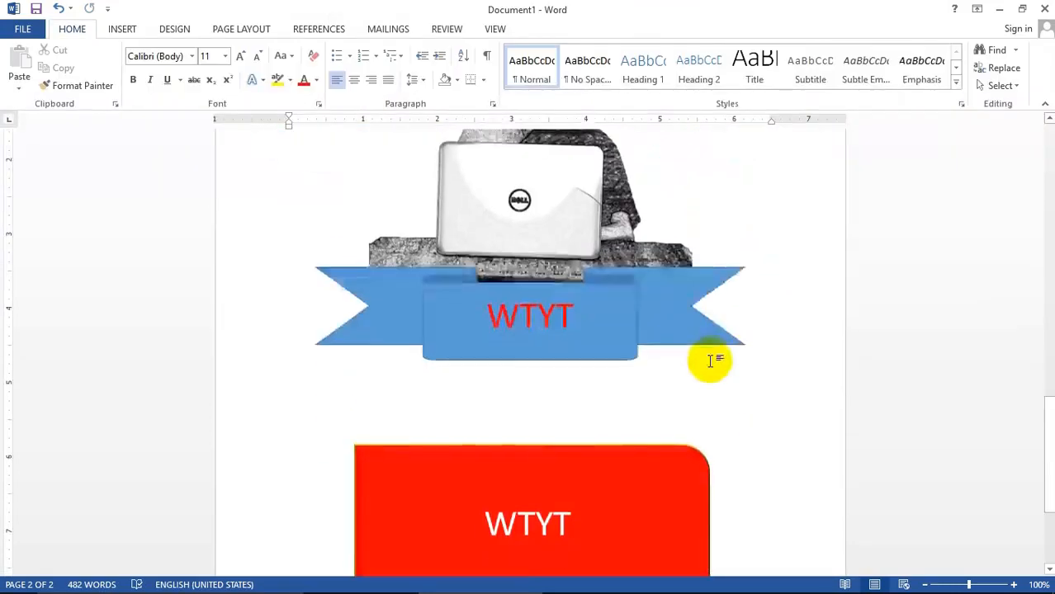
{"action": "scroll", "scroll_direction": "down", "scroll_amount": 3}
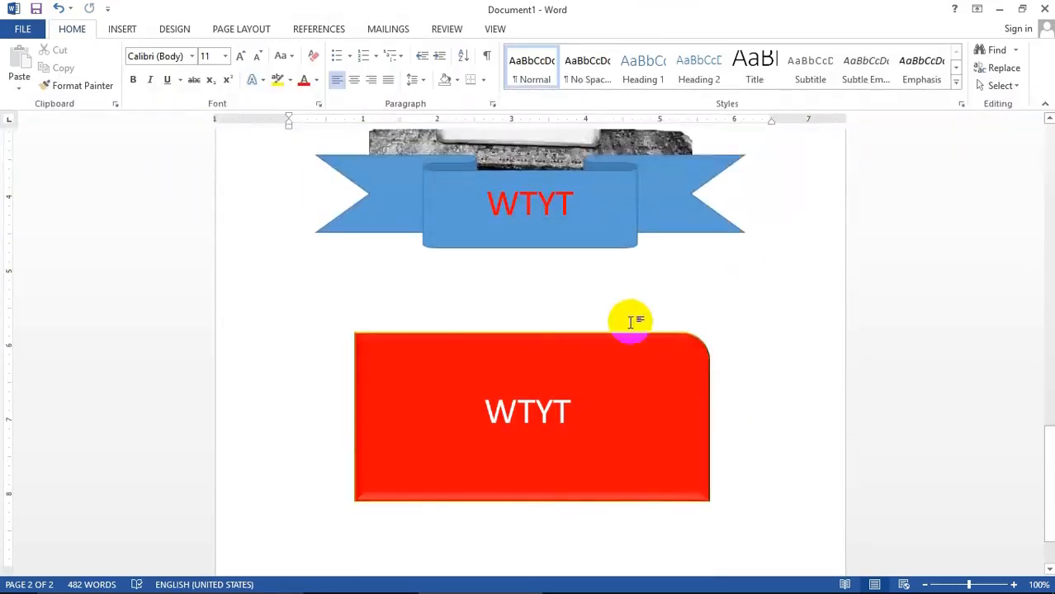